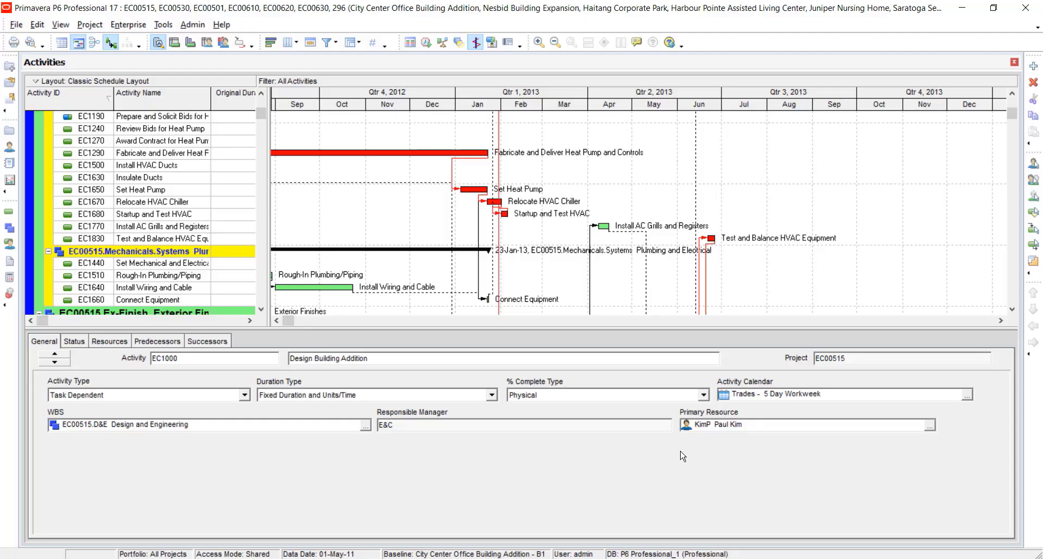
{"action": "mouse_move", "coordinate": [670, 475]}
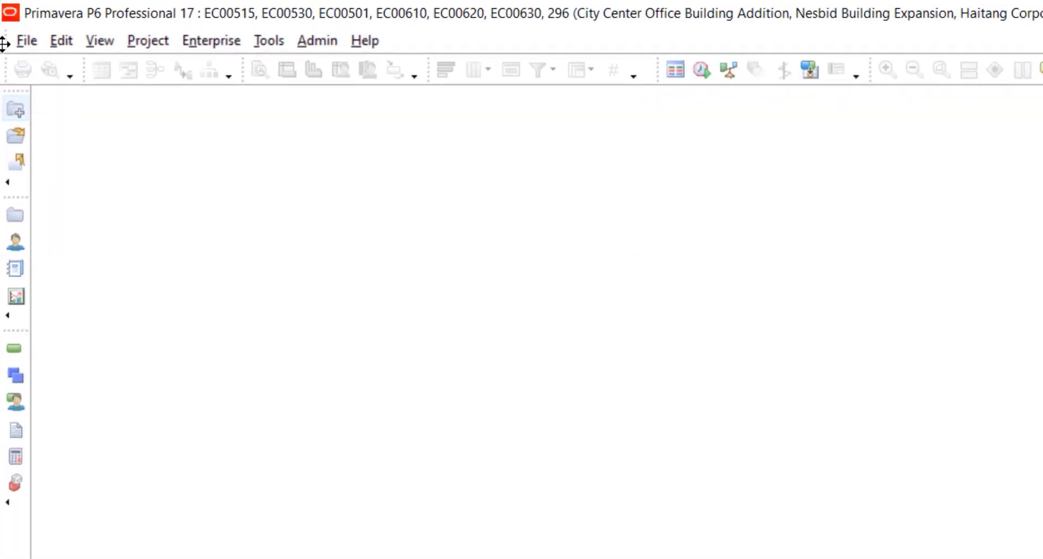
Step: Begin a new project via File > New and choose Engineering & Construction as its EPS node
{"action": "left_click", "coordinate": [27, 41]}
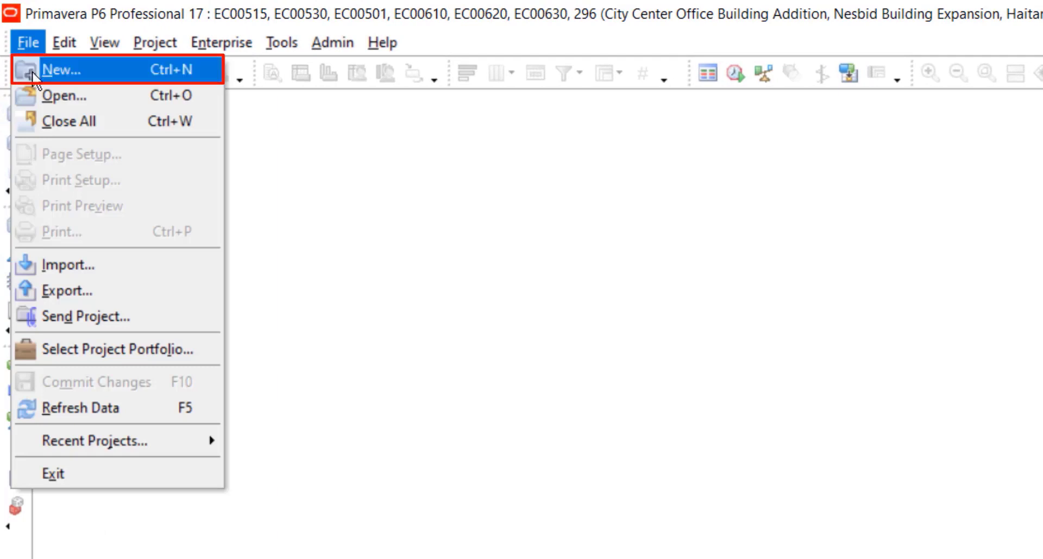
{"action": "left_click", "coordinate": [61, 69]}
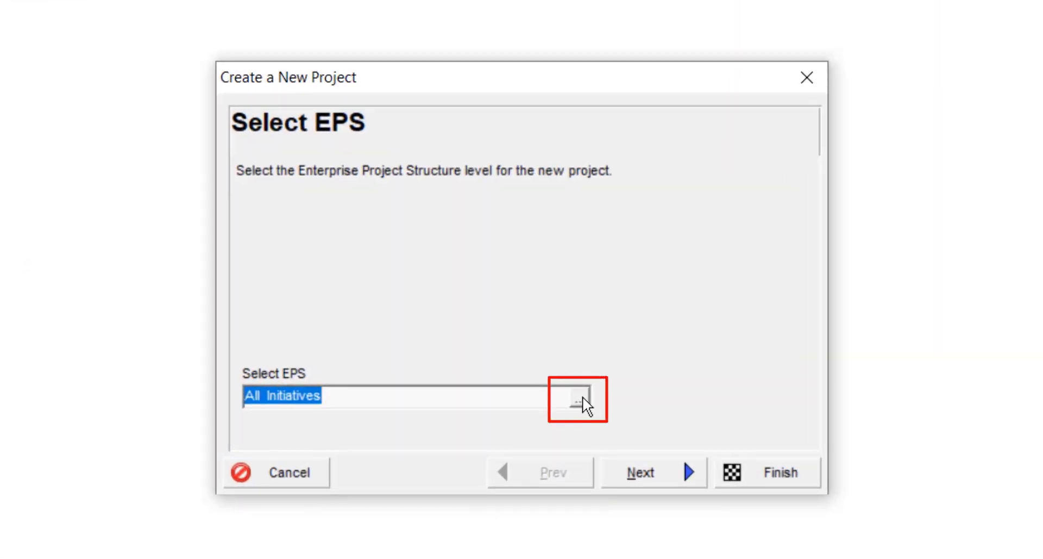
{"action": "left_click", "coordinate": [576, 396]}
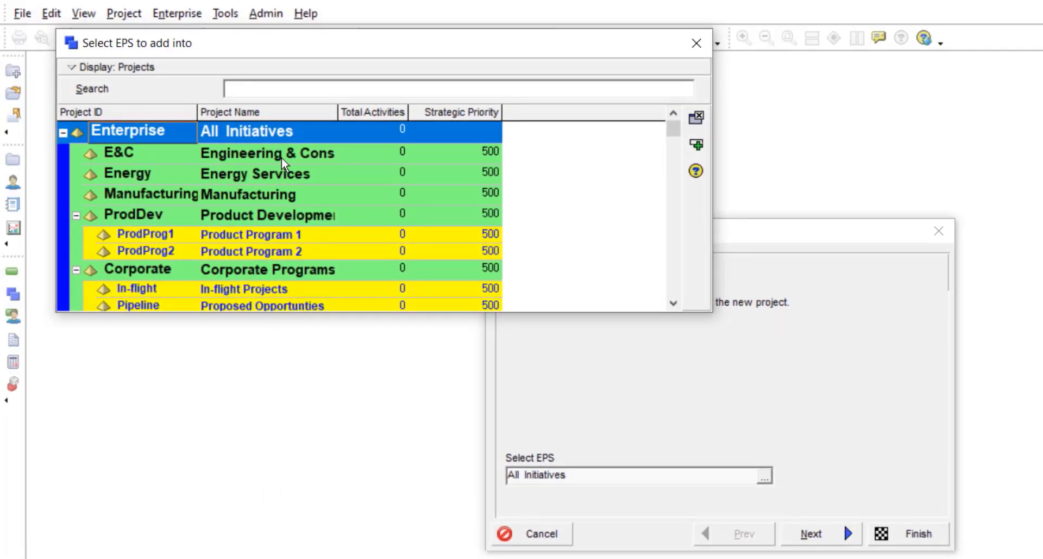
{"action": "left_click", "coordinate": [266, 152]}
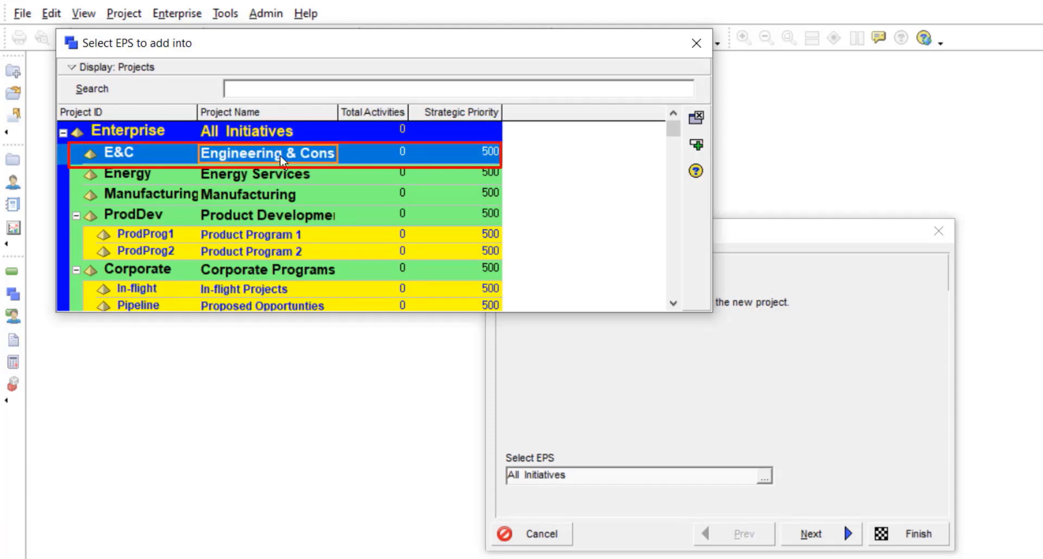
{"action": "double_click", "coordinate": [266, 152]}
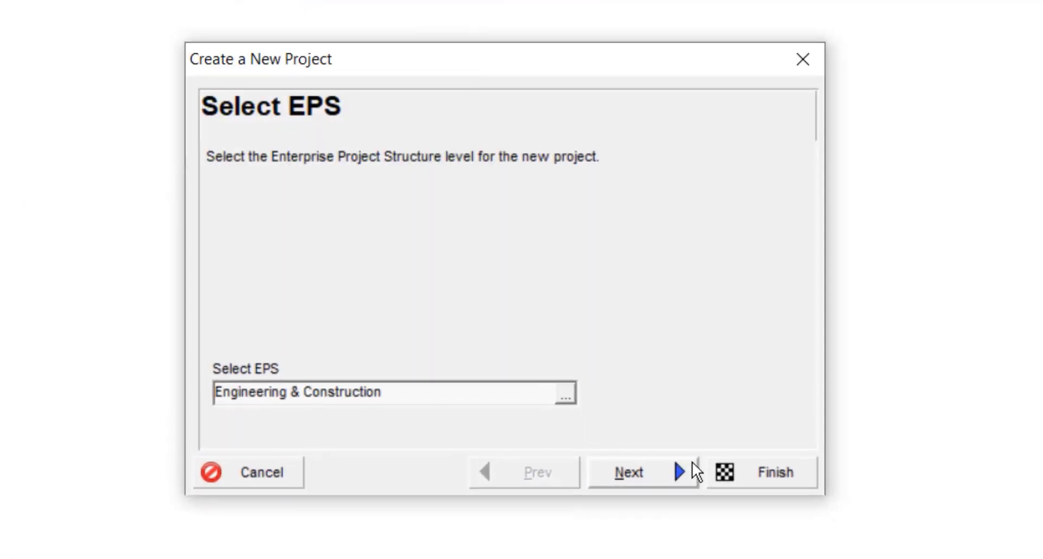
Step: Enter Project ID 001 and Project Name House Construction in the wizard
{"action": "left_click", "coordinate": [628, 472]}
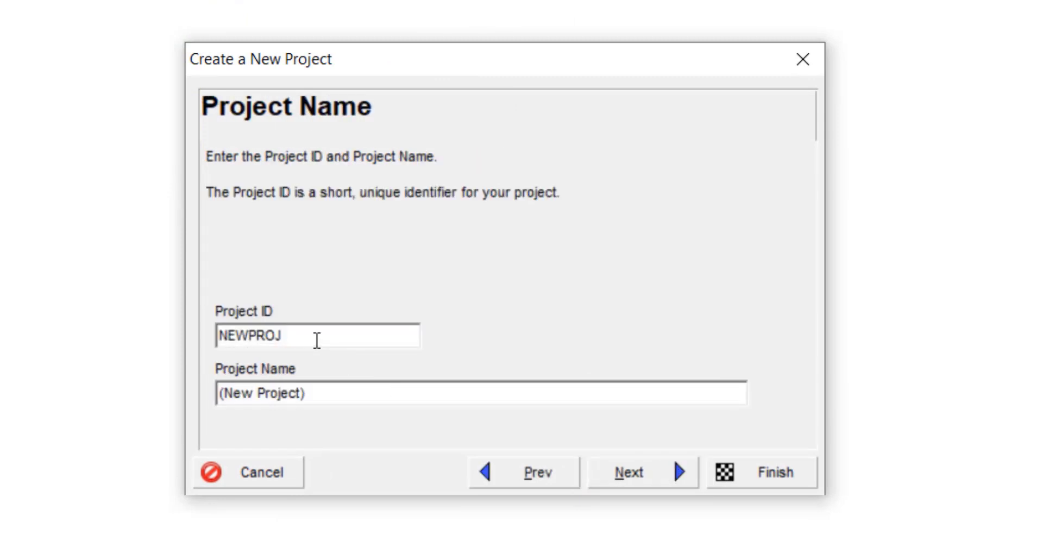
{"action": "double_click", "coordinate": [266, 335]}
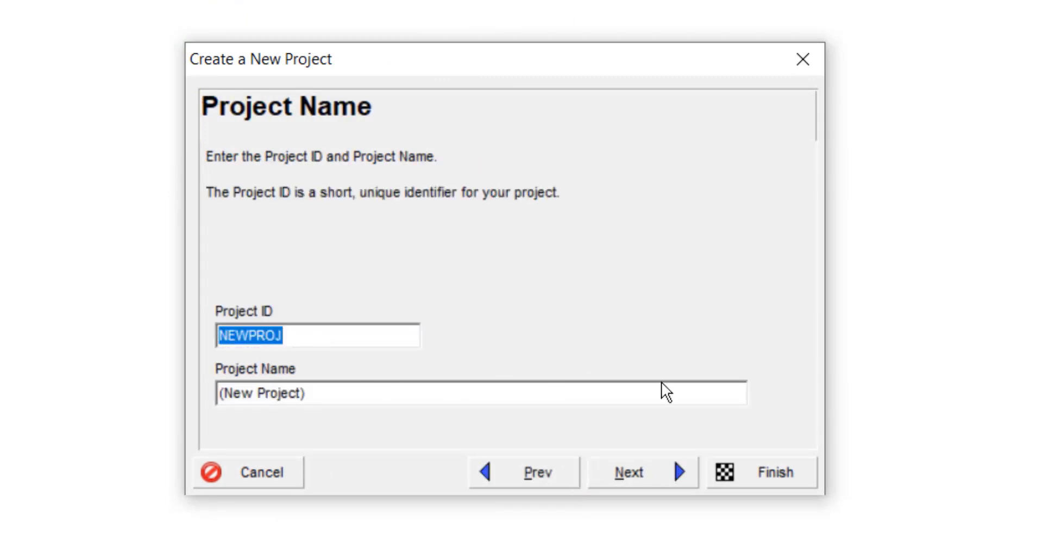
{"action": "type", "text": "001"}
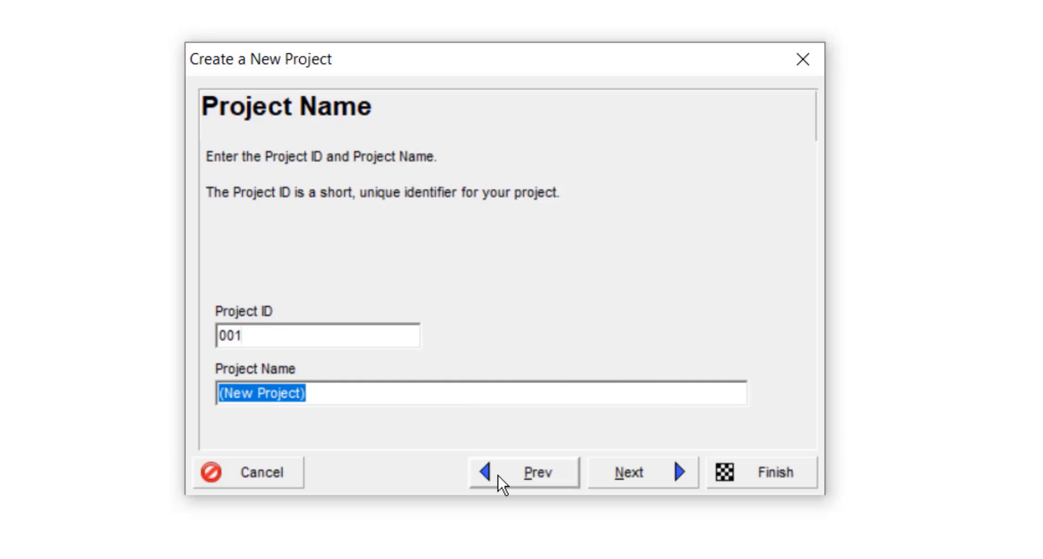
{"action": "type", "text": "H"}
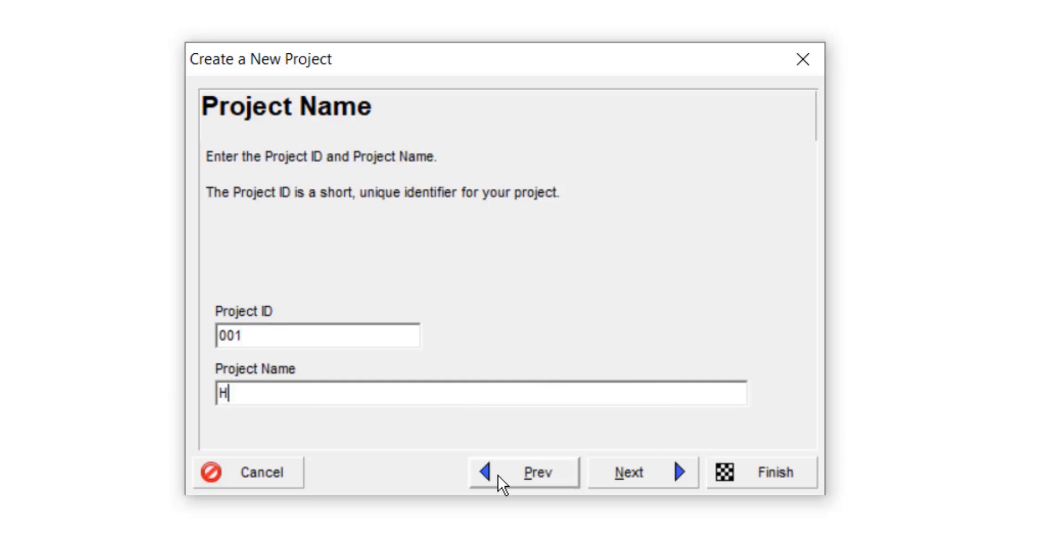
{"action": "type", "text": "ouse C"}
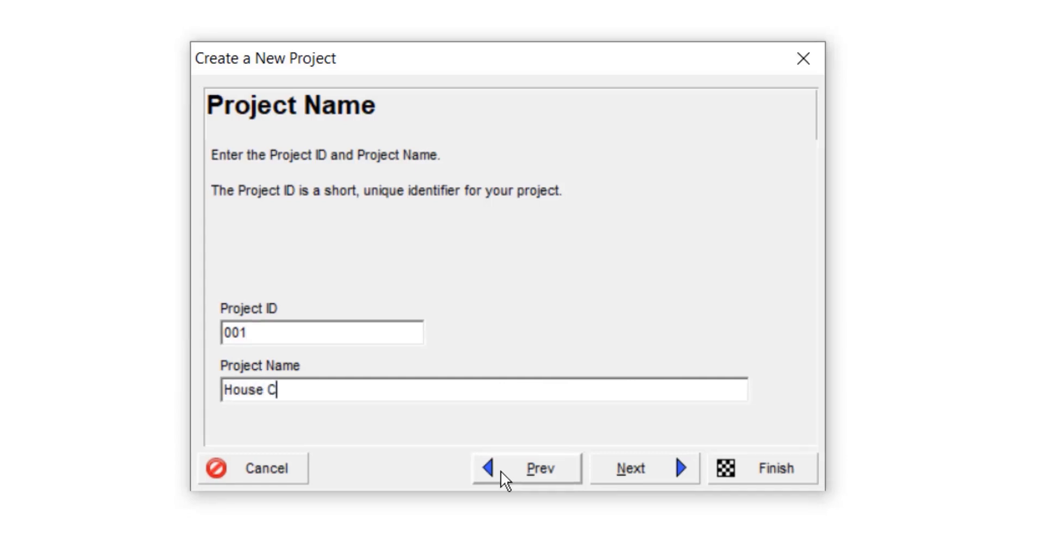
{"action": "type", "text": "onstruction"}
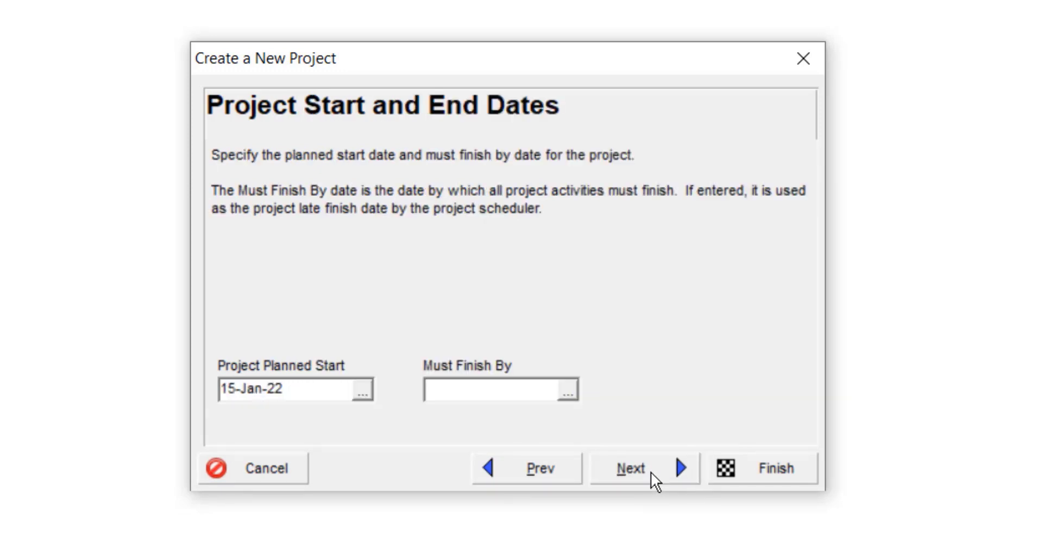
{"action": "mouse_move", "coordinate": [392, 387]}
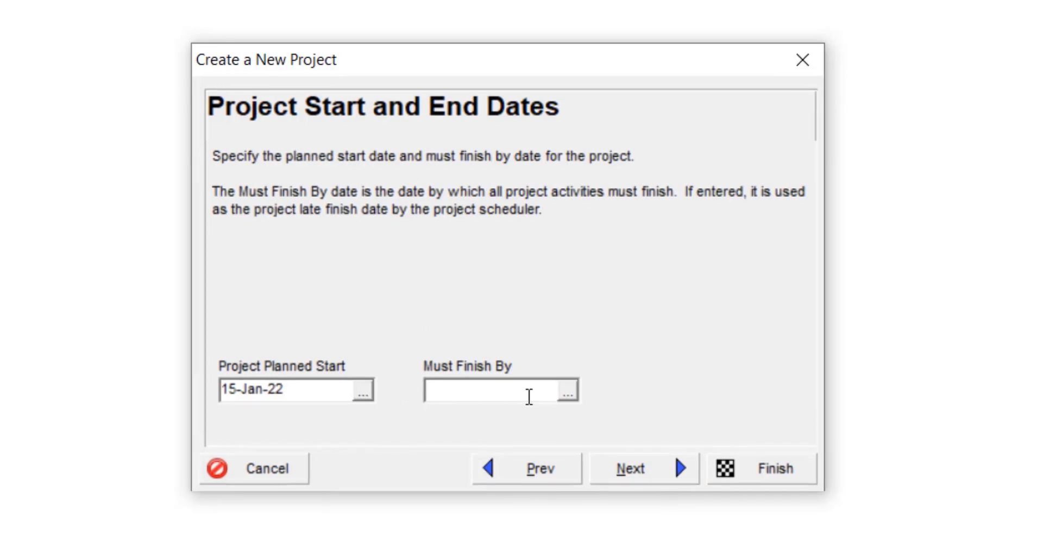
Step: Pick 15-Jun-22 as the Must Finish By date and continue to the responsible manager step
{"action": "left_click", "coordinate": [566, 389]}
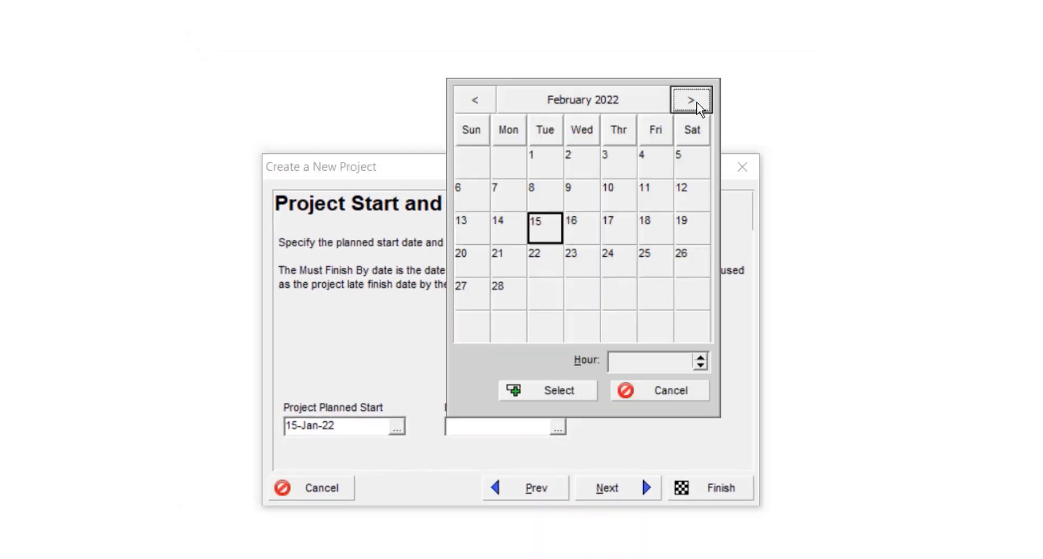
{"action": "left_click", "coordinate": [691, 100]}
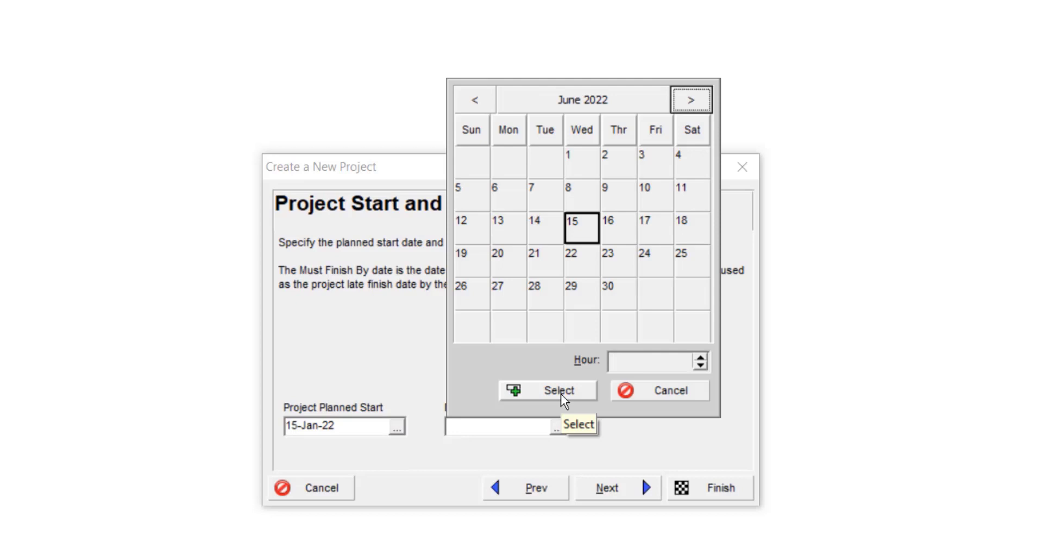
{"action": "left_click", "coordinate": [560, 389]}
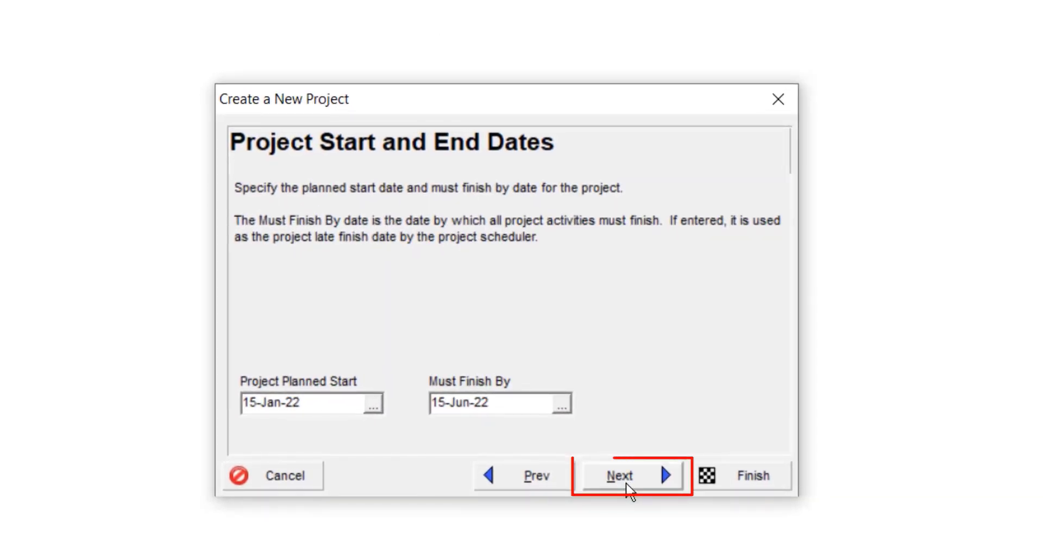
{"action": "left_click", "coordinate": [631, 474]}
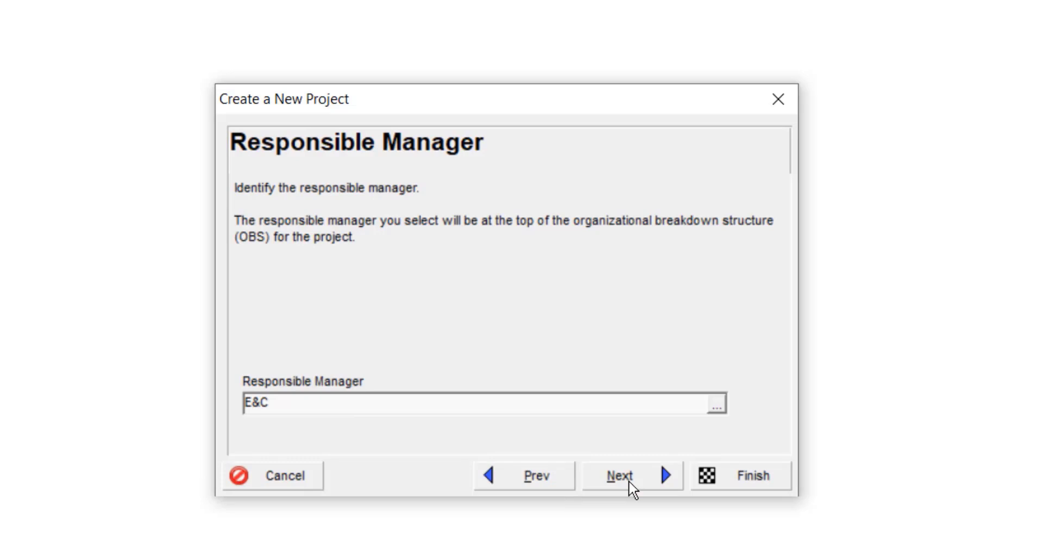
{"action": "mouse_move", "coordinate": [590, 434]}
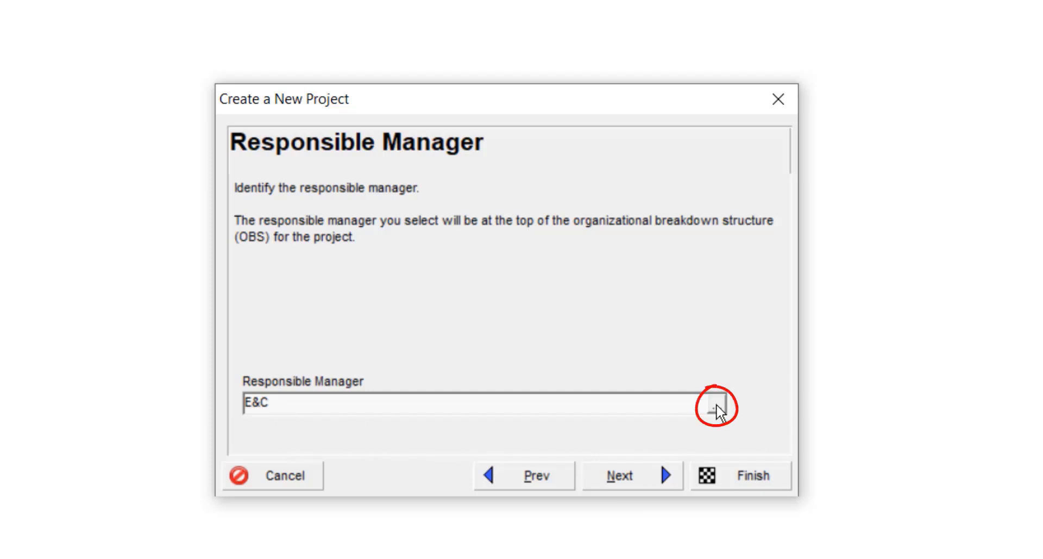
Step: Keep E&C as responsible manager, accept the standard rate type and finish creating the project
{"action": "left_click", "coordinate": [715, 406]}
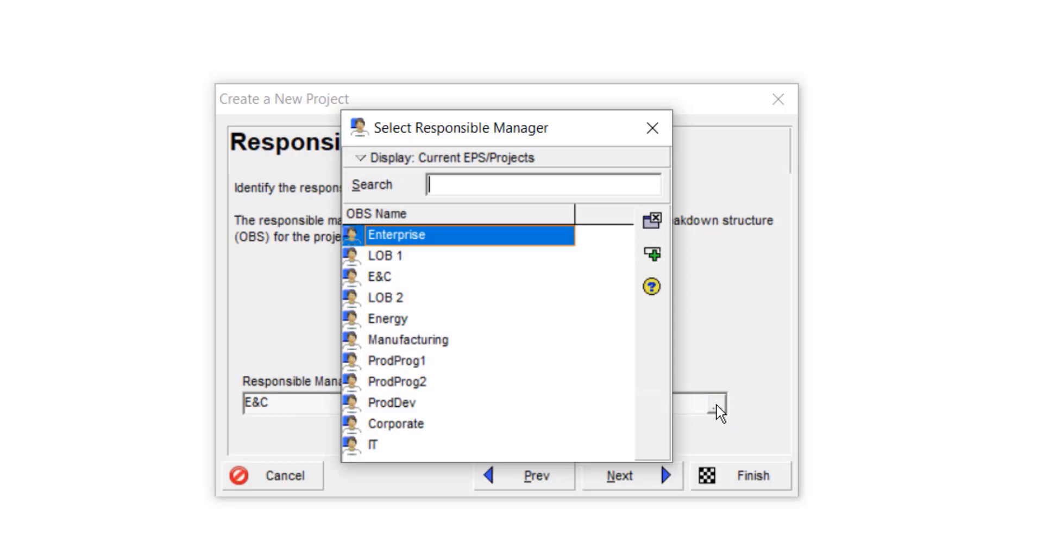
{"action": "mouse_move", "coordinate": [663, 130]}
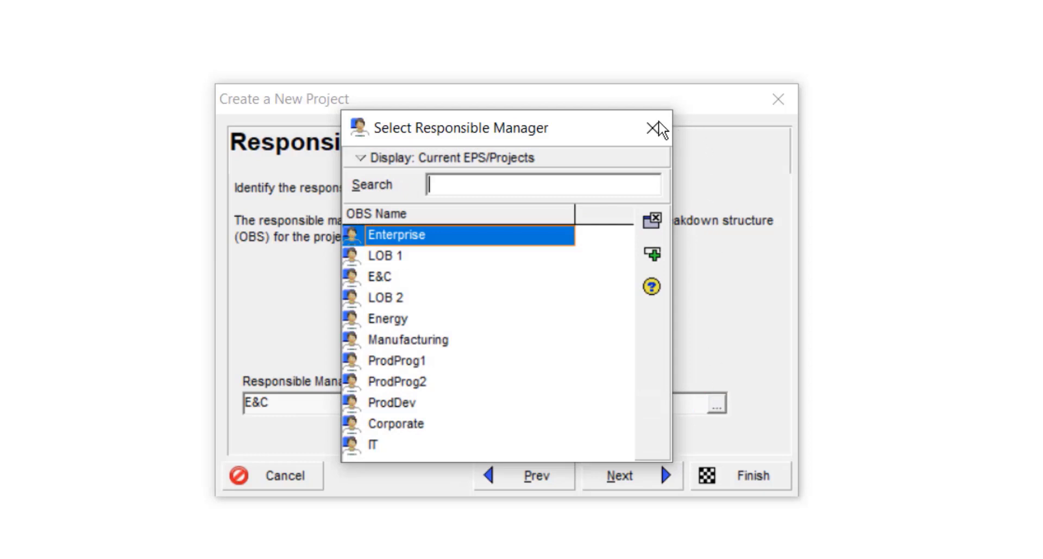
{"action": "left_click", "coordinate": [654, 126]}
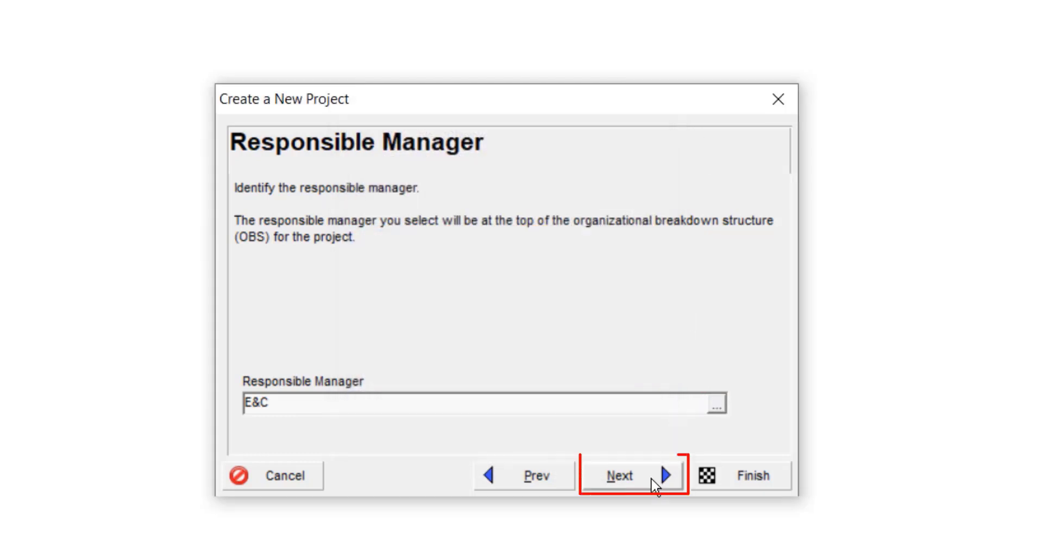
{"action": "left_click", "coordinate": [631, 475]}
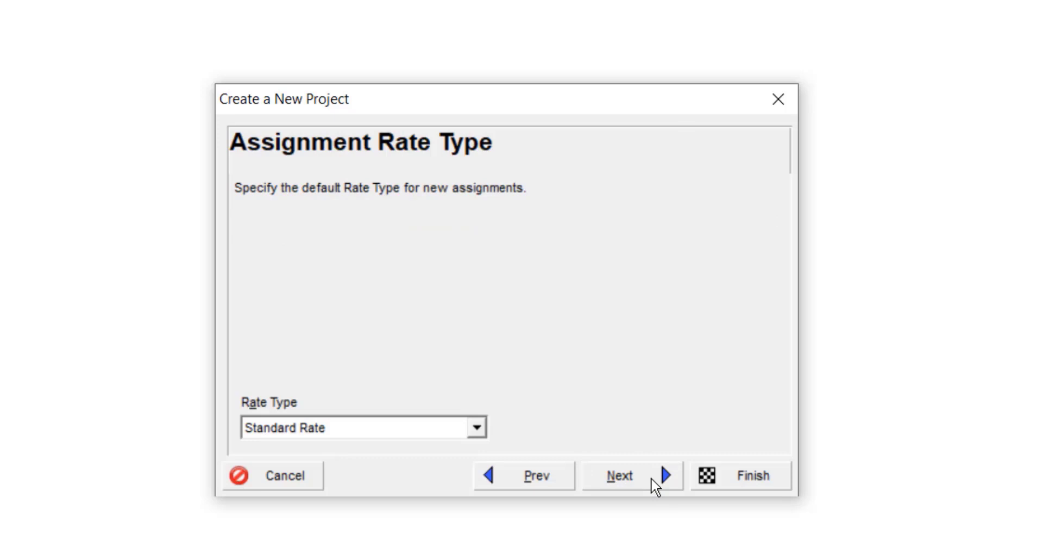
{"action": "left_click", "coordinate": [617, 475]}
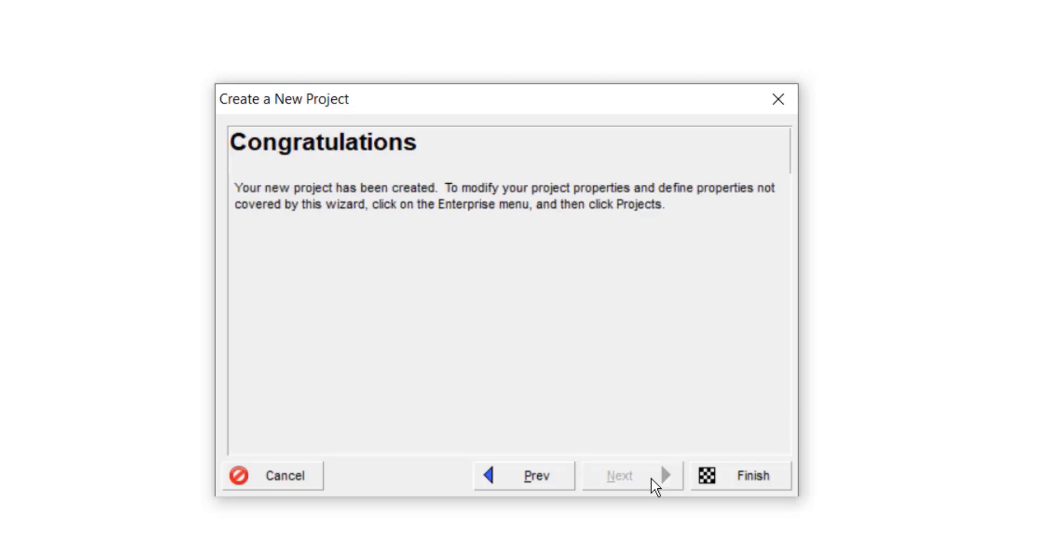
{"action": "mouse_move", "coordinate": [675, 485]}
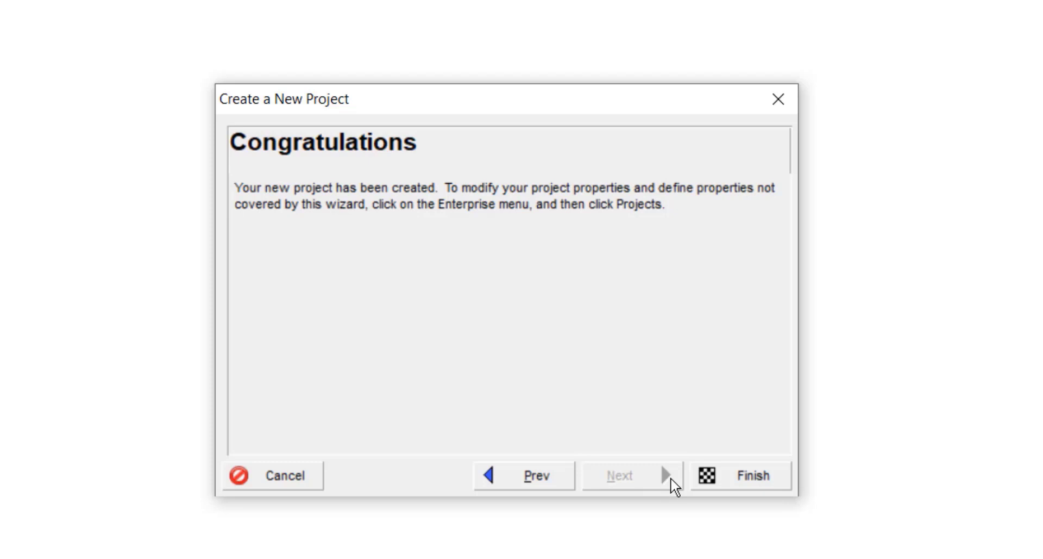
{"action": "left_click", "coordinate": [751, 475]}
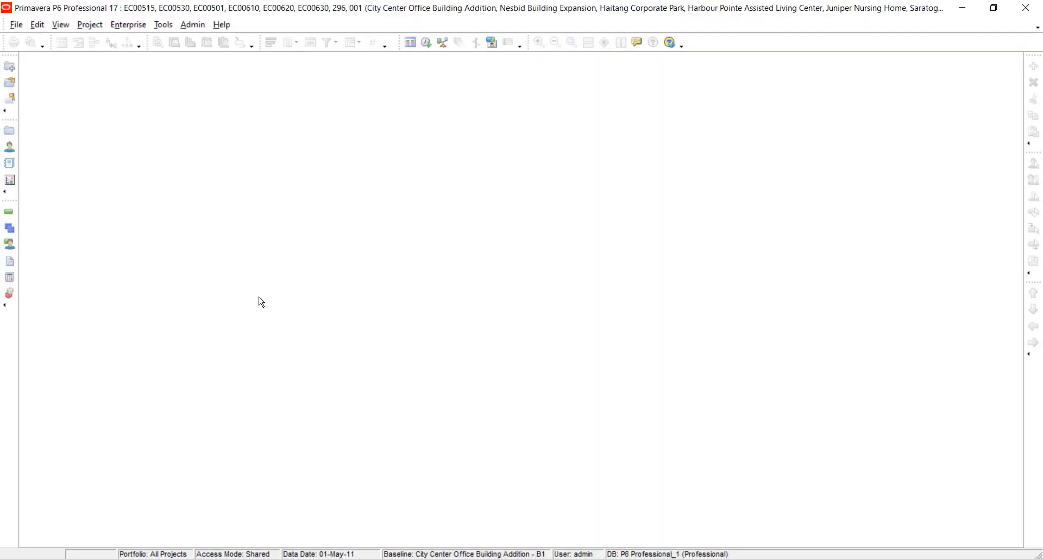
Step: Bring up File > Open to load project 001 House Construction
{"action": "left_click", "coordinate": [16, 25]}
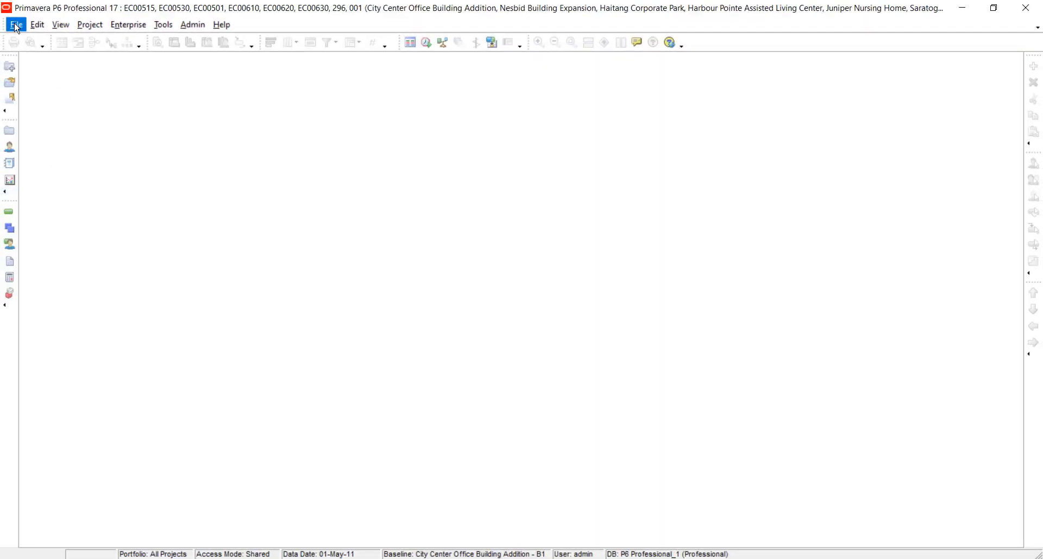
{"action": "left_click", "coordinate": [15, 25]}
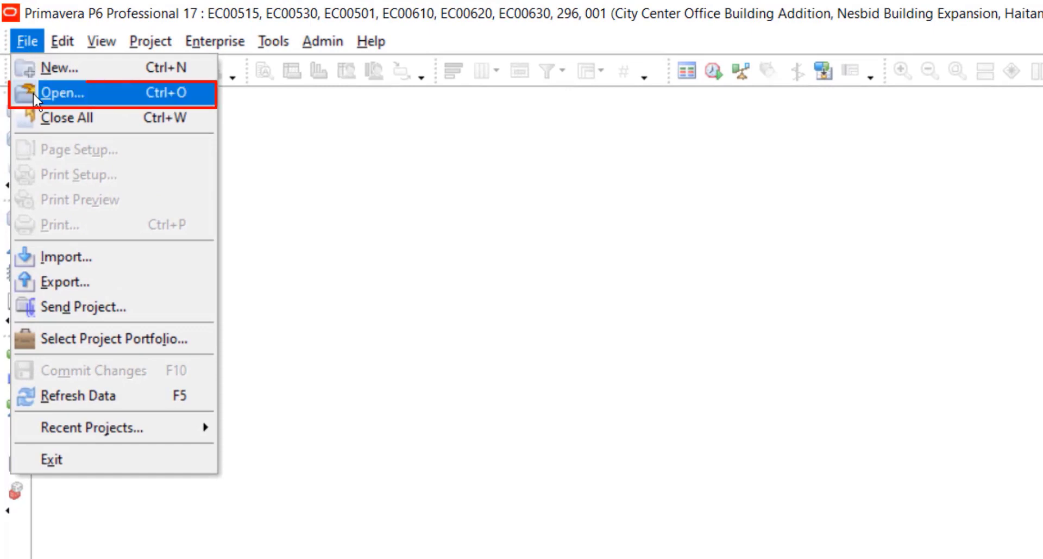
{"action": "left_click", "coordinate": [63, 92]}
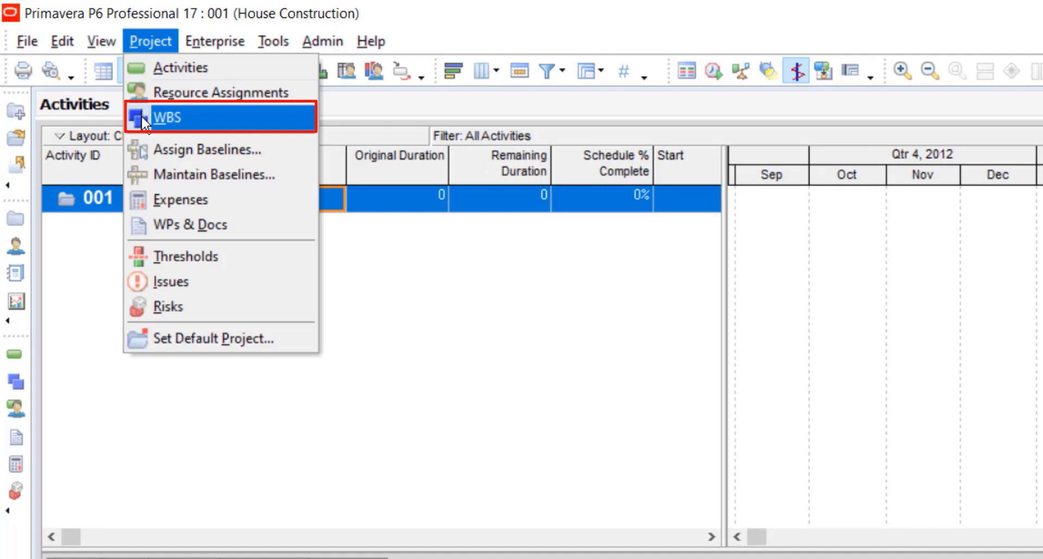
Step: In the WBS view add Initiation, Sub Structure, Structure and Electrical & Sanitary work under 001, then a fifth element
{"action": "left_click", "coordinate": [166, 117]}
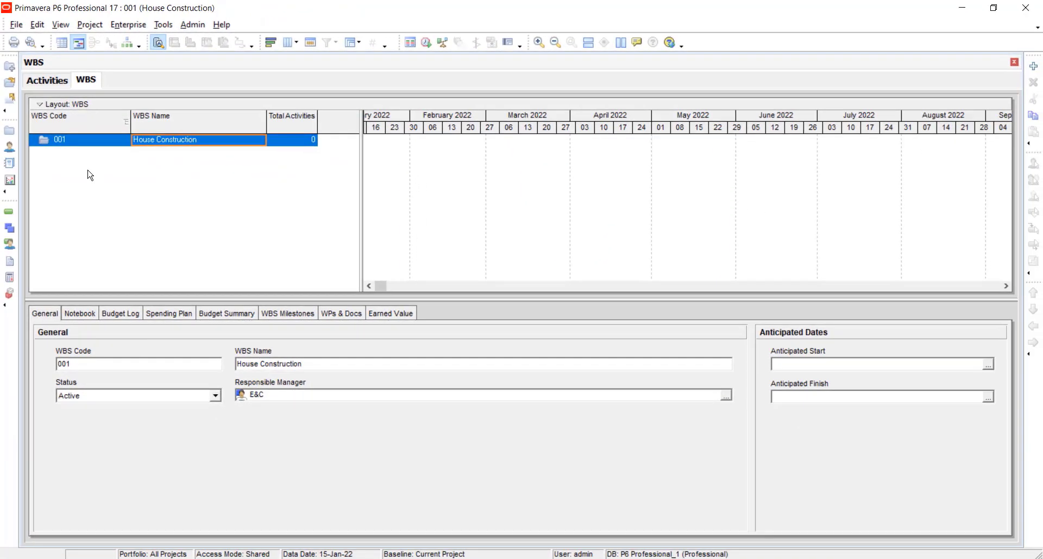
{"action": "left_click", "coordinate": [73, 139]}
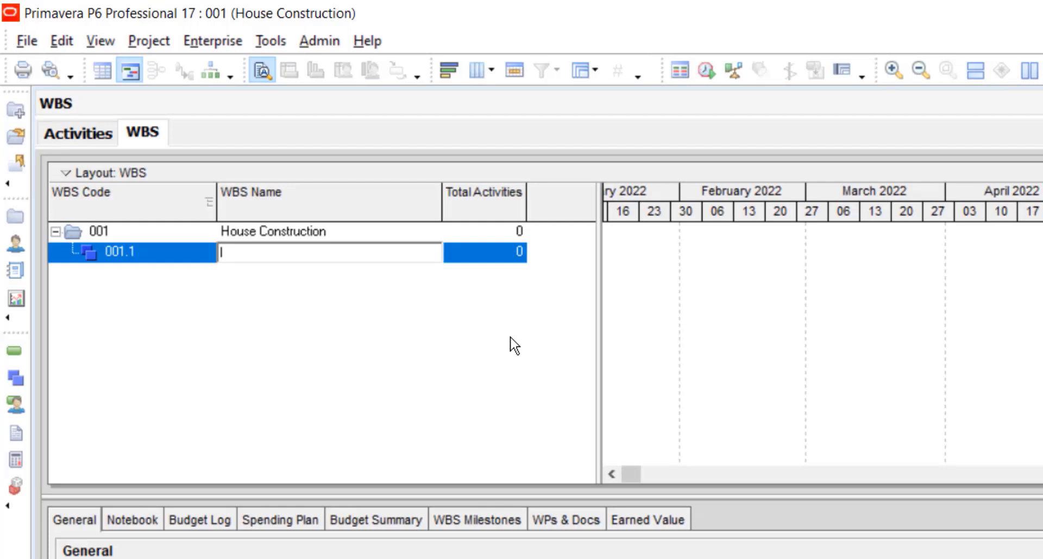
{"action": "type", "text": "Initiation"}
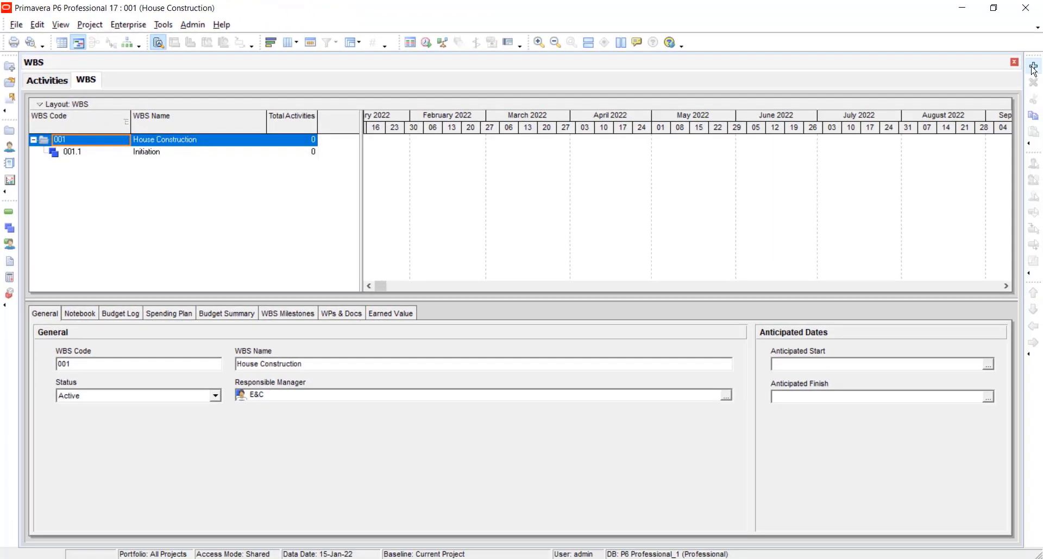
{"action": "left_click", "coordinate": [1034, 69]}
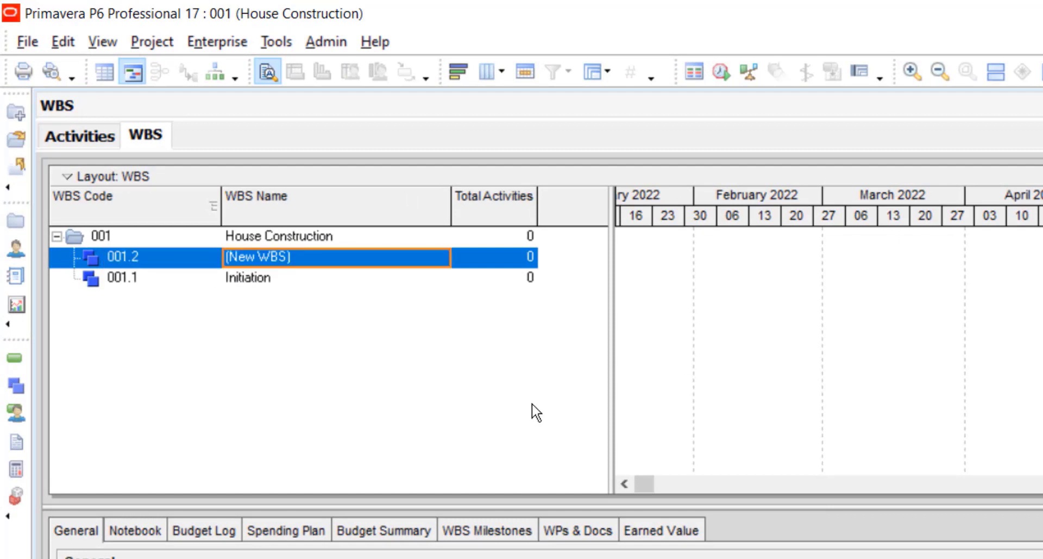
{"action": "type", "text": "Sub Structure"}
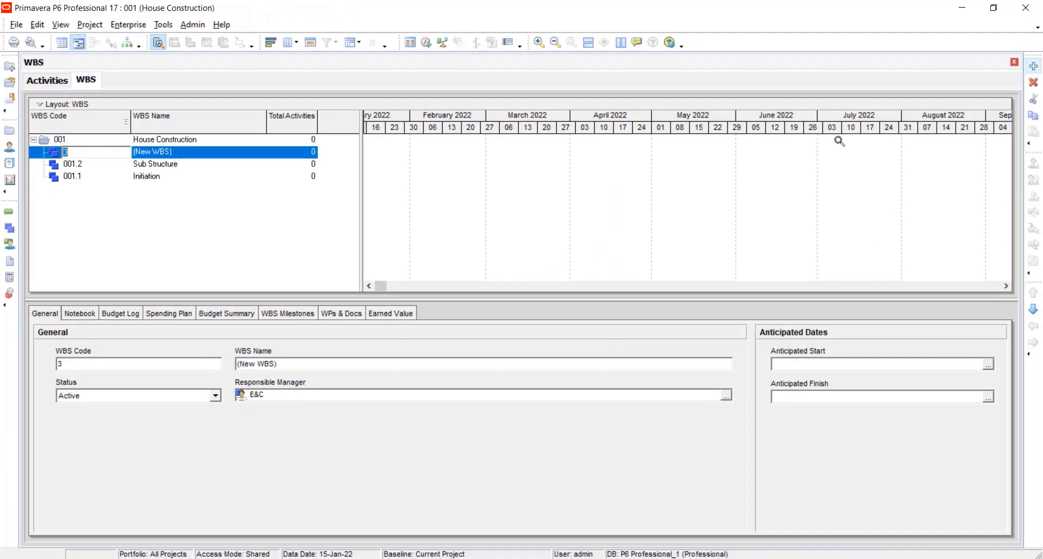
{"action": "type", "text": "tru"}
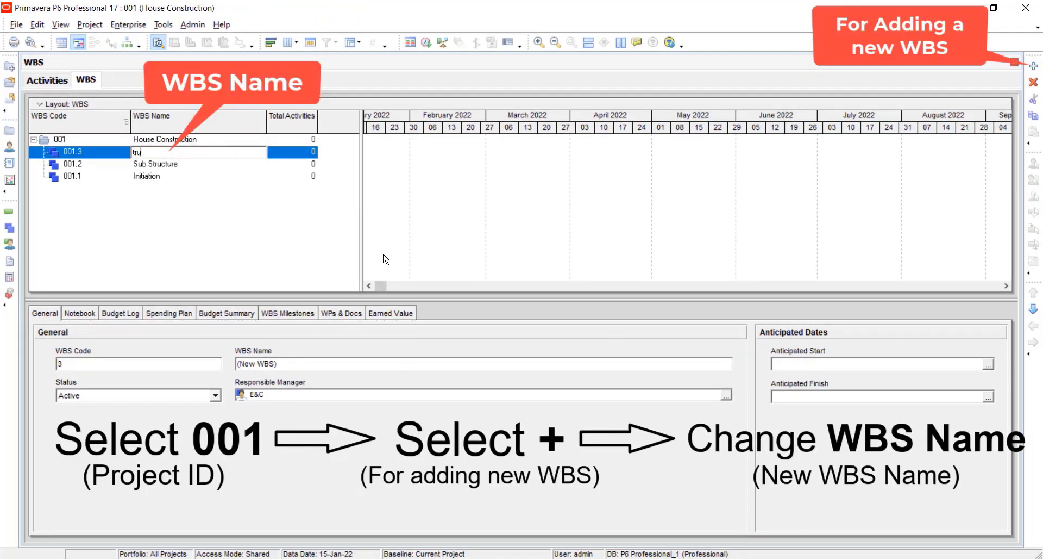
{"action": "type", "text": "structure"}
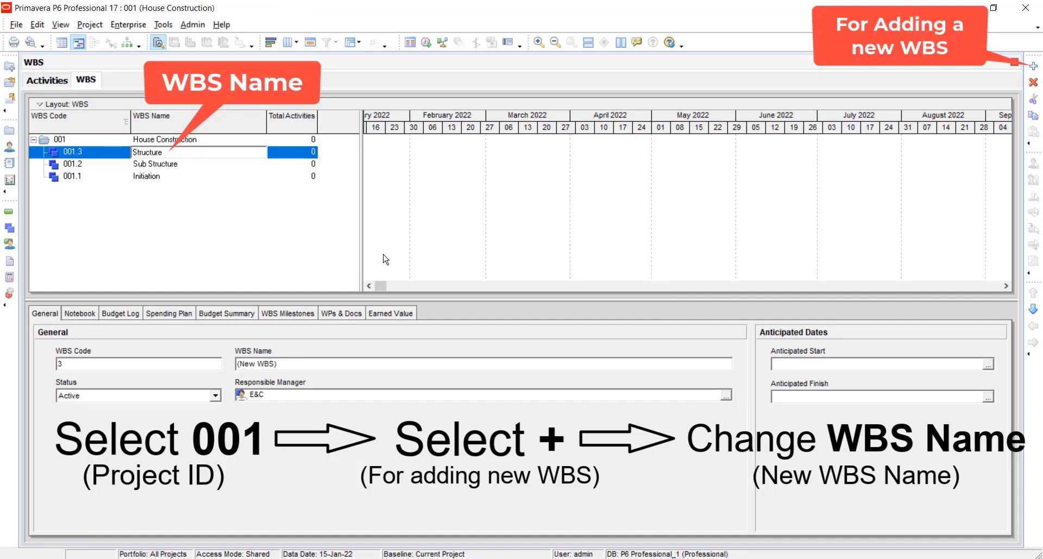
{"action": "left_click", "coordinate": [1034, 65]}
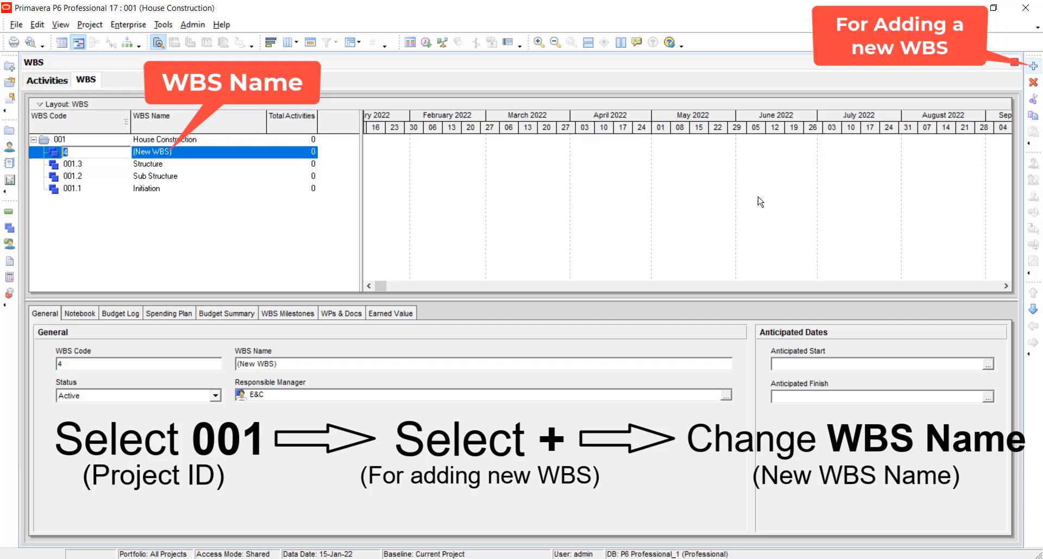
{"action": "type", "text": "Electrical"}
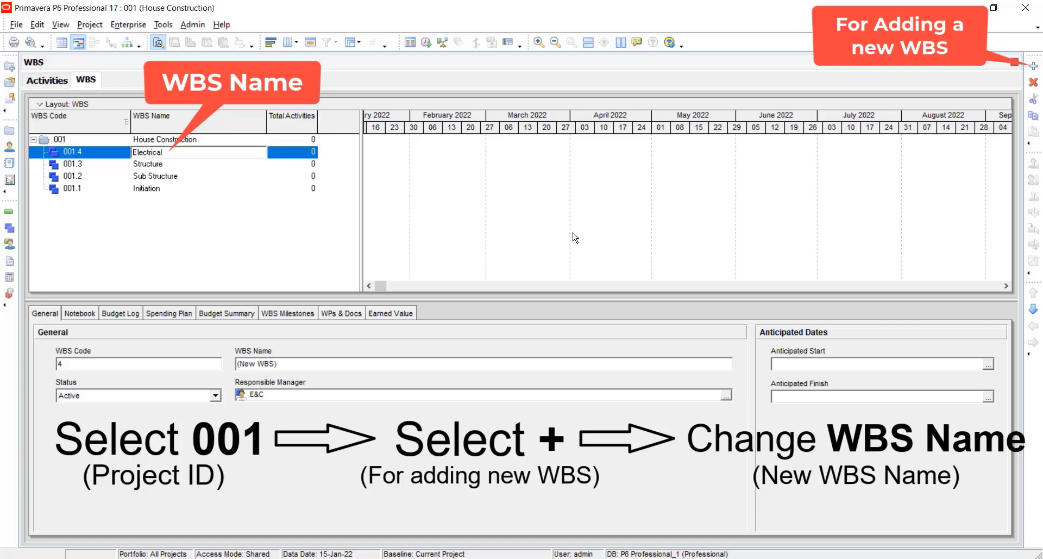
{"action": "type", "text": "& SAnitary work"}
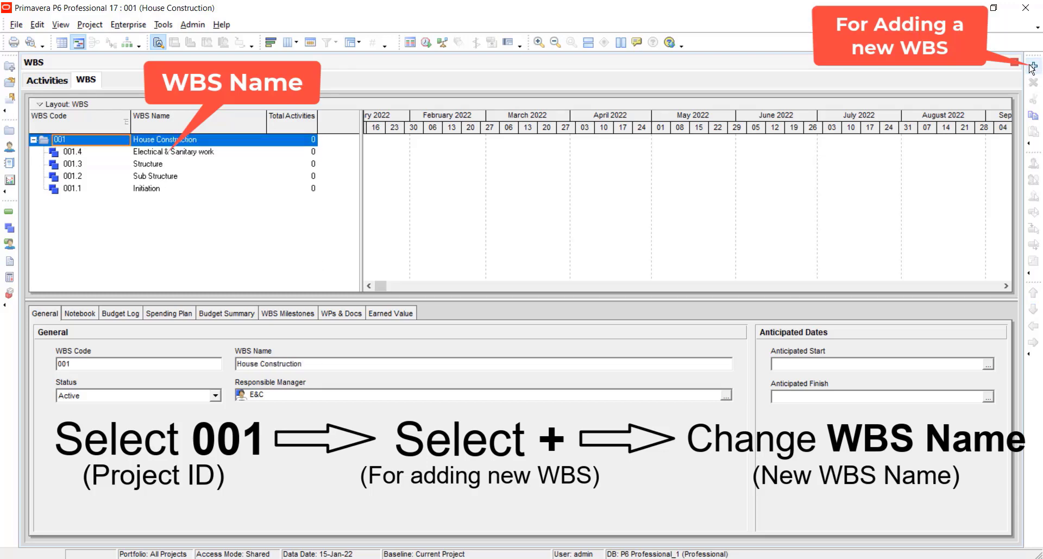
{"action": "left_click", "coordinate": [1033, 65]}
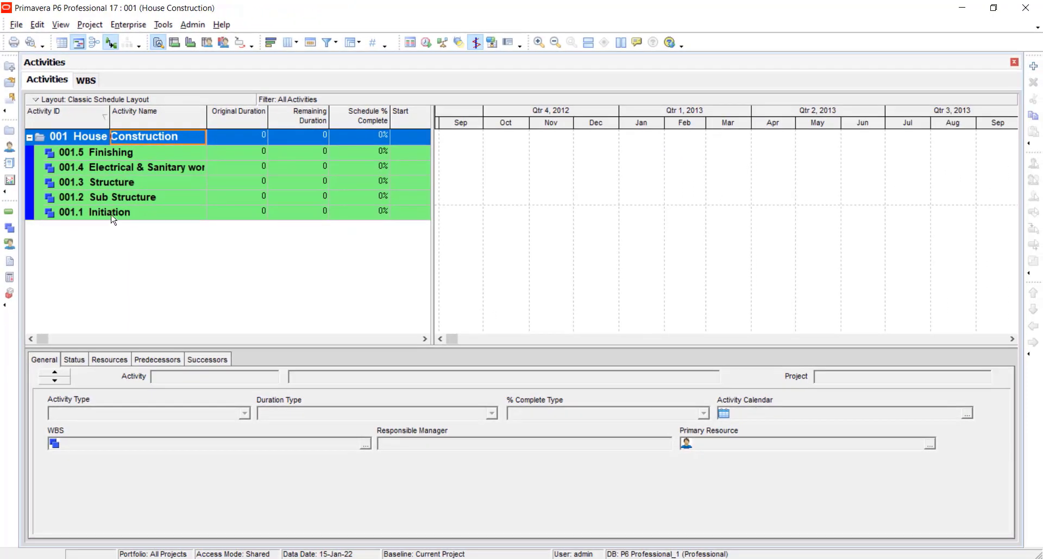
Step: Select the Initiation WBS to hold the new activities
{"action": "left_click", "coordinate": [110, 211]}
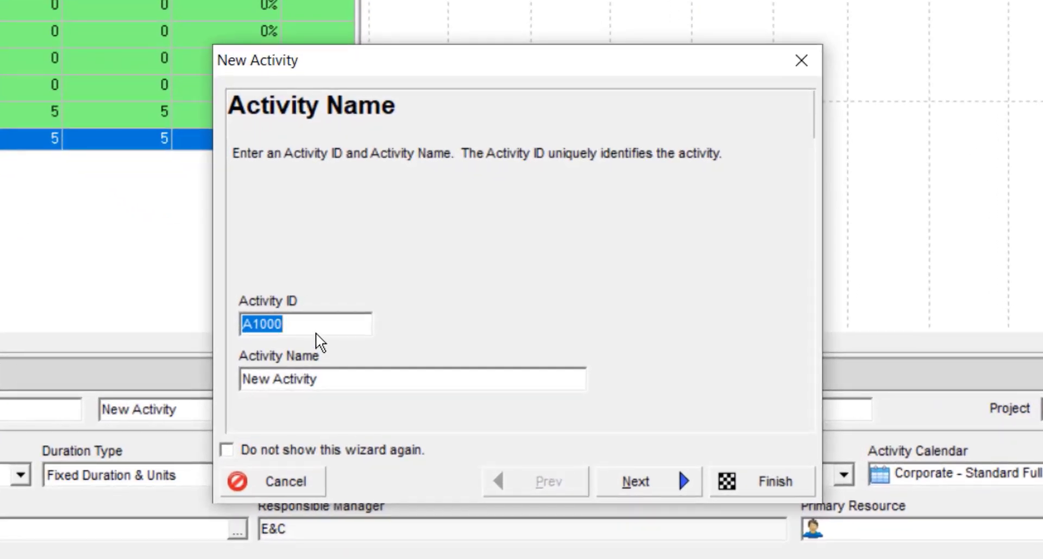
Step: Create the Project Start and Machinery mobilization activities under Initiation
{"action": "left_click", "coordinate": [413, 379]}
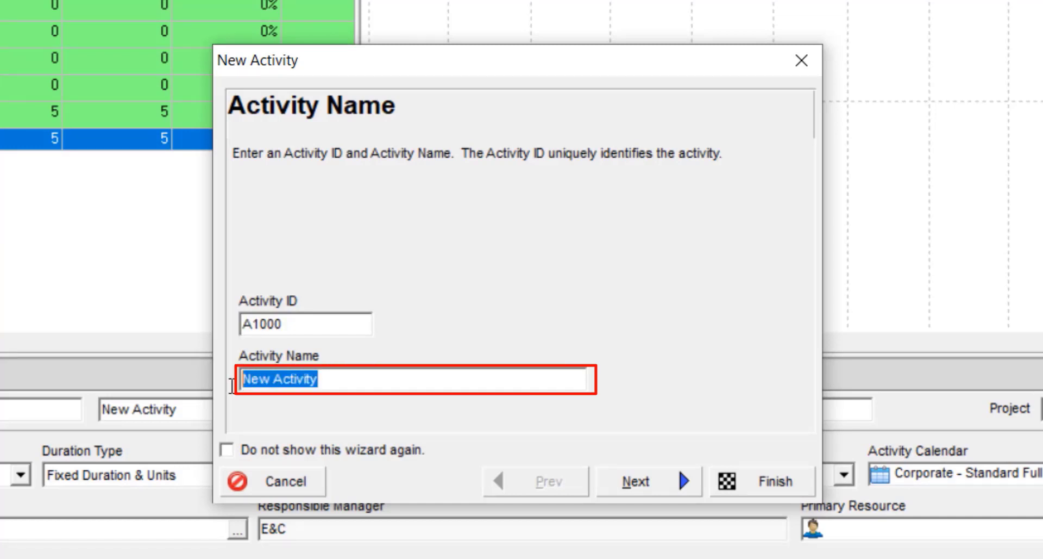
{"action": "type", "text": "Project Start"}
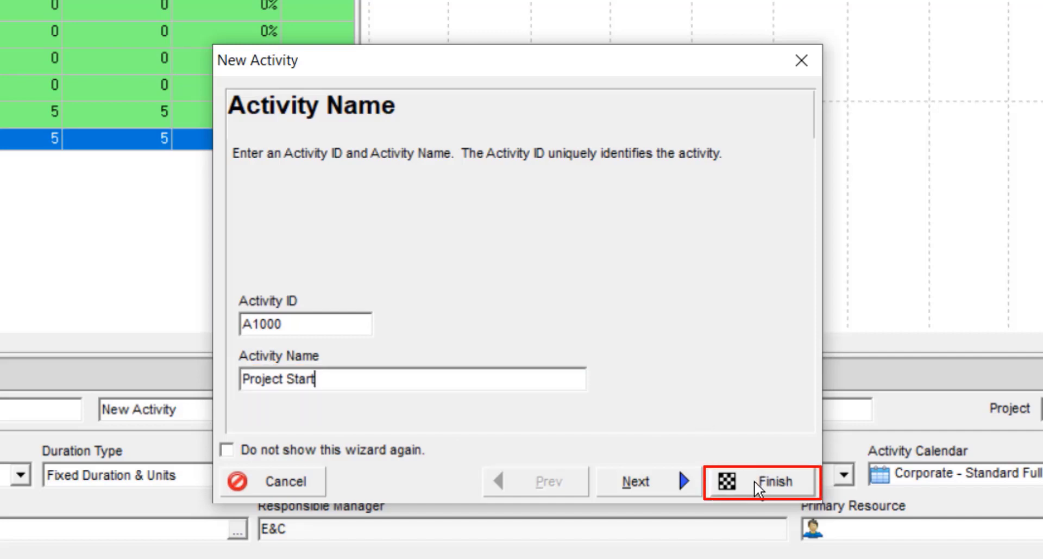
{"action": "left_click", "coordinate": [759, 481]}
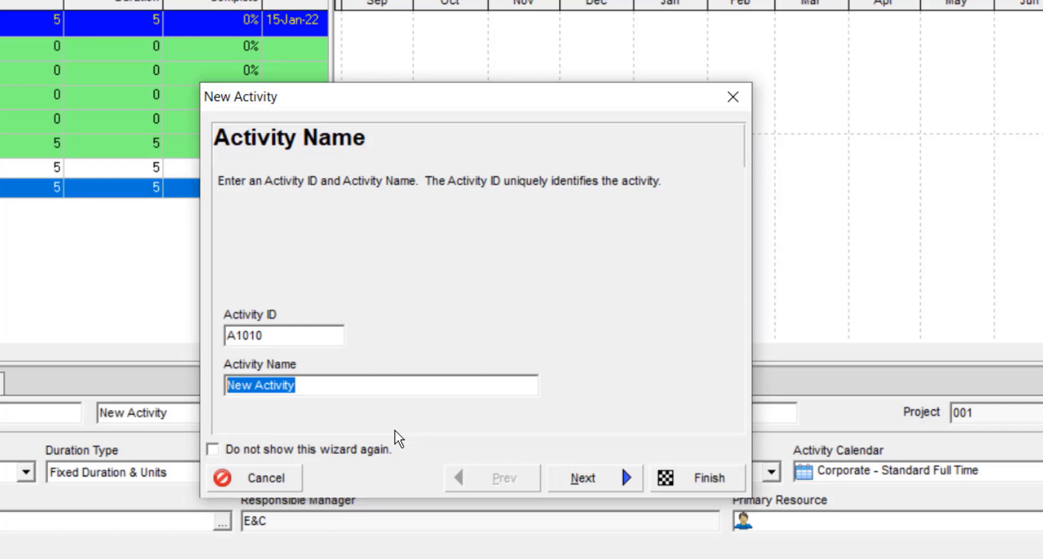
{"action": "type", "text": "Machinery mobiliza"}
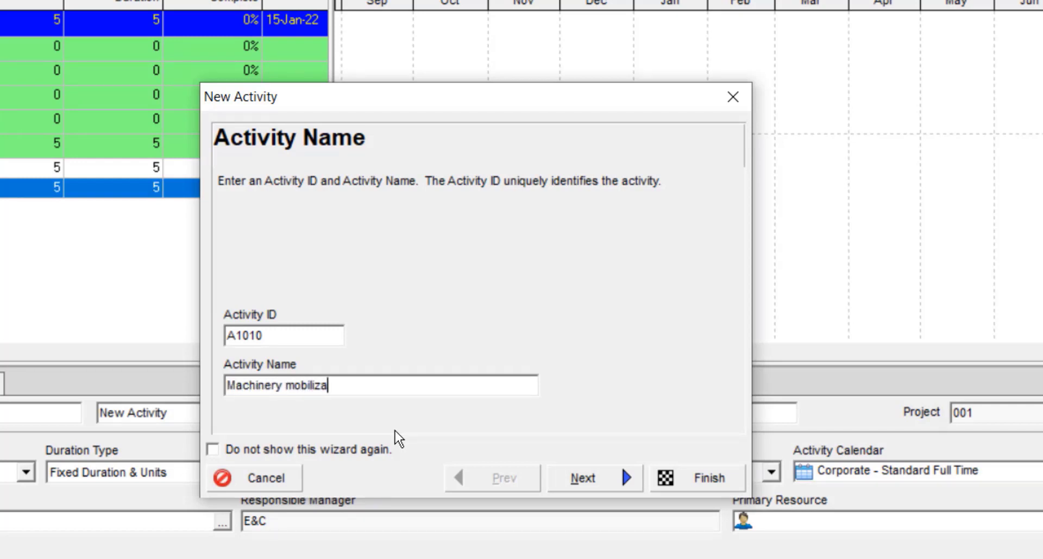
{"action": "left_click", "coordinate": [697, 478]}
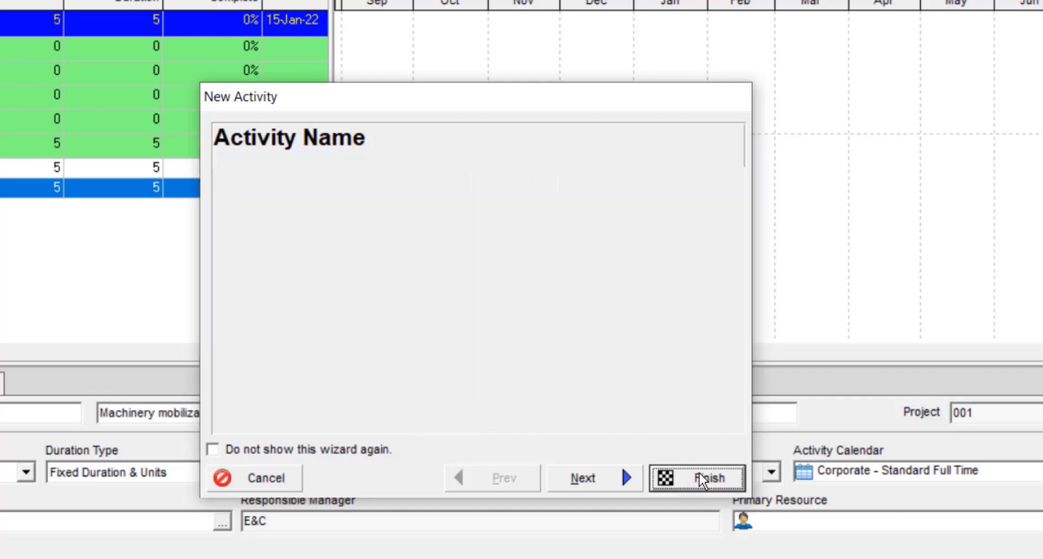
{"action": "left_click", "coordinate": [697, 478]}
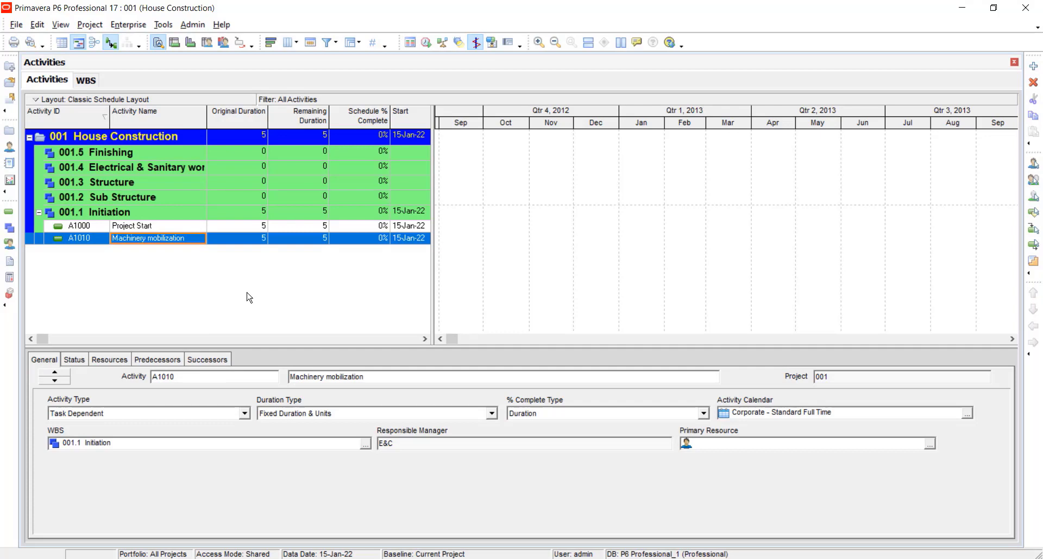
Step: Create the Ground Clearing and Marking activities under Initiation
{"action": "left_click", "coordinate": [100, 211]}
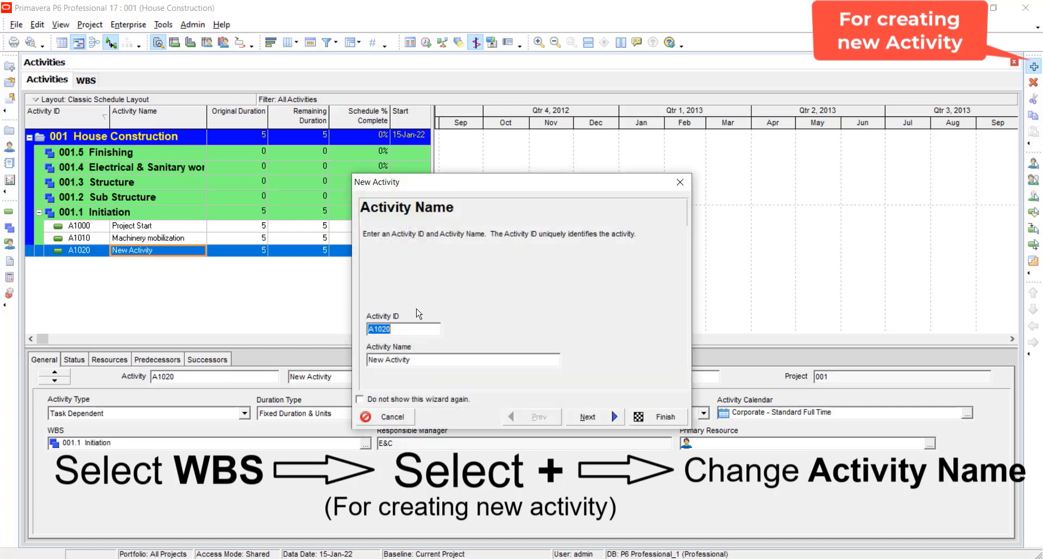
{"action": "type", "text": "Ground Clearing"}
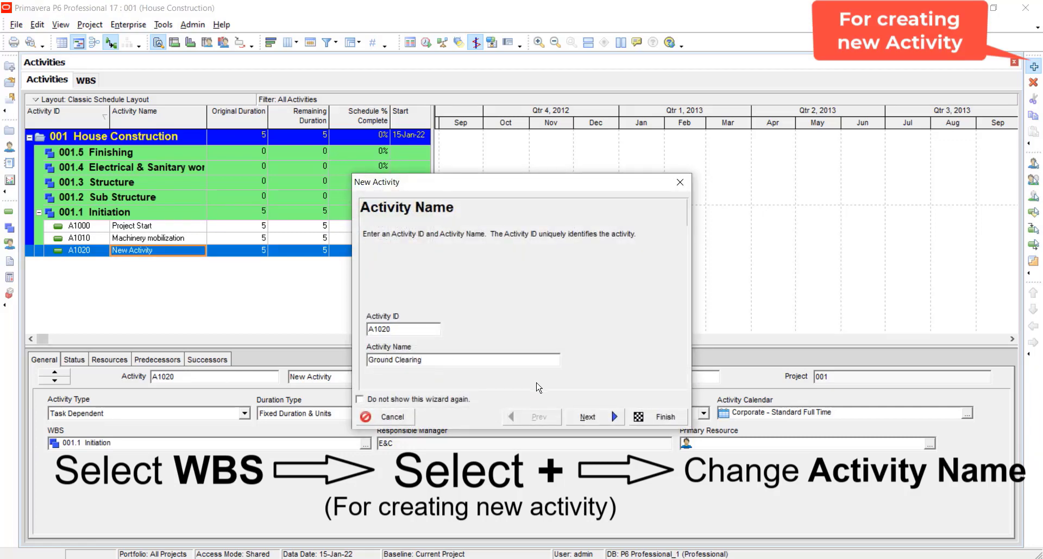
{"action": "left_click", "coordinate": [656, 416]}
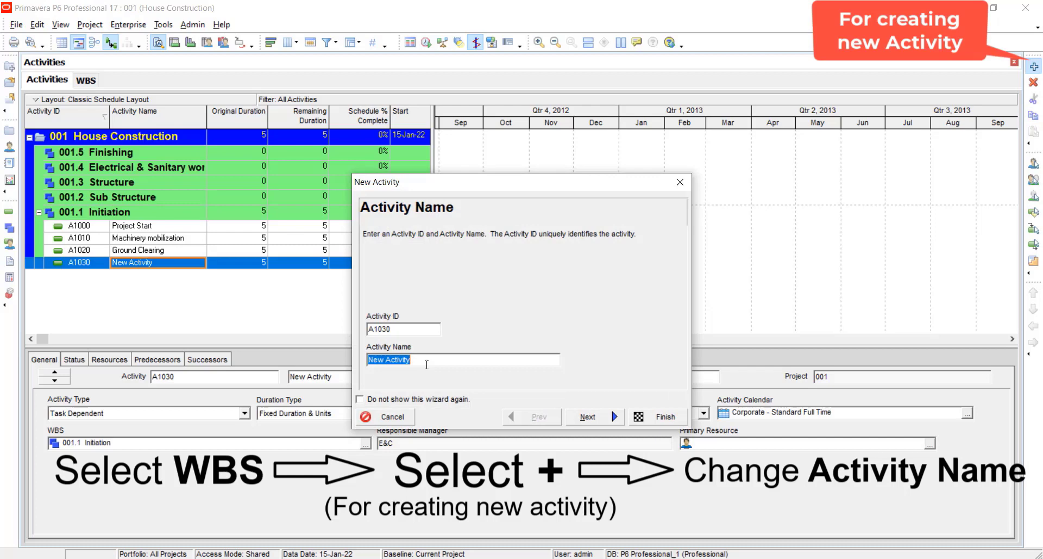
{"action": "type", "text": "MArking"}
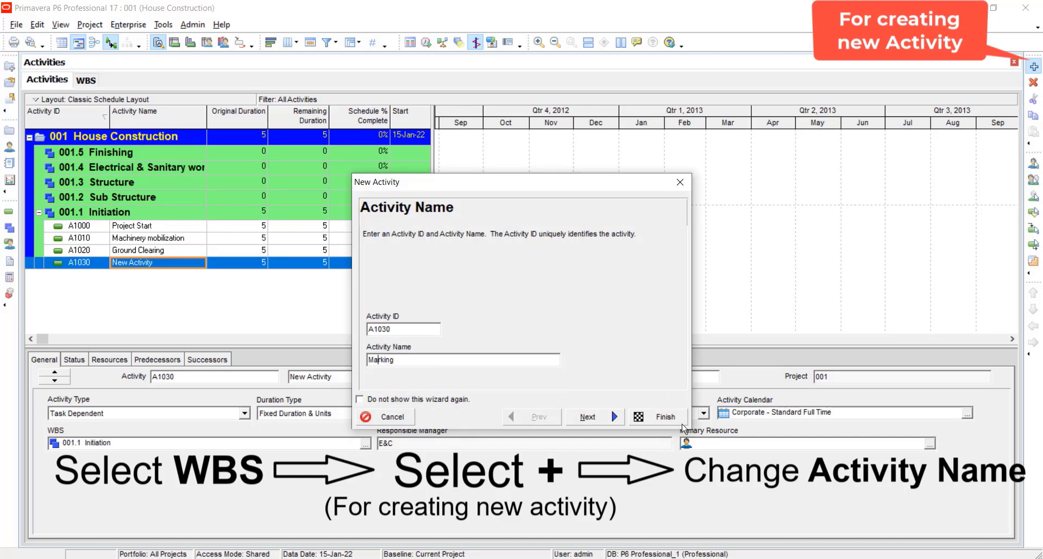
{"action": "left_click", "coordinate": [657, 416]}
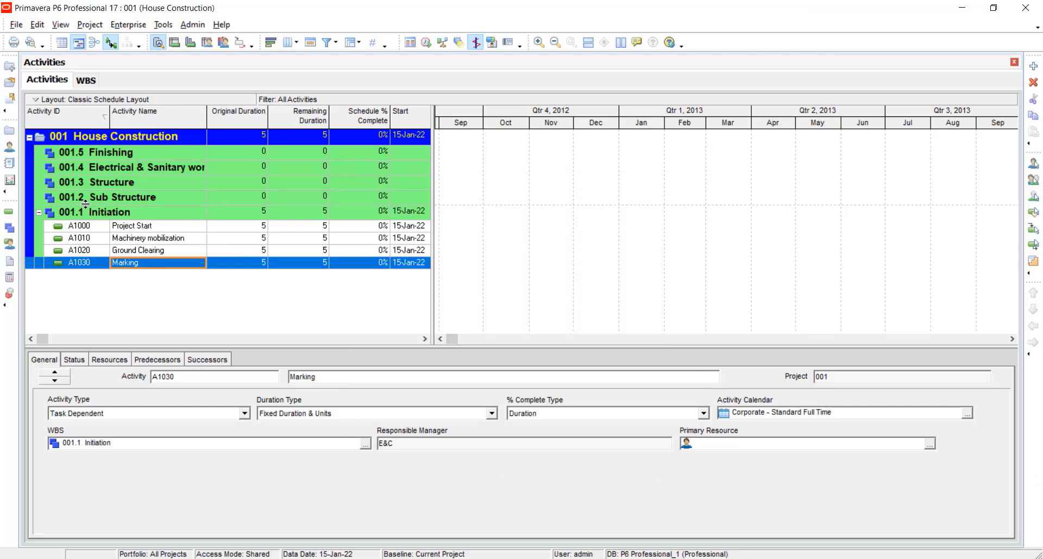
{"action": "mouse_move", "coordinate": [112, 203]}
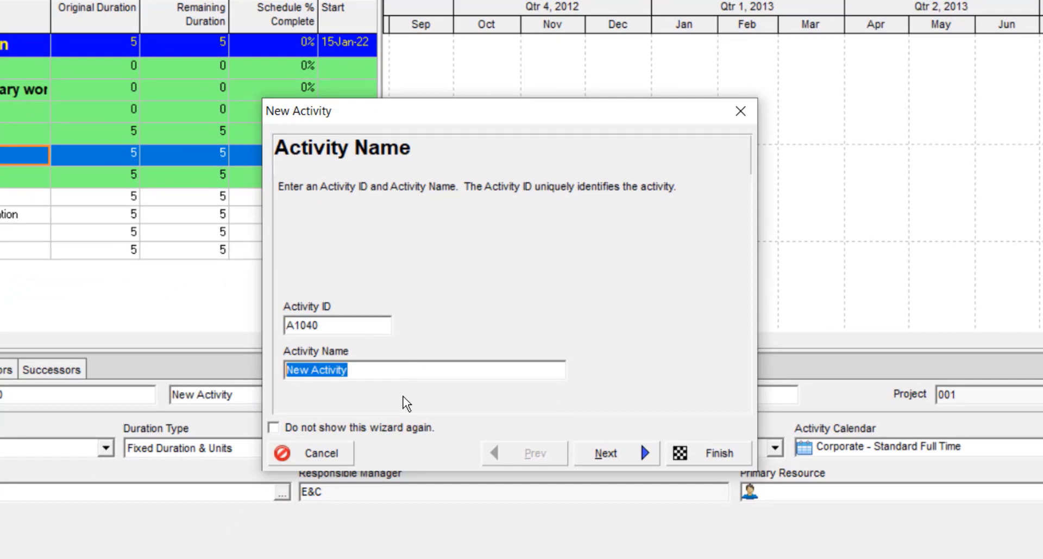
Step: Create the Excavation and Foundation activities under Sub Structure
{"action": "type", "text": "Excs"}
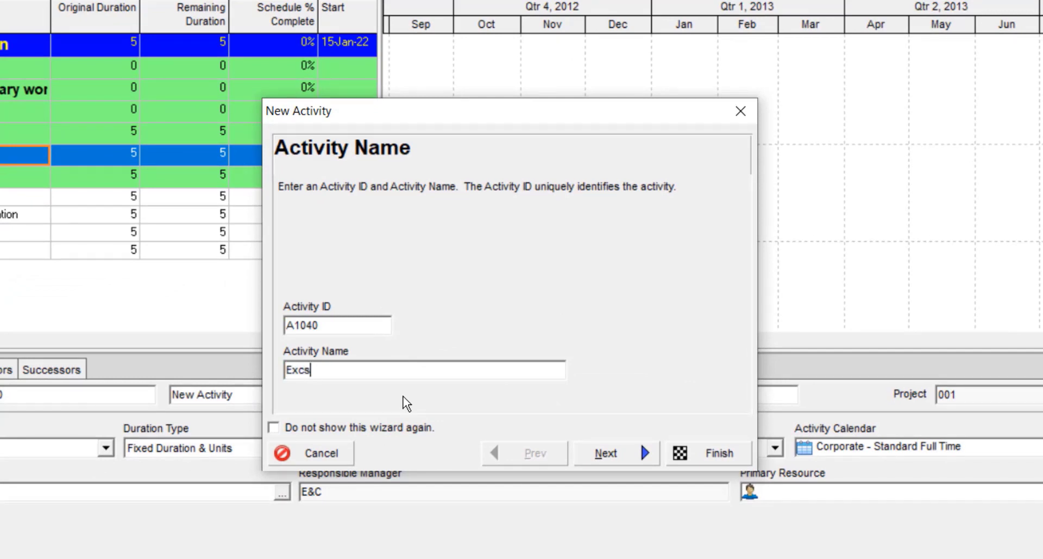
{"action": "type", "text": "Excavation"}
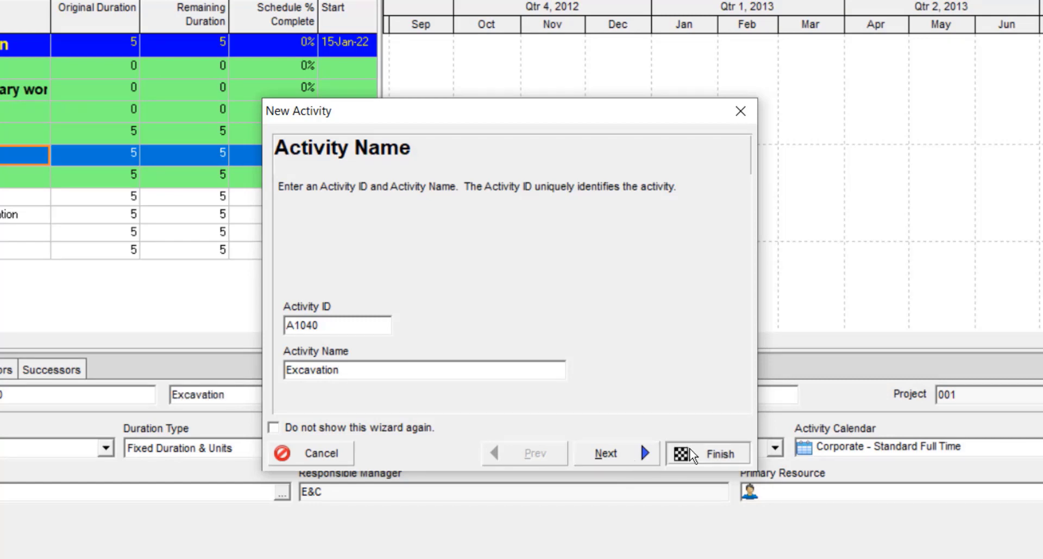
{"action": "left_click", "coordinate": [718, 452]}
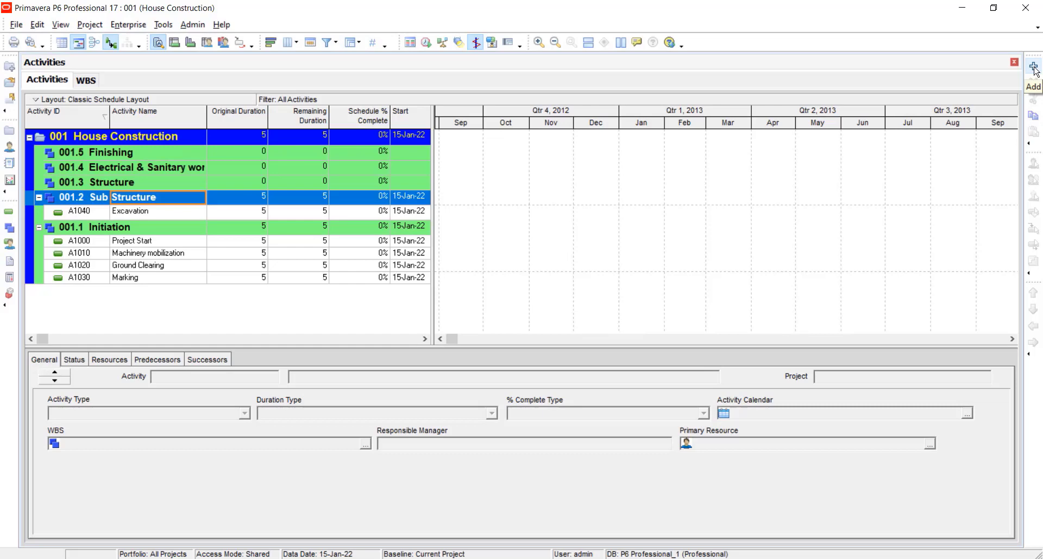
{"action": "left_click", "coordinate": [1033, 67]}
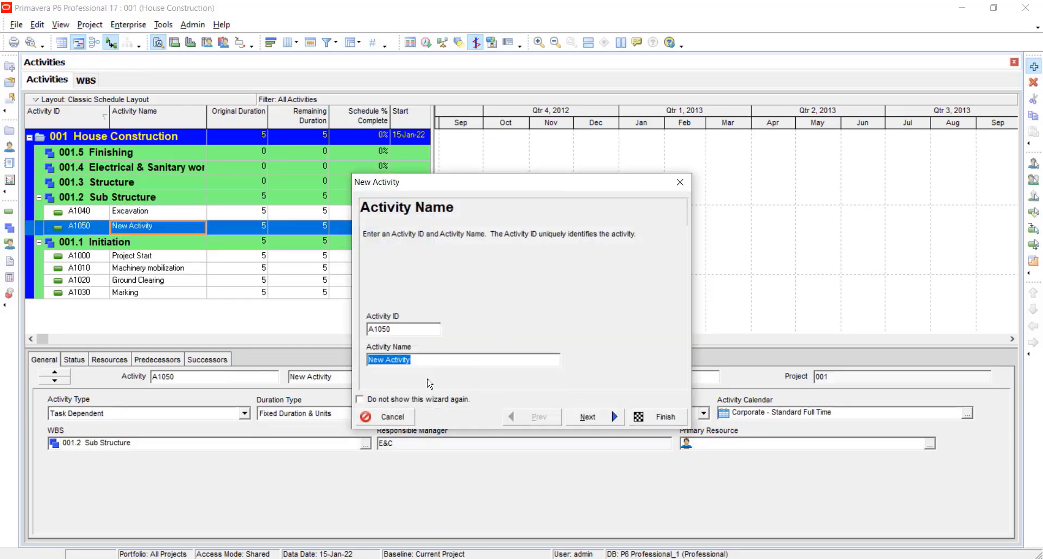
{"action": "type", "text": "F"}
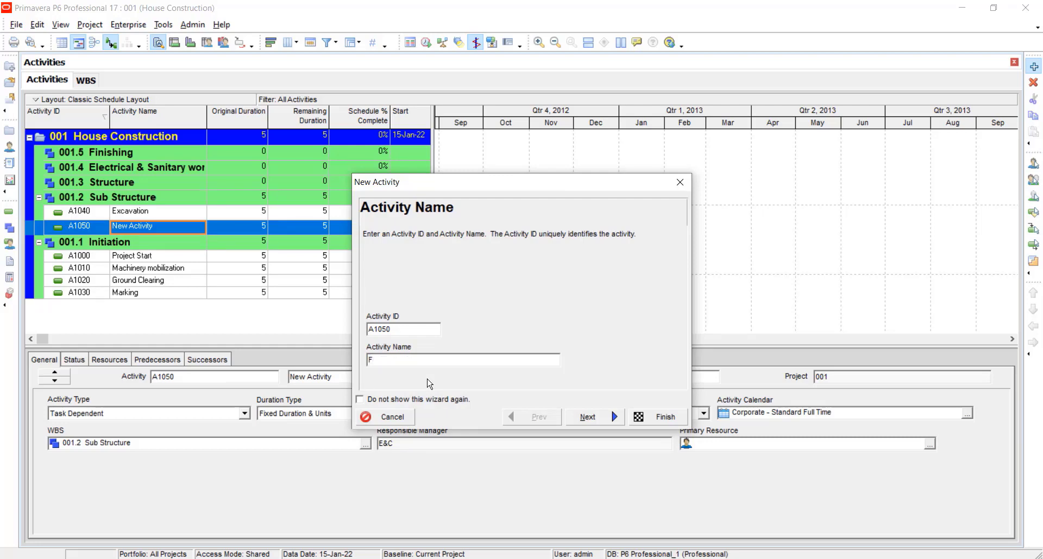
{"action": "type", "text": "oundation"}
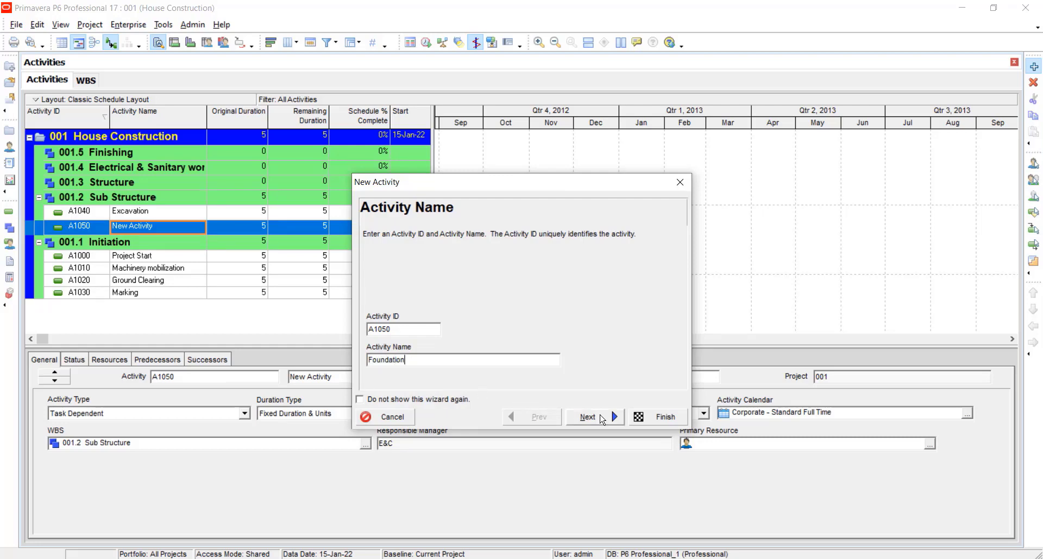
{"action": "left_click", "coordinate": [656, 416]}
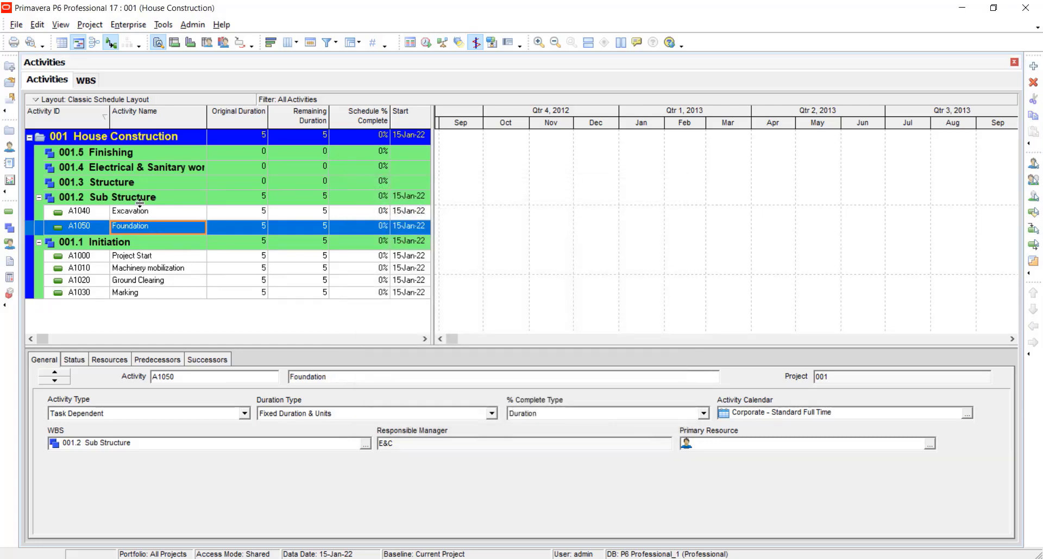
Step: Create the Concreting and Back Filling activities under Sub Structure
{"action": "left_click", "coordinate": [133, 196]}
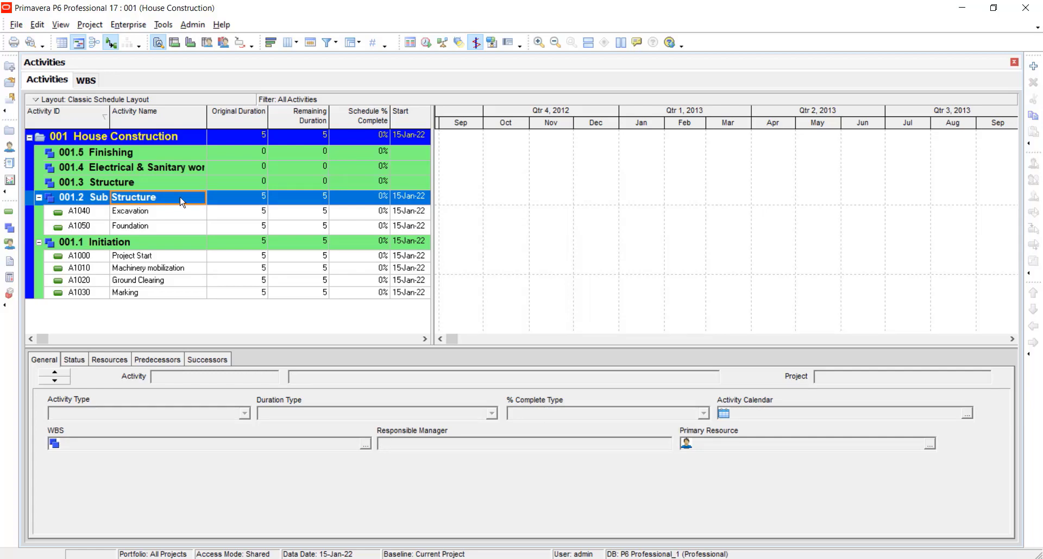
{"action": "left_click", "coordinate": [1033, 67]}
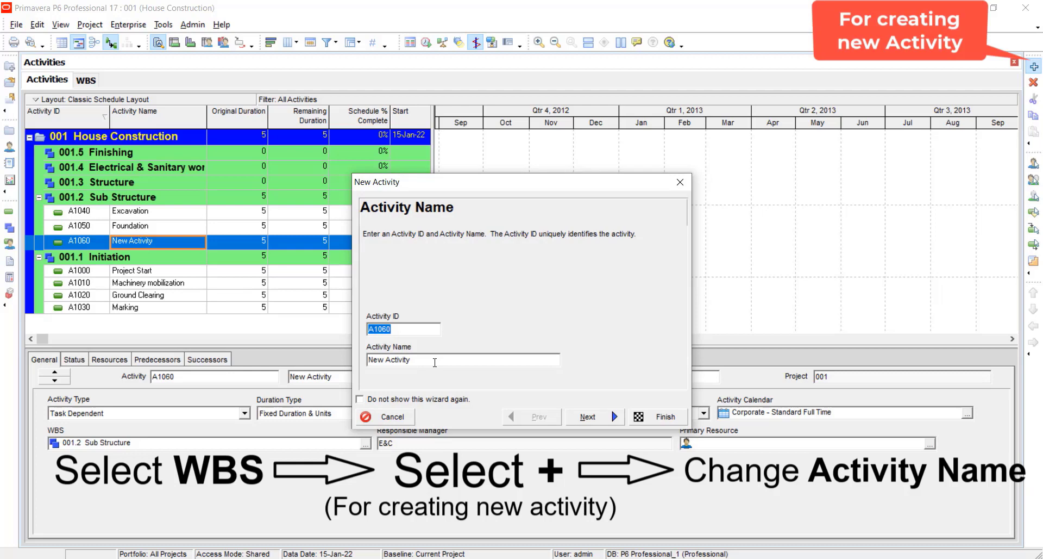
{"action": "type", "text": "Concreting"}
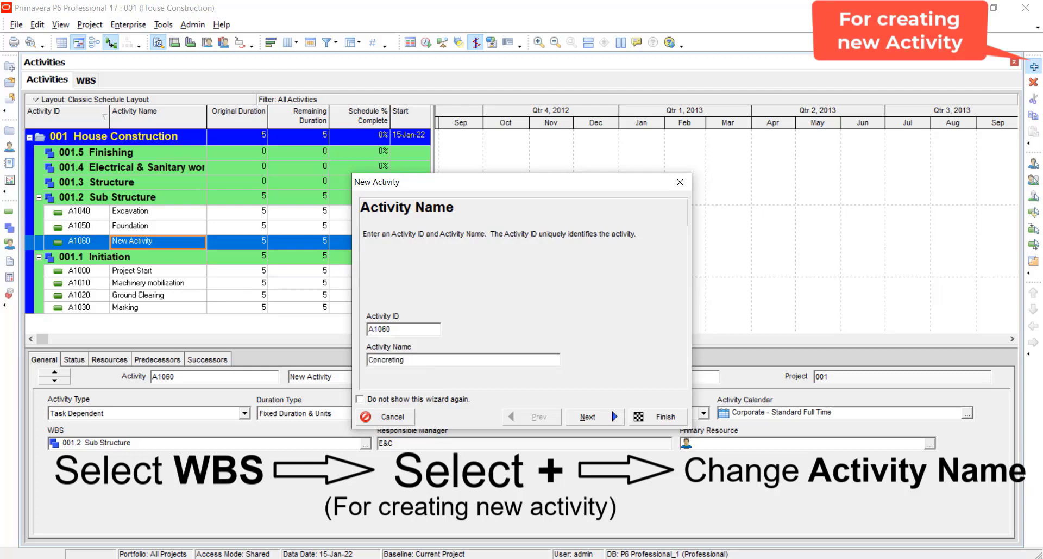
{"action": "left_click", "coordinate": [656, 417]}
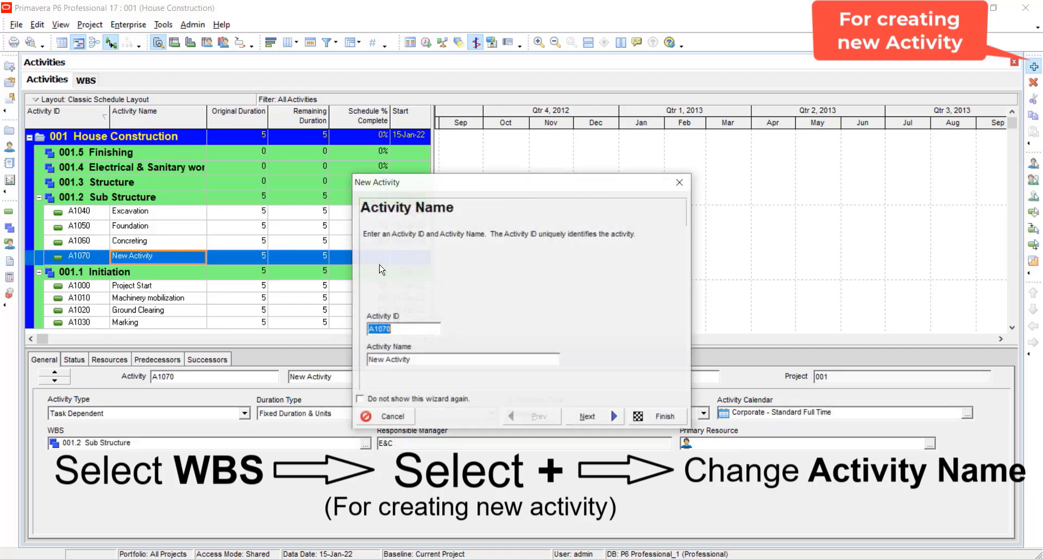
{"action": "type", "text": "B"}
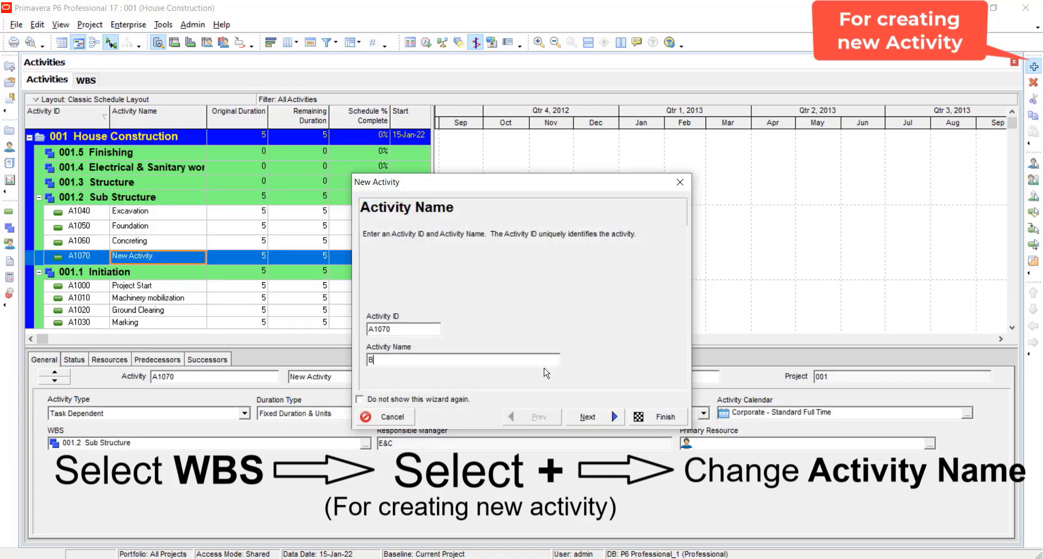
{"action": "type", "text": "ack Filling"}
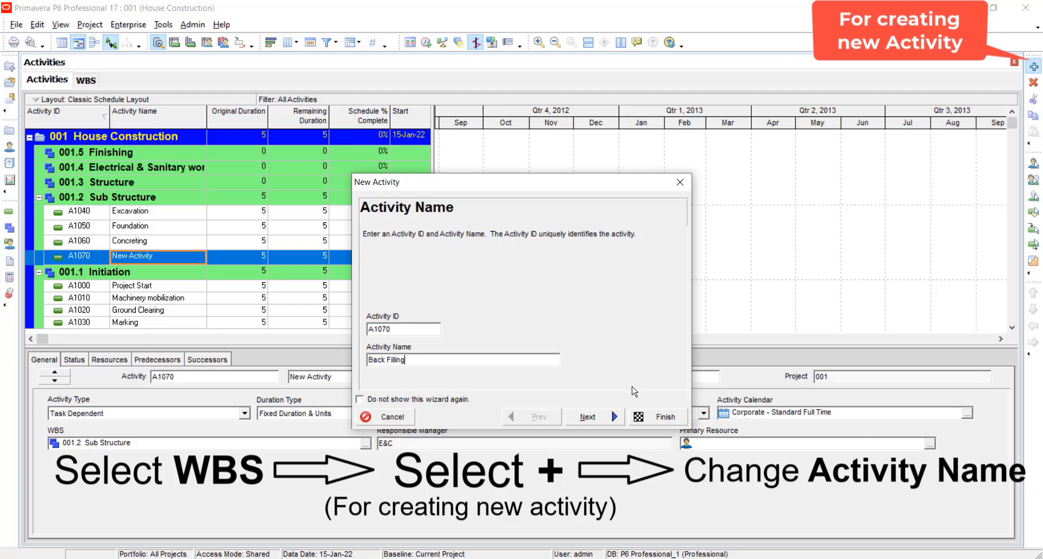
{"action": "left_click", "coordinate": [656, 416]}
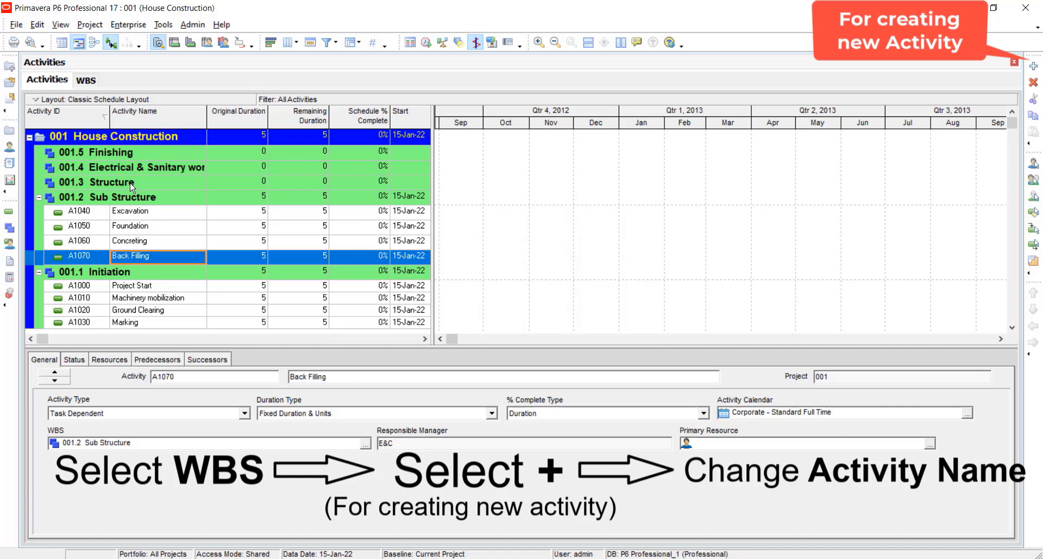
{"action": "left_click", "coordinate": [107, 182]}
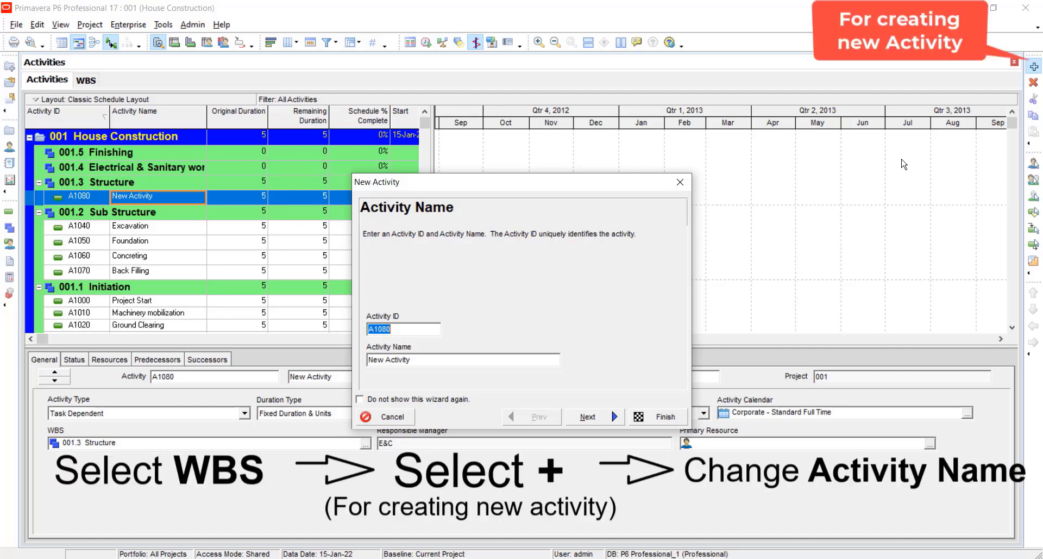
Step: Create the Columns, Beams and Load Bearing walls activities under Structure
{"action": "type", "text": "Columns"}
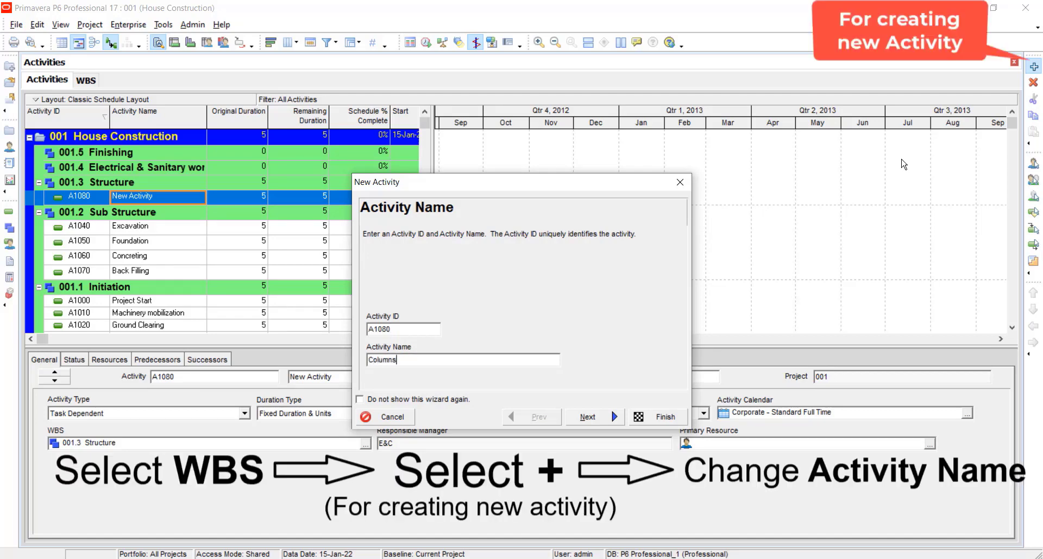
{"action": "left_click", "coordinate": [655, 416]}
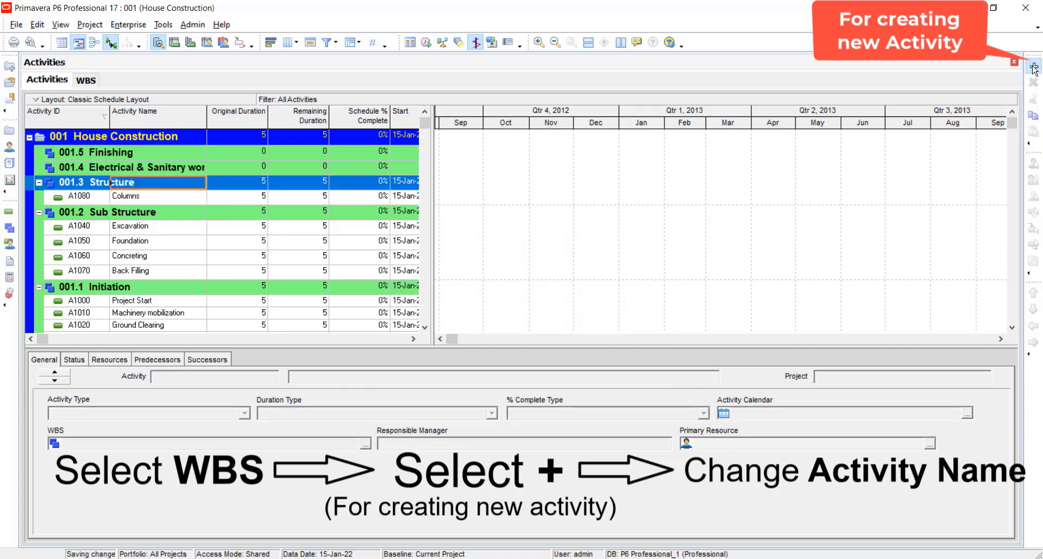
{"action": "type", "text": "Beams"}
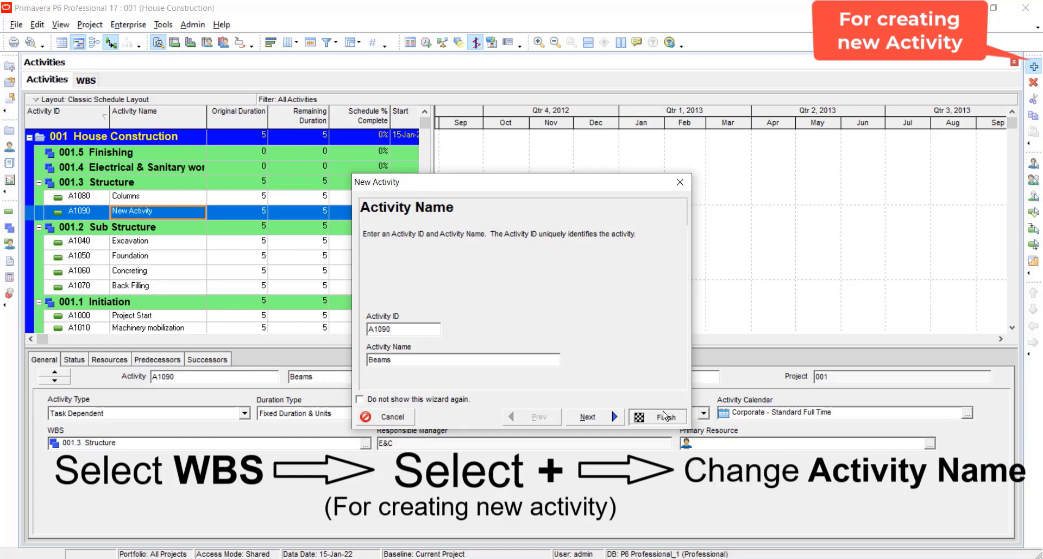
{"action": "left_click", "coordinate": [657, 416]}
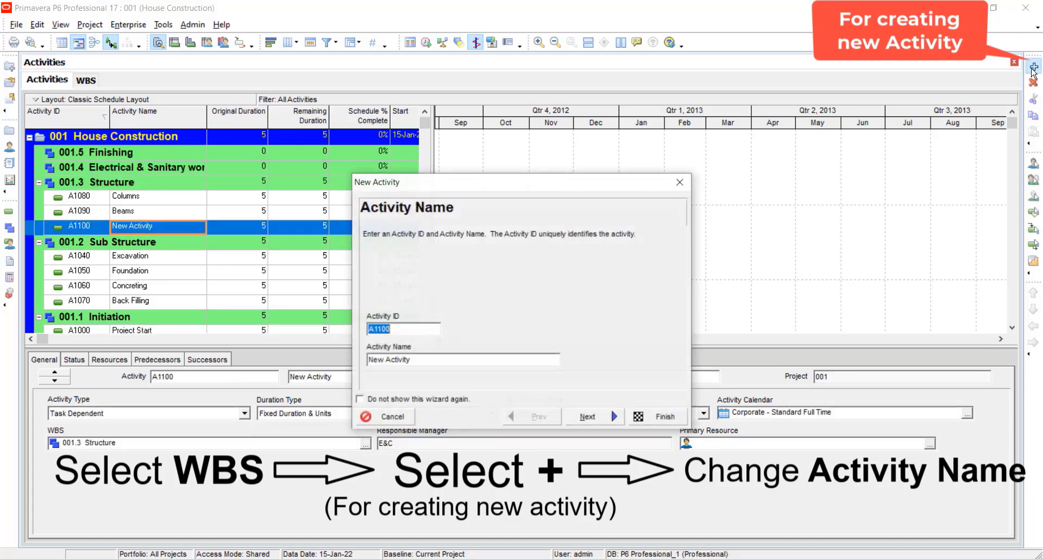
{"action": "left_click", "coordinate": [462, 359]}
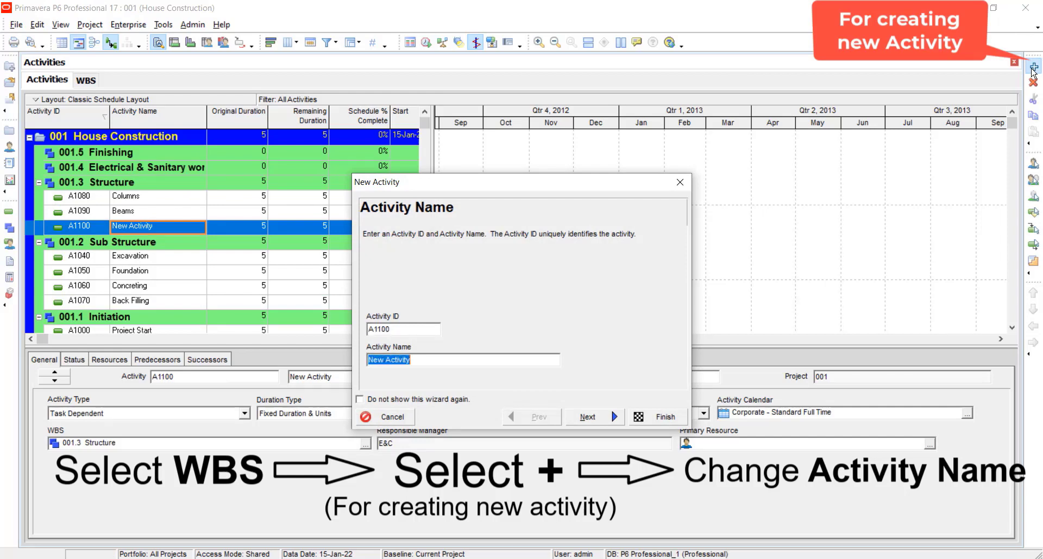
{"action": "type", "text": "Load Bearing walls"}
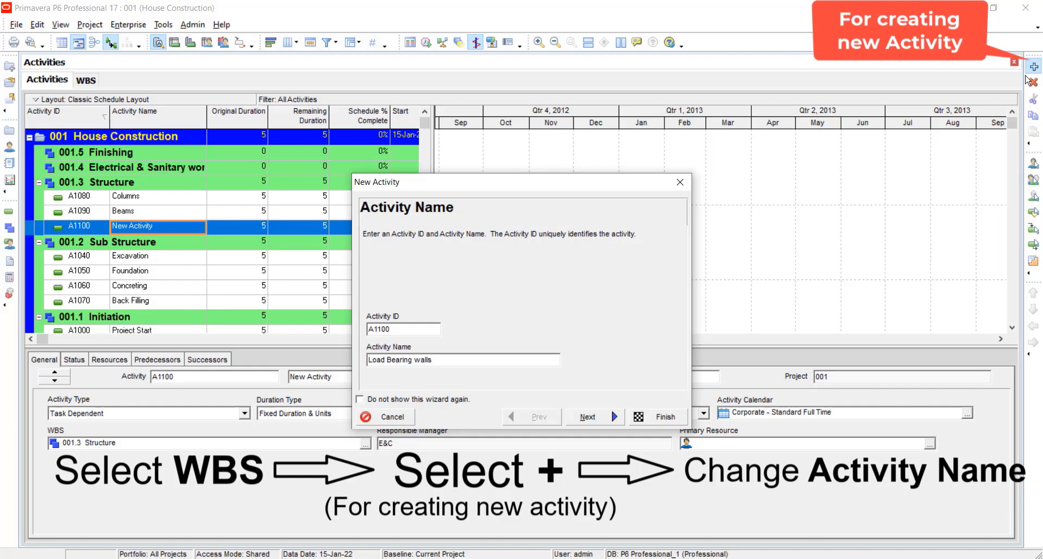
{"action": "left_click", "coordinate": [656, 417]}
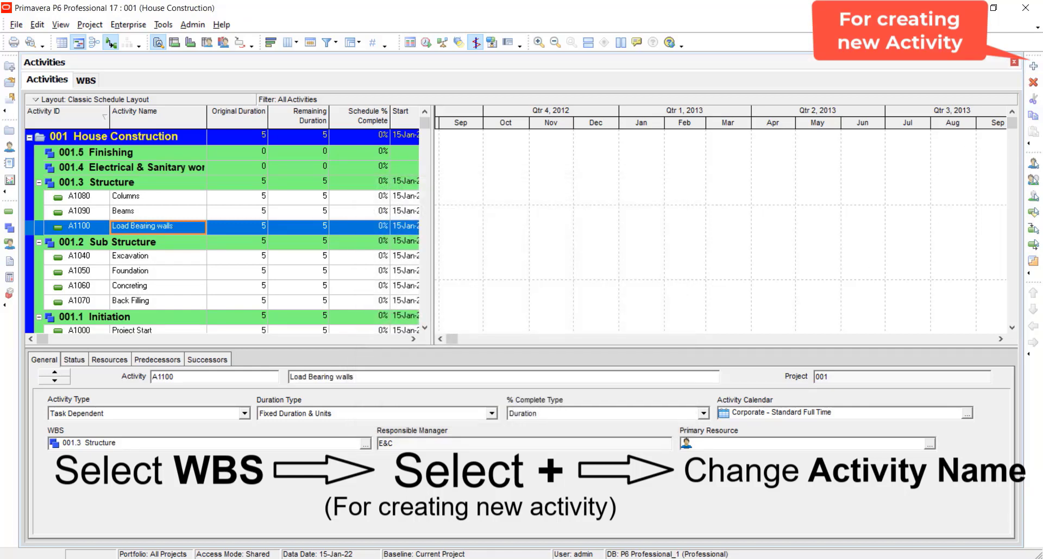
Step: Create the Partition Walls, Slab and External Boundary Wall activities under Structure
{"action": "left_click", "coordinate": [112, 181]}
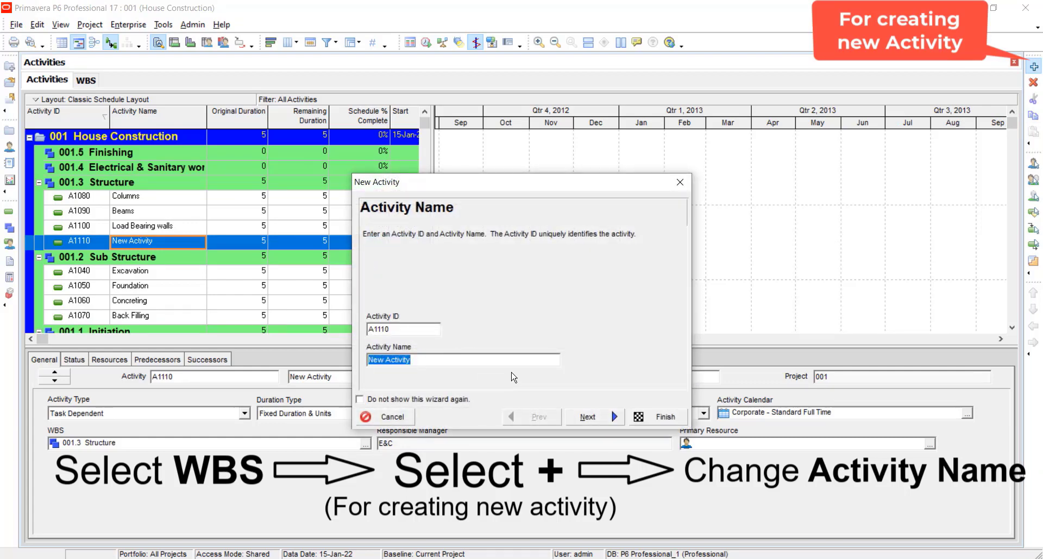
{"action": "type", "text": "Partition Wall"}
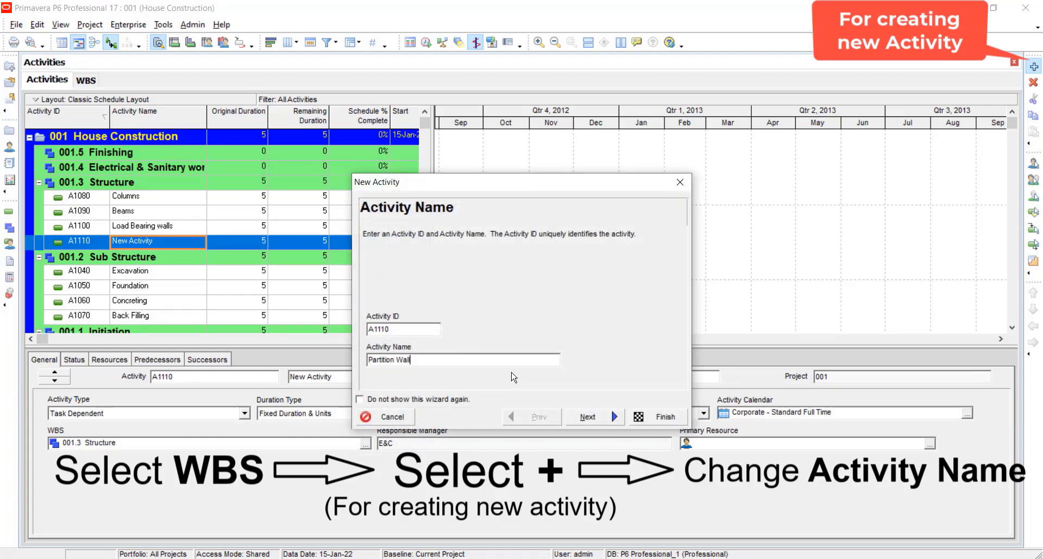
{"action": "left_click", "coordinate": [655, 416]}
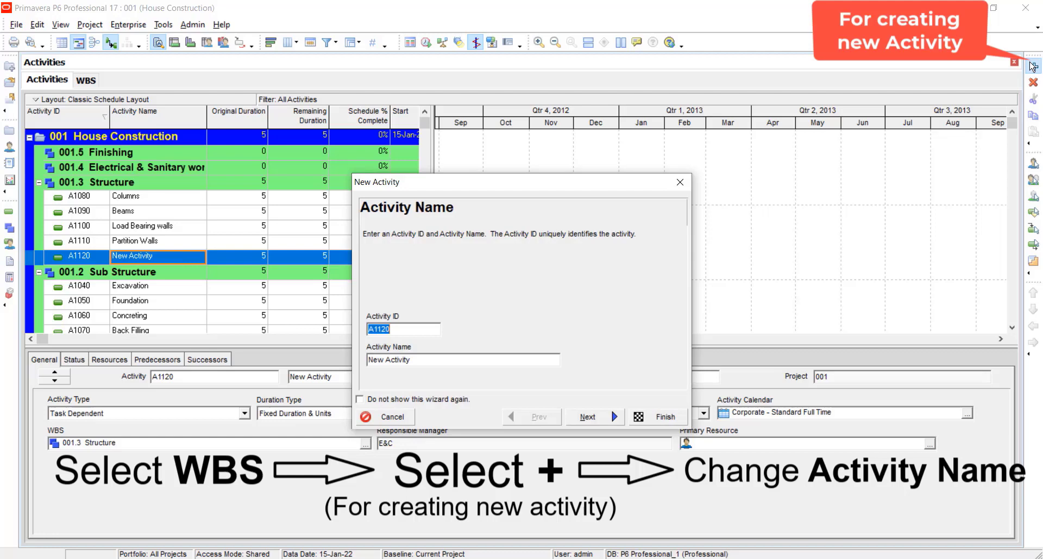
{"action": "type", "text": "Slab"}
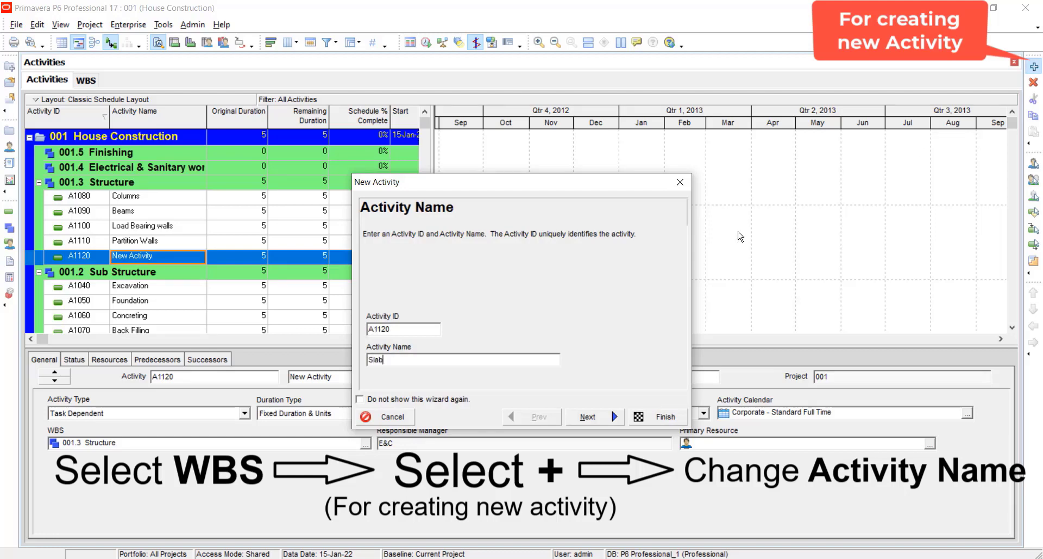
{"action": "left_click", "coordinate": [656, 416]}
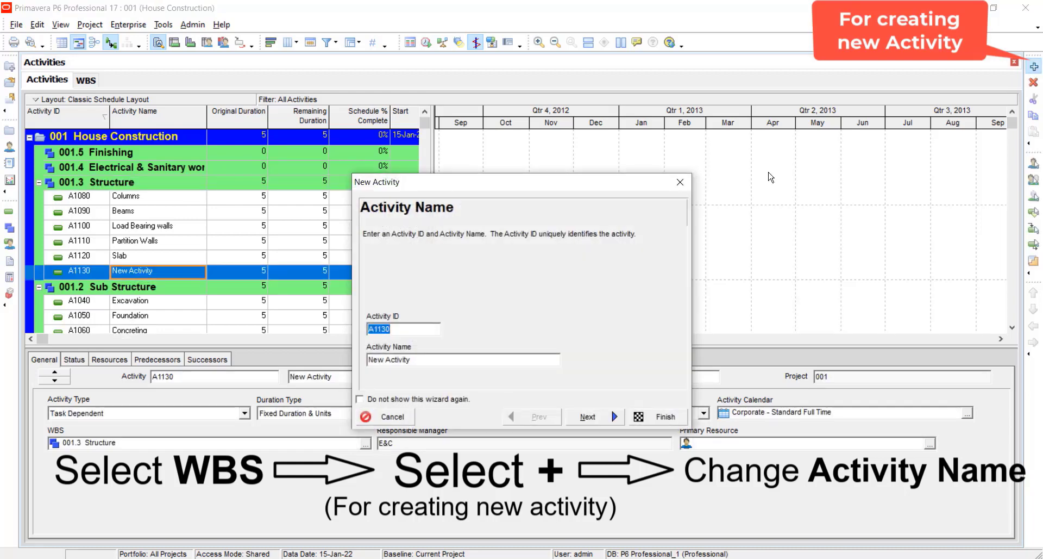
{"action": "type", "text": "External Boundary Wall"}
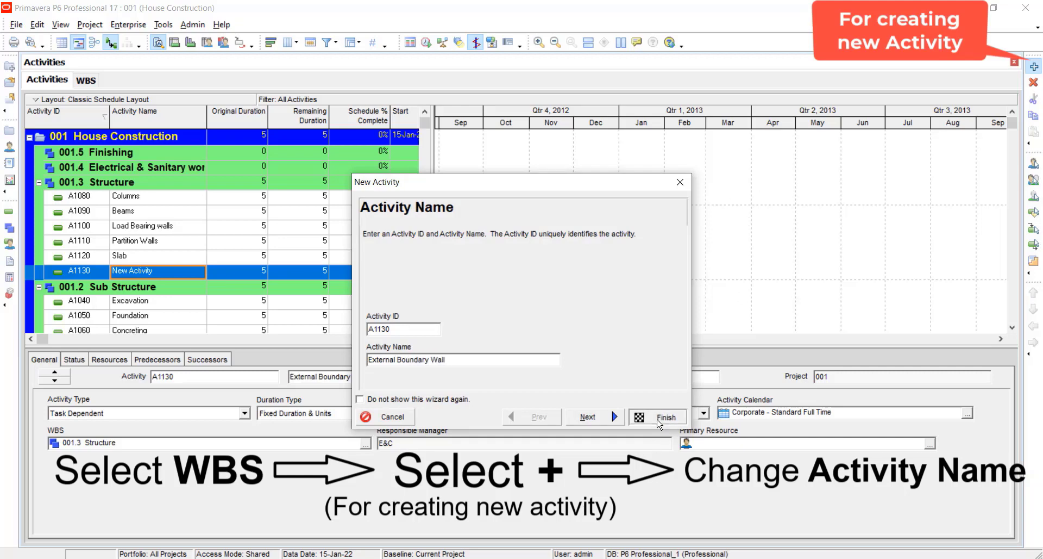
{"action": "left_click", "coordinate": [657, 417]}
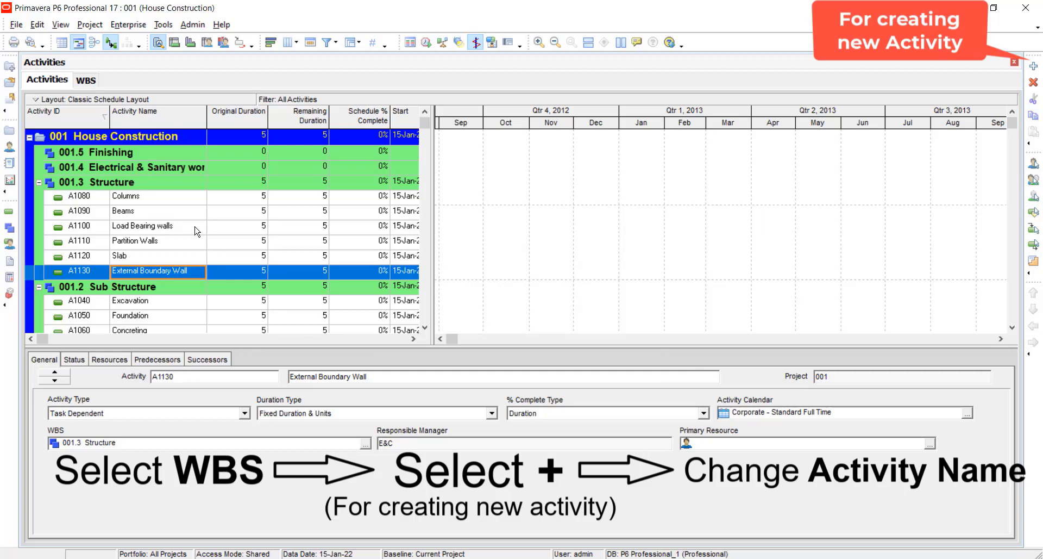
{"action": "left_click", "coordinate": [146, 167]}
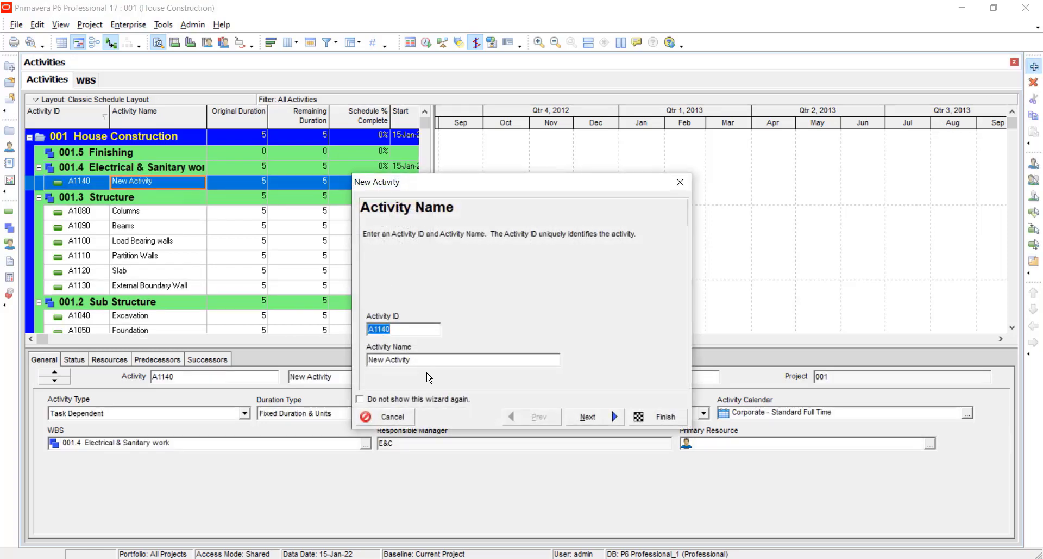
Step: Add the activities Inserting transmission wires, Installing Plugs & Boards and Water Tank under Electrical & Sanitary work
{"action": "left_click", "coordinate": [461, 359]}
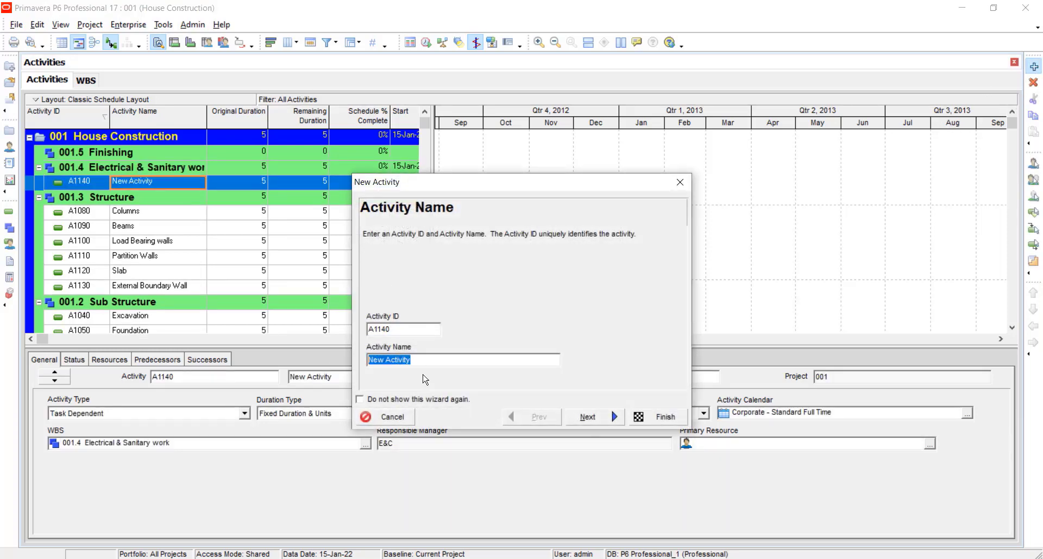
{"action": "type", "text": "Inserting transmission wires"}
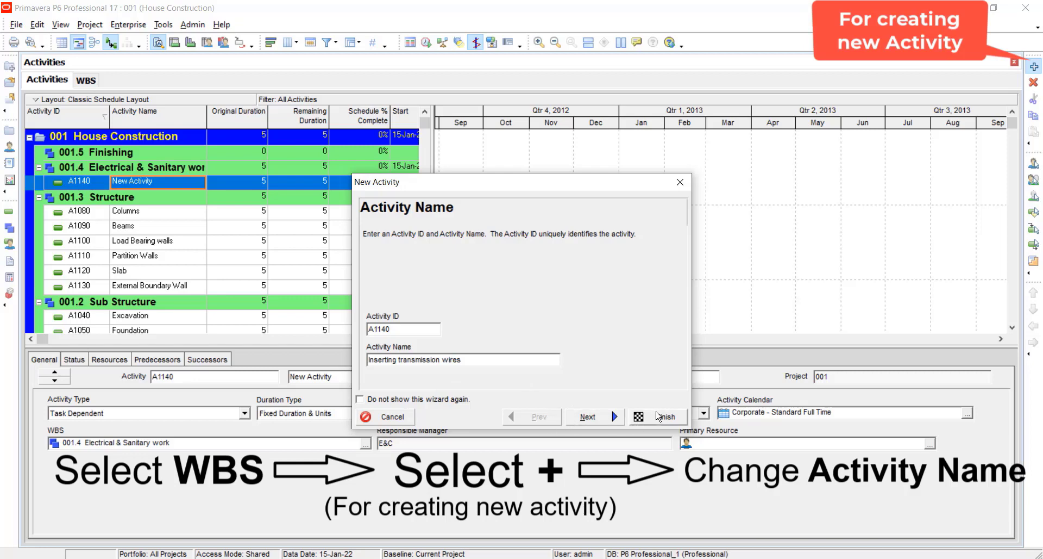
{"action": "left_click", "coordinate": [658, 417]}
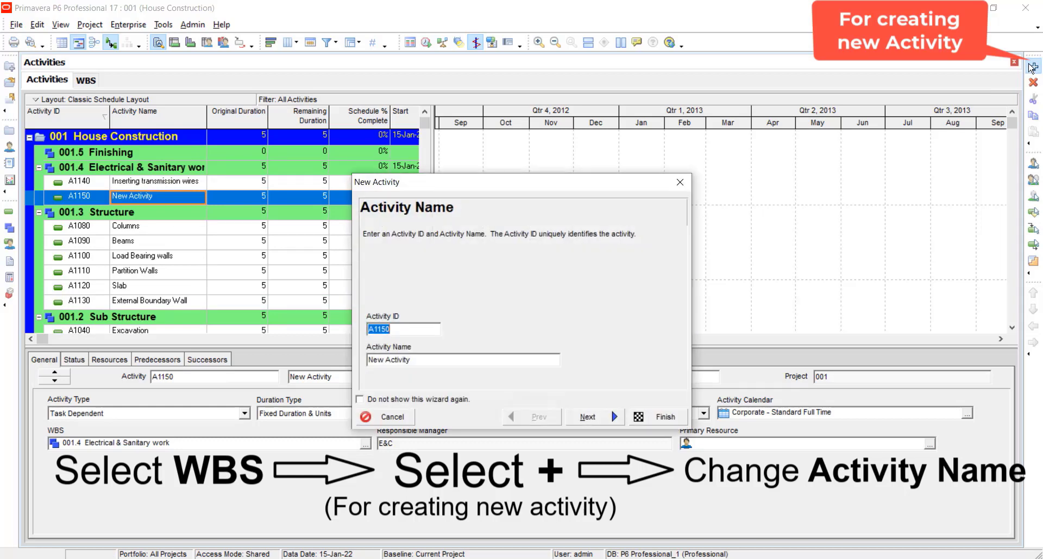
{"action": "left_click", "coordinate": [462, 359]}
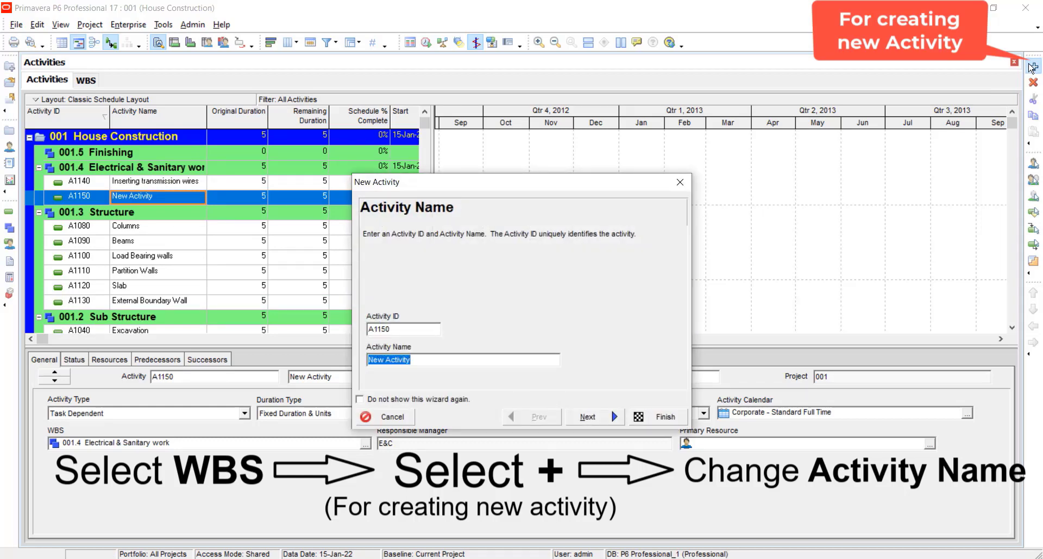
{"action": "type", "text": "Installing Plugs"}
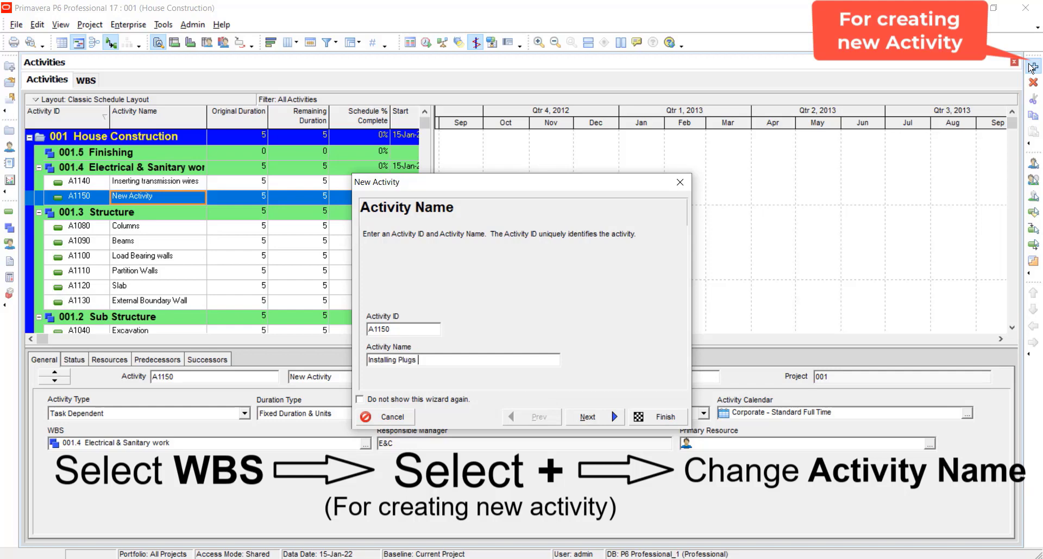
{"action": "type", "text": "% Boards"}
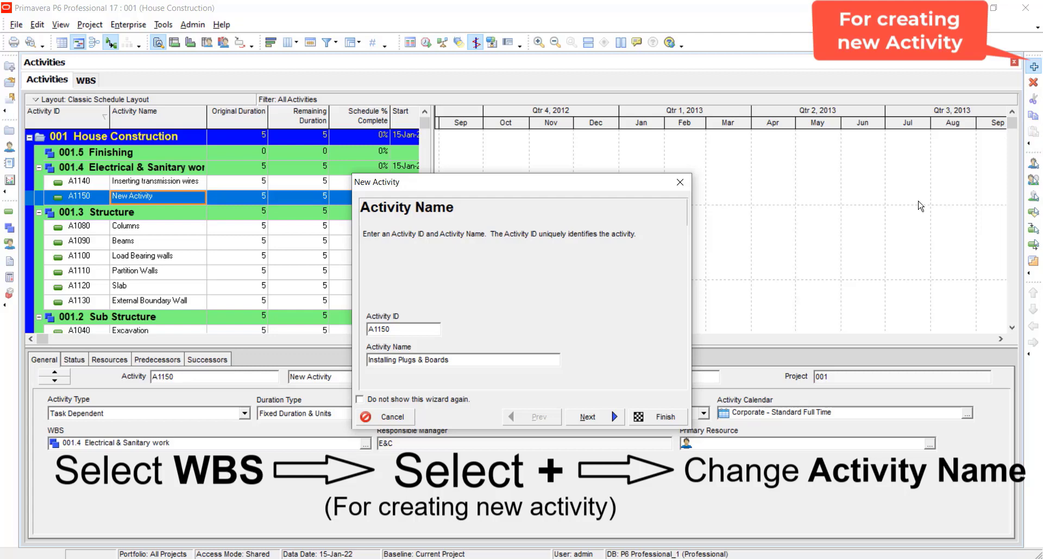
{"action": "left_click", "coordinate": [655, 416]}
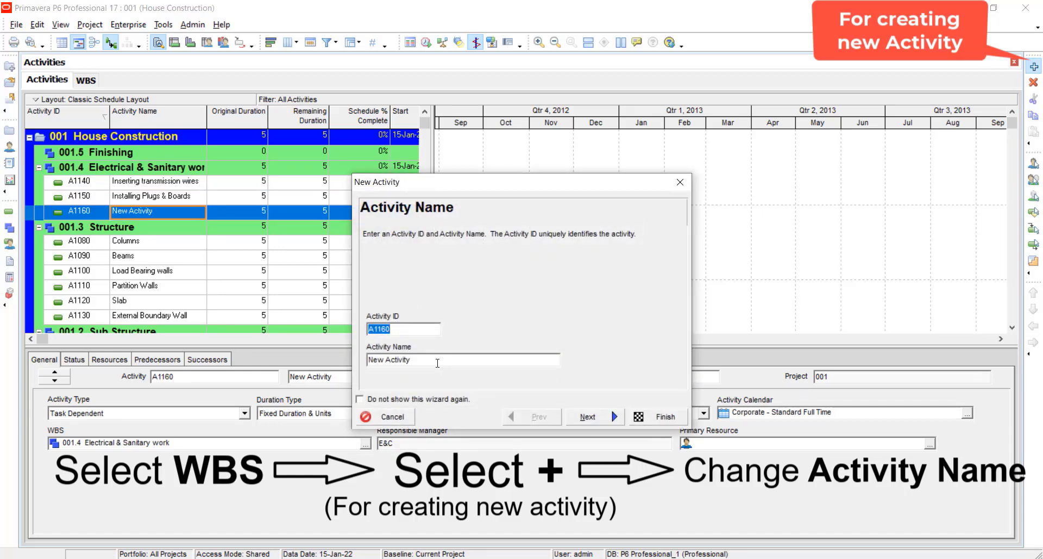
{"action": "type", "text": "Water Tank"}
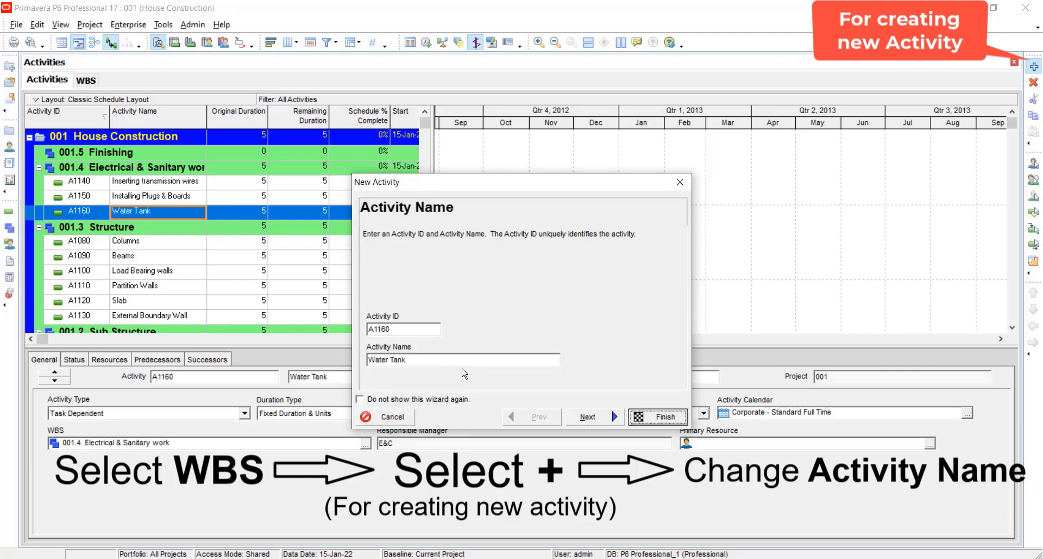
{"action": "left_click", "coordinate": [656, 416]}
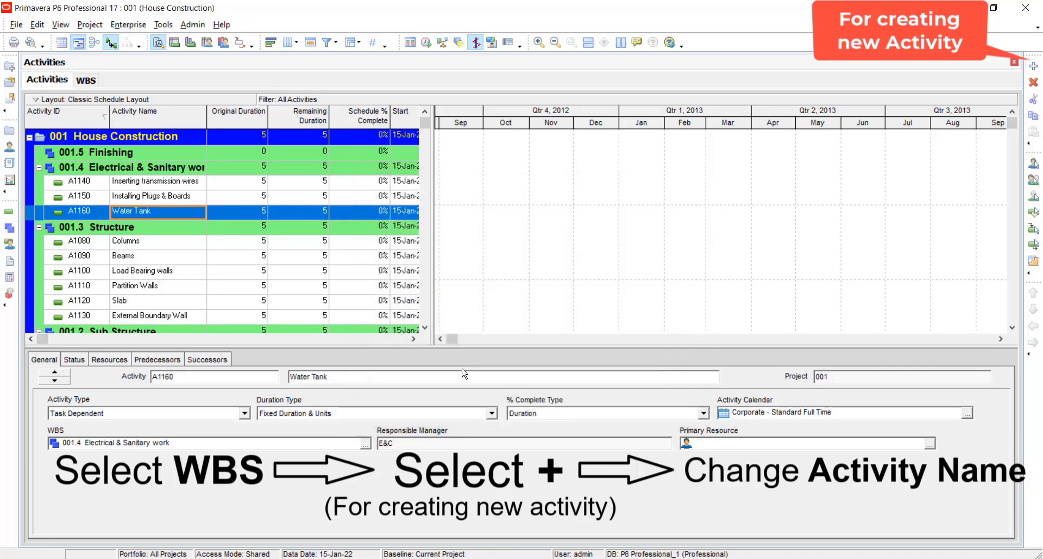
Step: Add the activities Water Pipelines, Sewerage Line and Gas Pipeline under Electrical & Sanitary work
{"action": "left_click", "coordinate": [133, 167]}
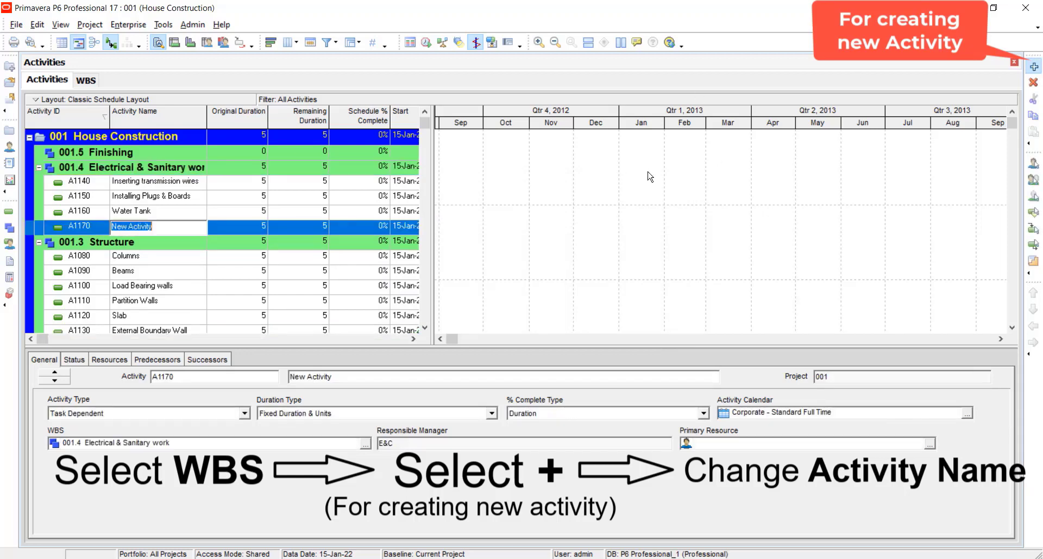
{"action": "type", "text": "Water Pipelines"}
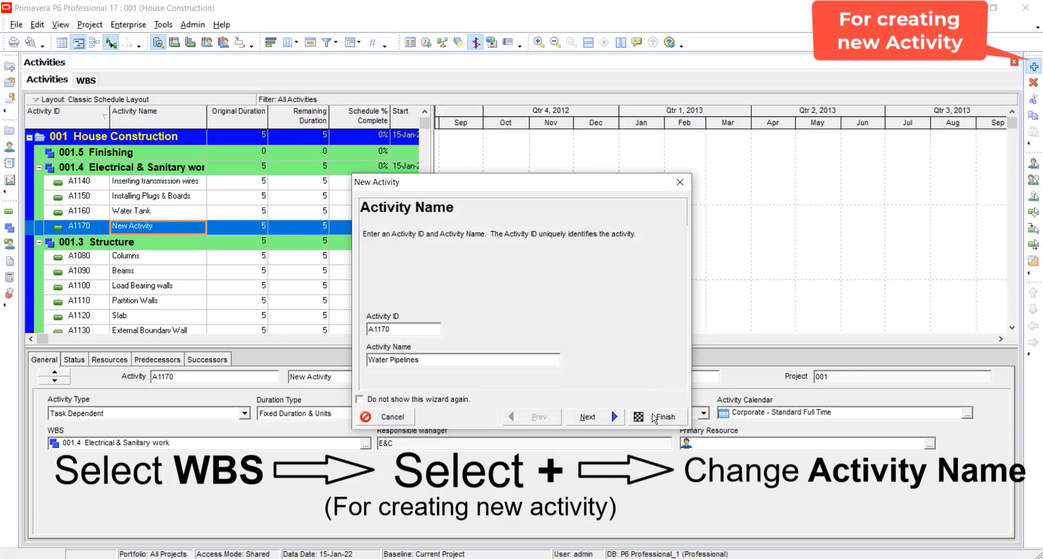
{"action": "left_click", "coordinate": [664, 416]}
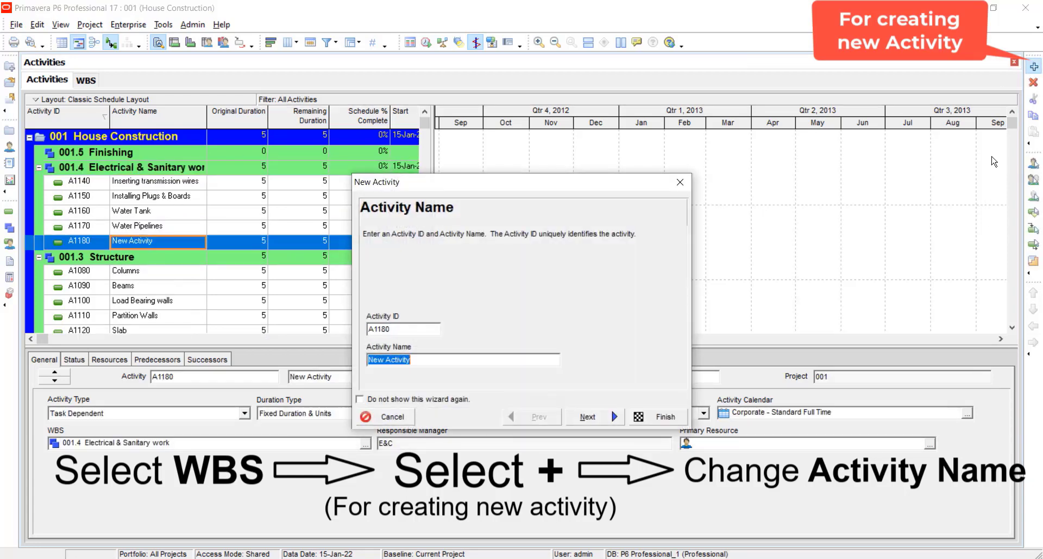
{"action": "type", "text": "Sewerage"}
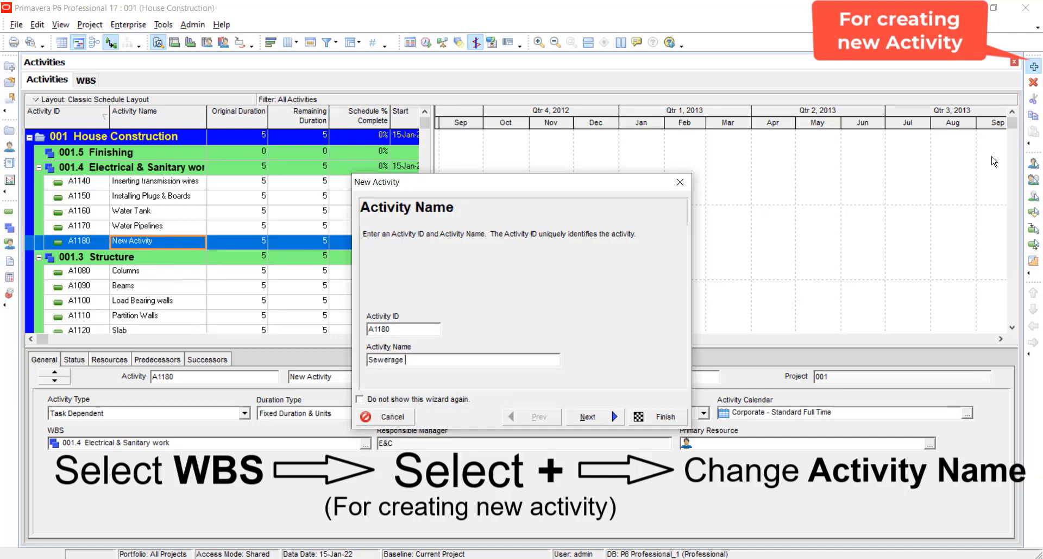
{"action": "type", "text": "Line"}
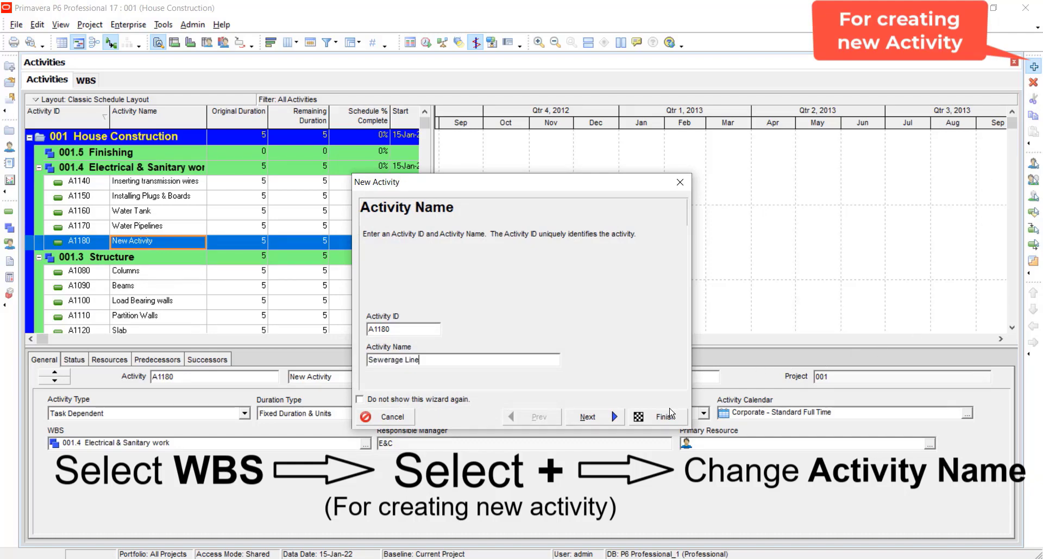
{"action": "left_click", "coordinate": [656, 415]}
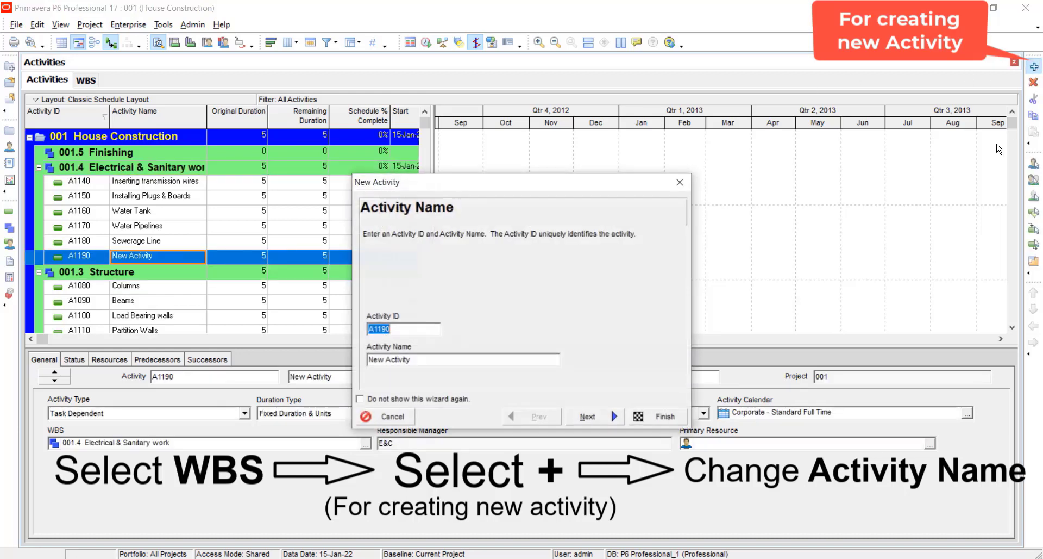
{"action": "left_click", "coordinate": [462, 359]}
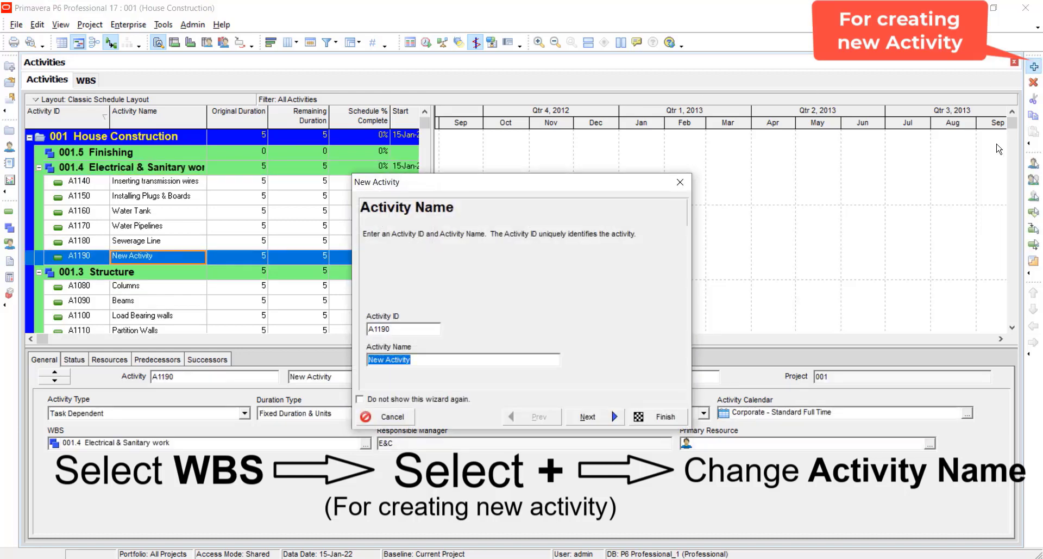
{"action": "type", "text": "Gas Pipelin"}
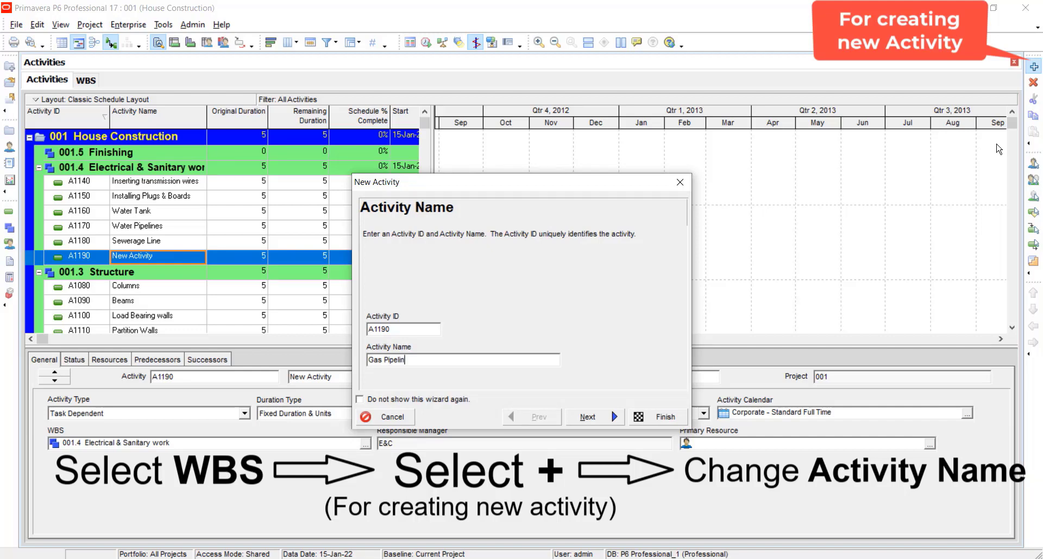
{"action": "left_click", "coordinate": [655, 416]}
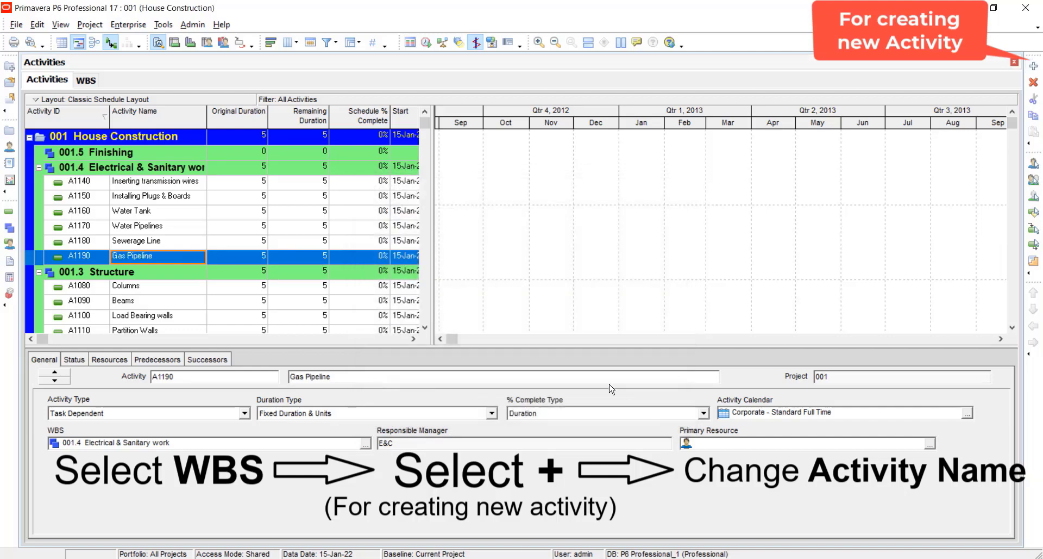
{"action": "left_click", "coordinate": [106, 152]}
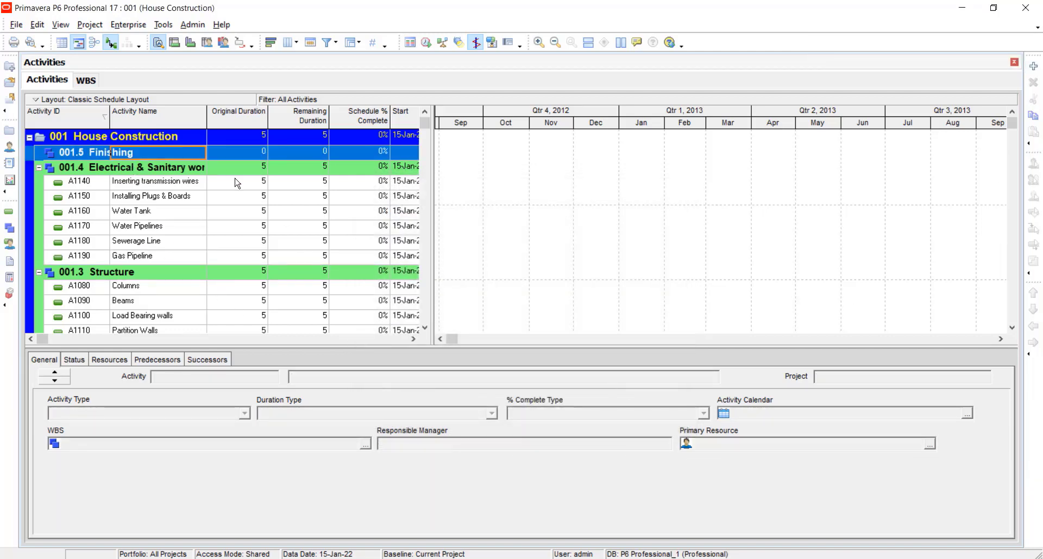
{"action": "mouse_move", "coordinate": [907, 149]}
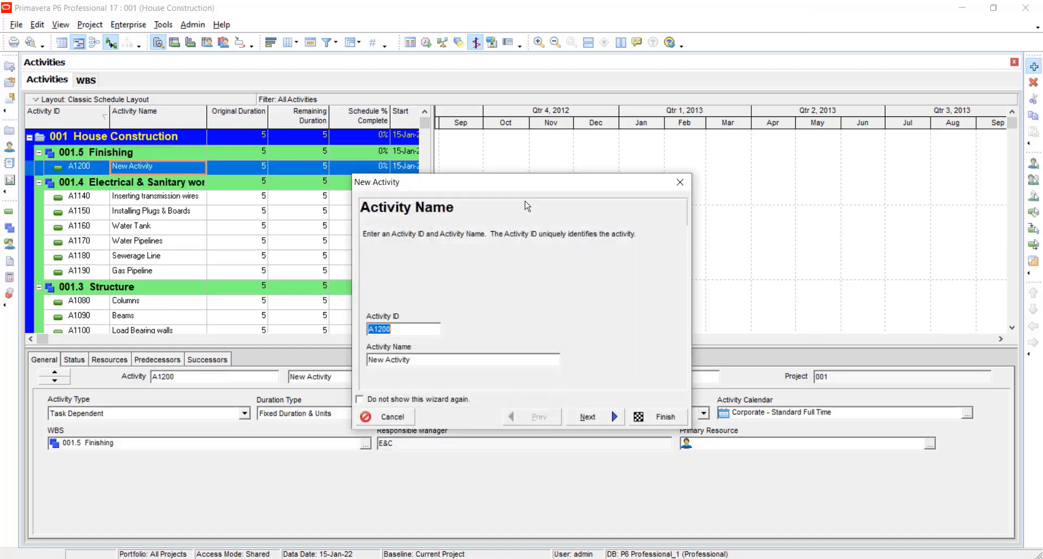
Step: Add the activities wall designing, Aesthatic work and Plastering under Finishing
{"action": "left_click", "coordinate": [462, 359]}
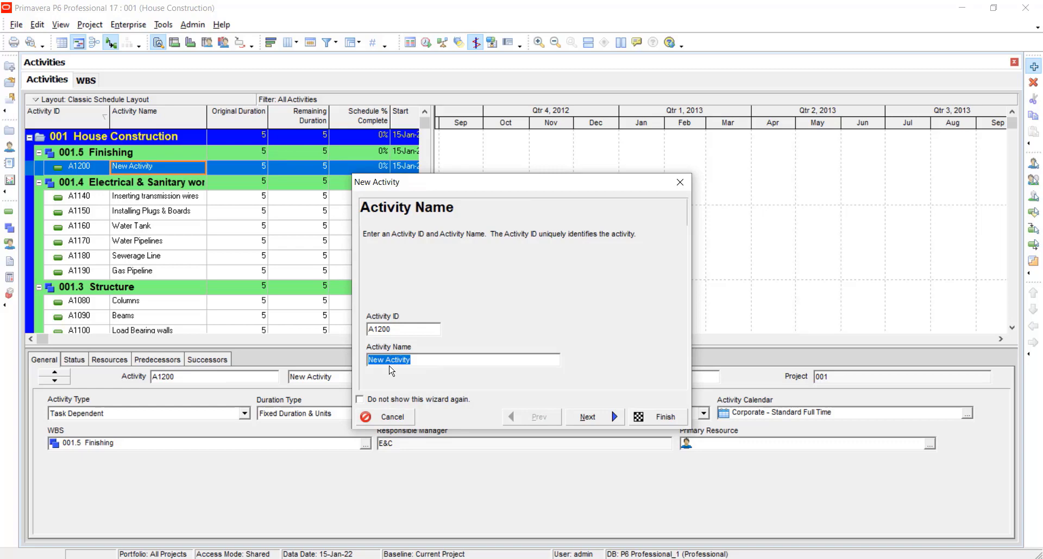
{"action": "type", "text": "wall designing"}
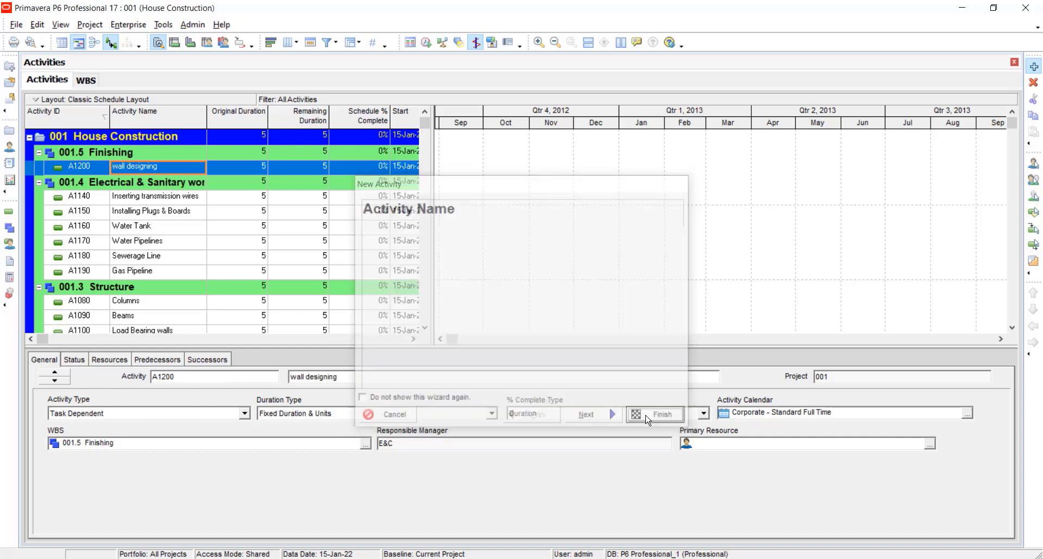
{"action": "left_click", "coordinate": [661, 414]}
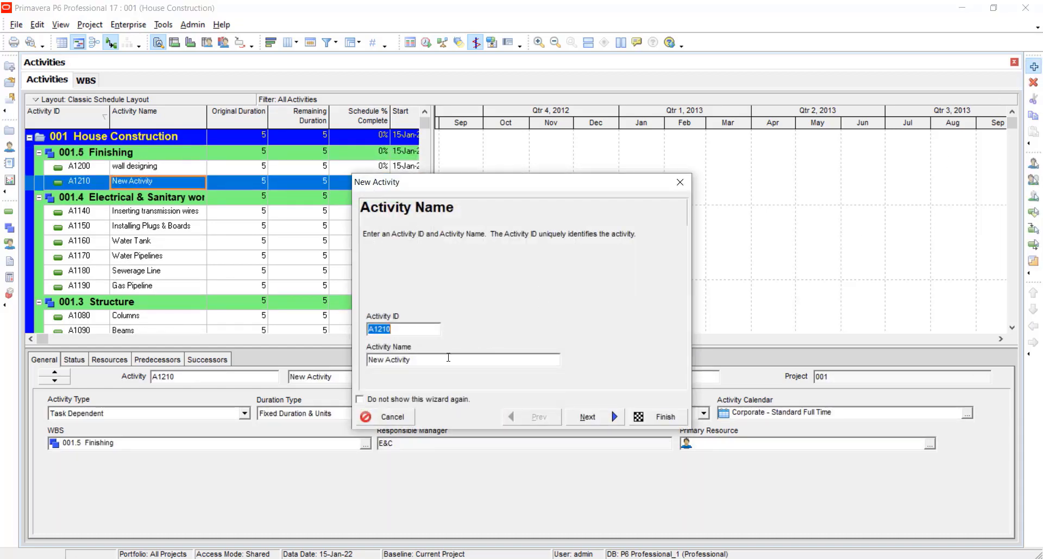
{"action": "type", "text": "Aesthatic work"}
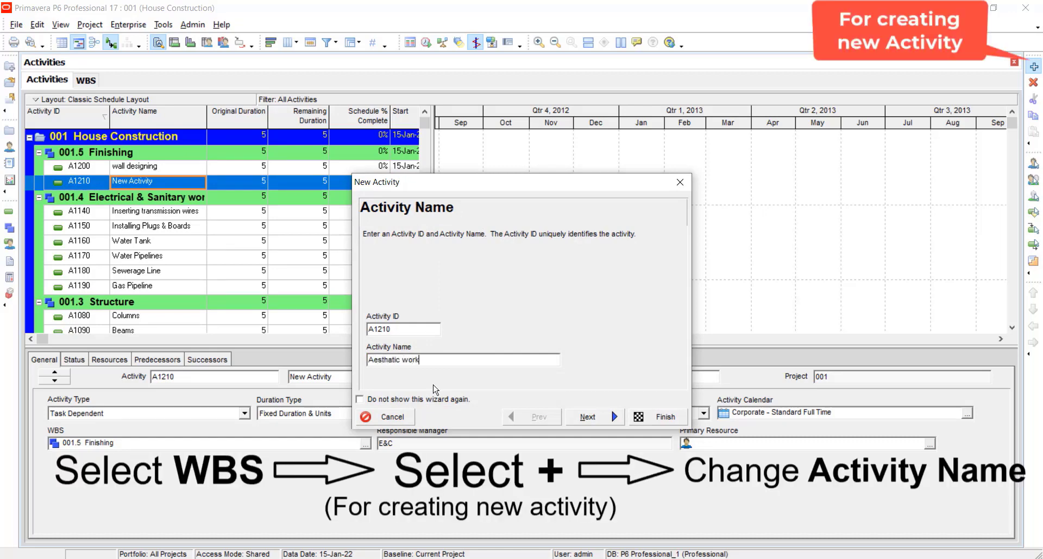
{"action": "left_click", "coordinate": [655, 417]}
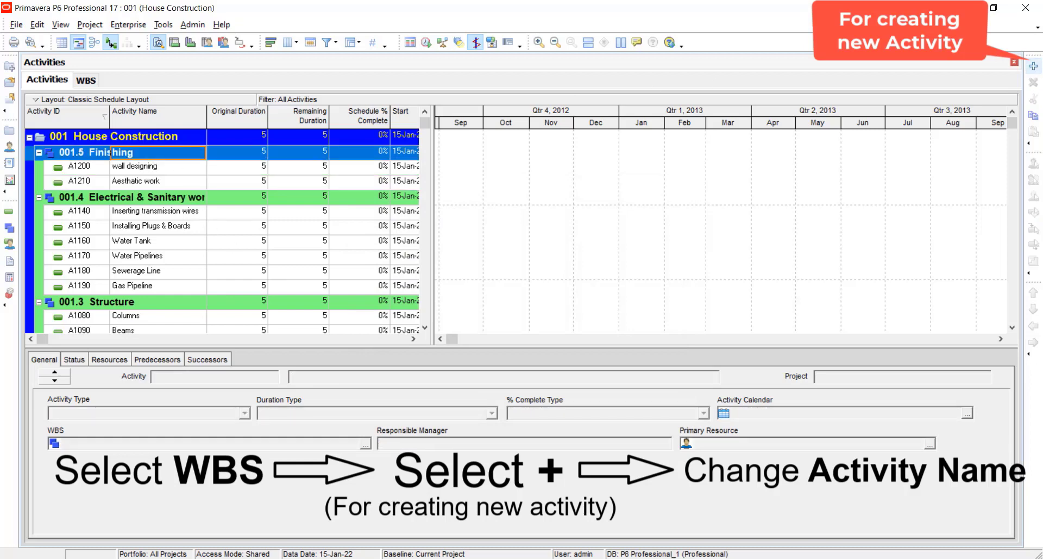
{"action": "type", "text": "Plastering"}
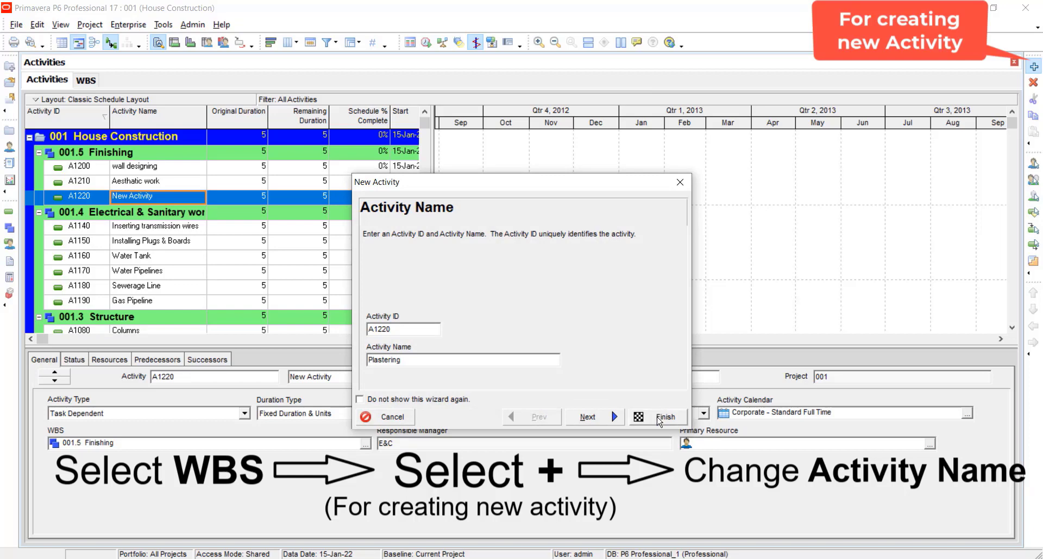
{"action": "left_click", "coordinate": [665, 417]}
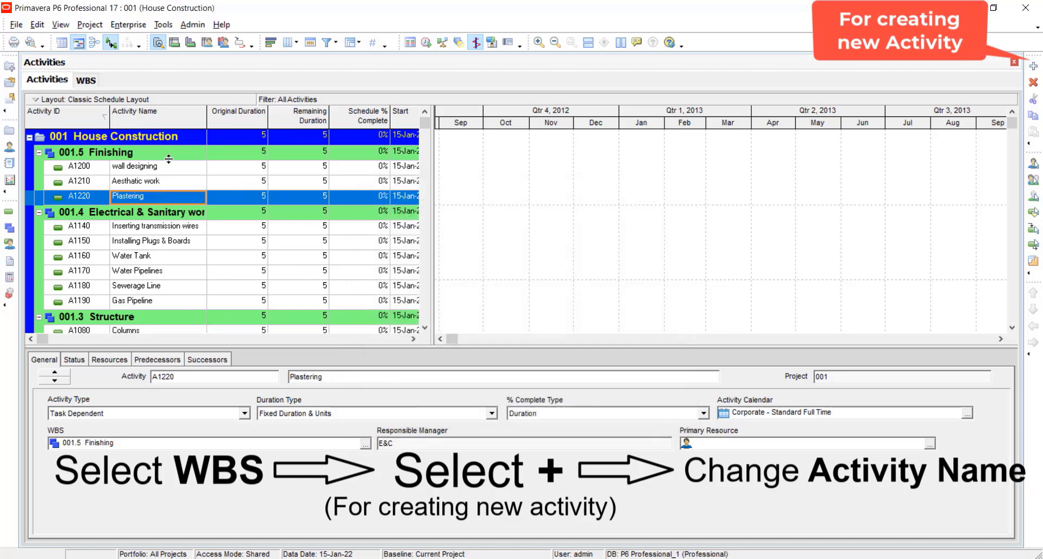
Step: Add the activities Marble and Painting under Finishing
{"action": "left_click", "coordinate": [97, 151]}
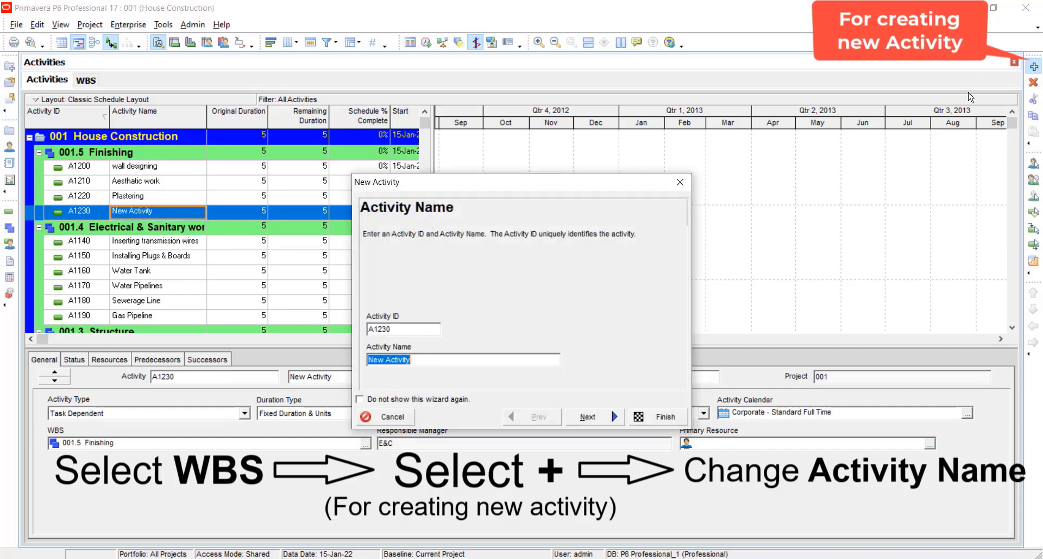
{"action": "type", "text": "Marble"}
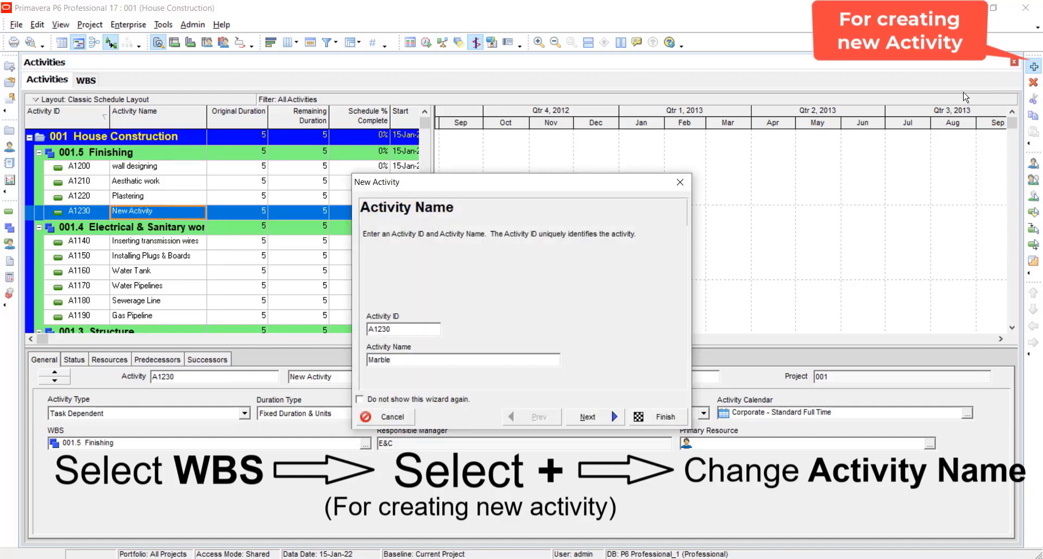
{"action": "left_click", "coordinate": [655, 417]}
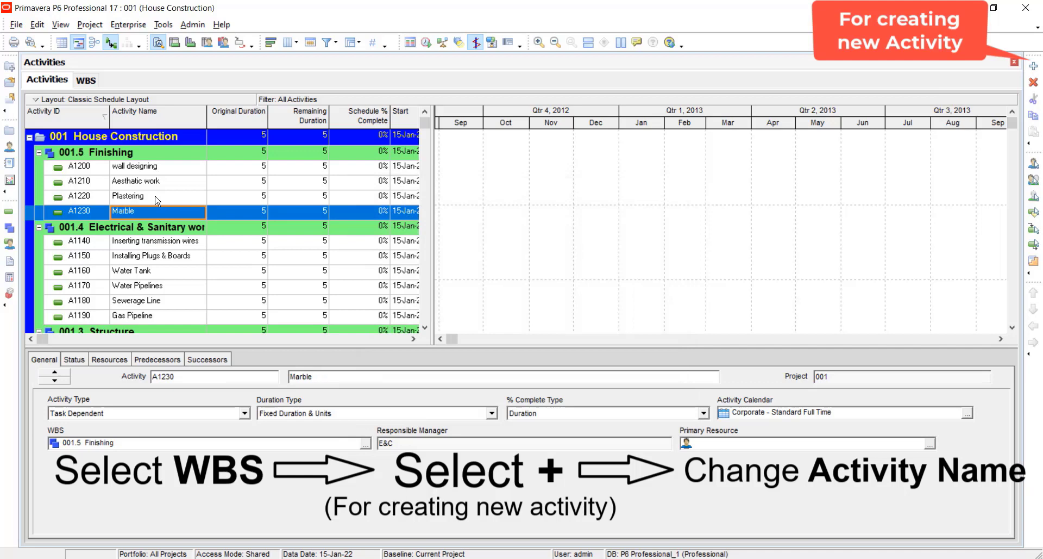
{"action": "left_click", "coordinate": [86, 151]}
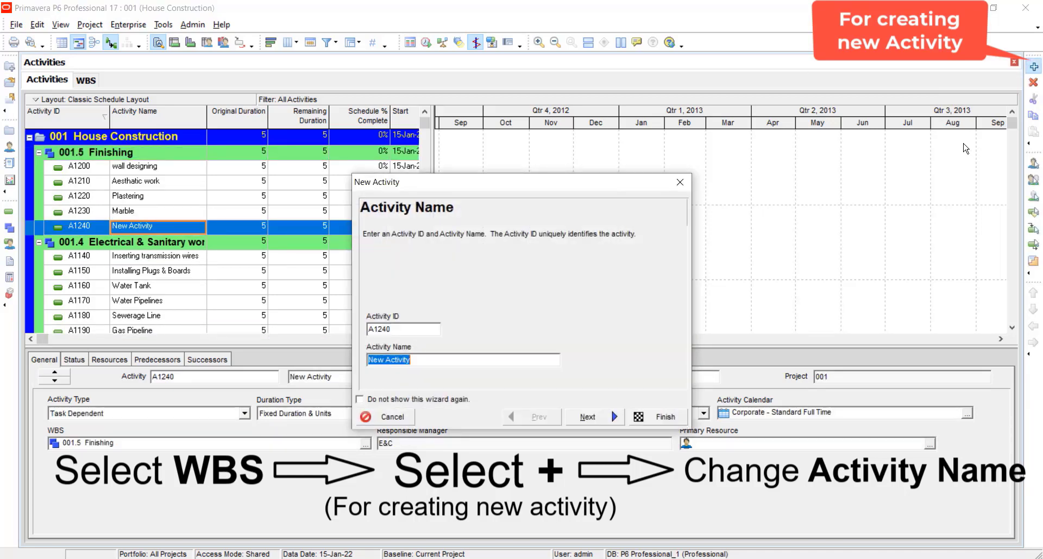
{"action": "type", "text": "Painting"}
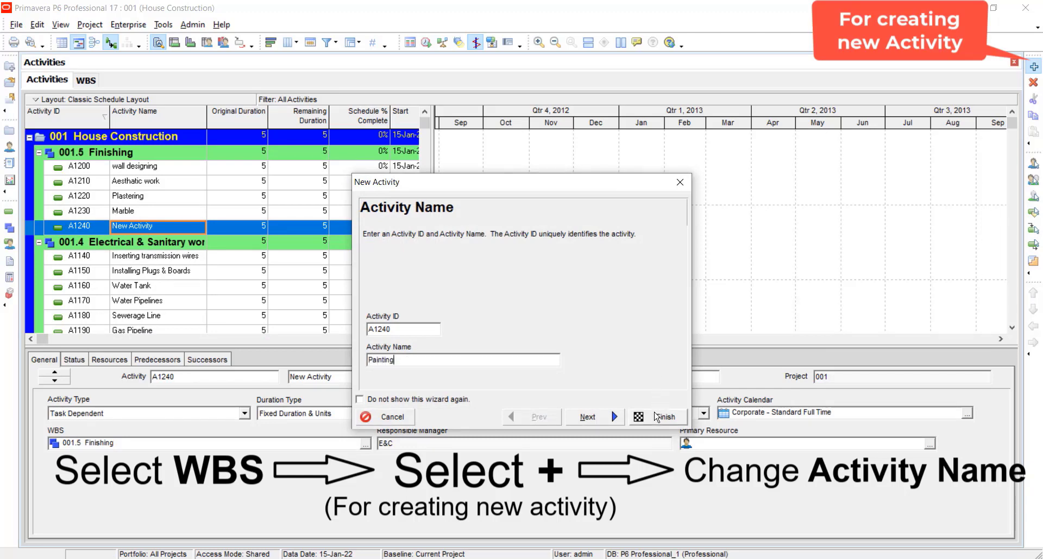
{"action": "left_click", "coordinate": [657, 416]}
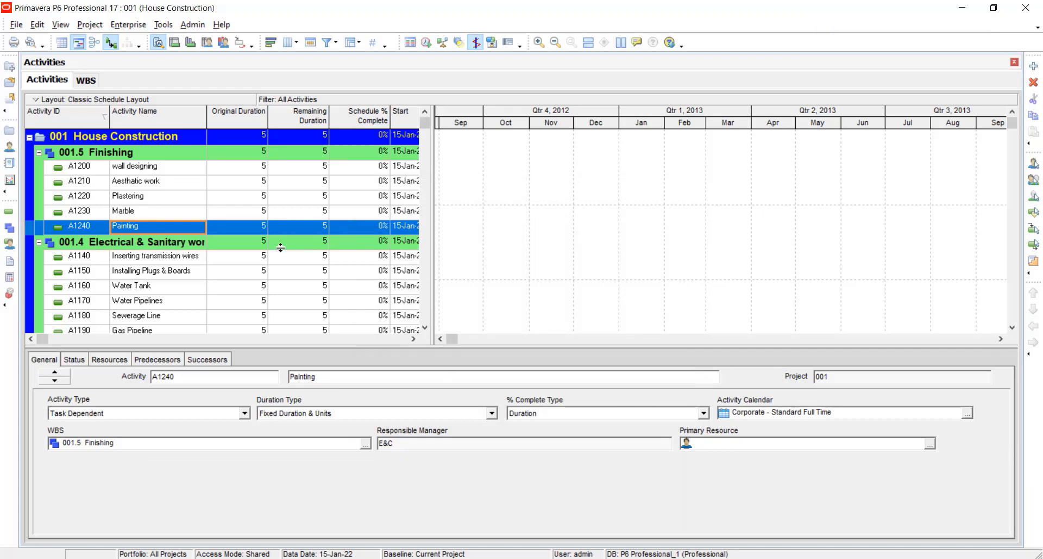
{"action": "scroll", "scroll_direction": "down", "scroll_amount": 3}
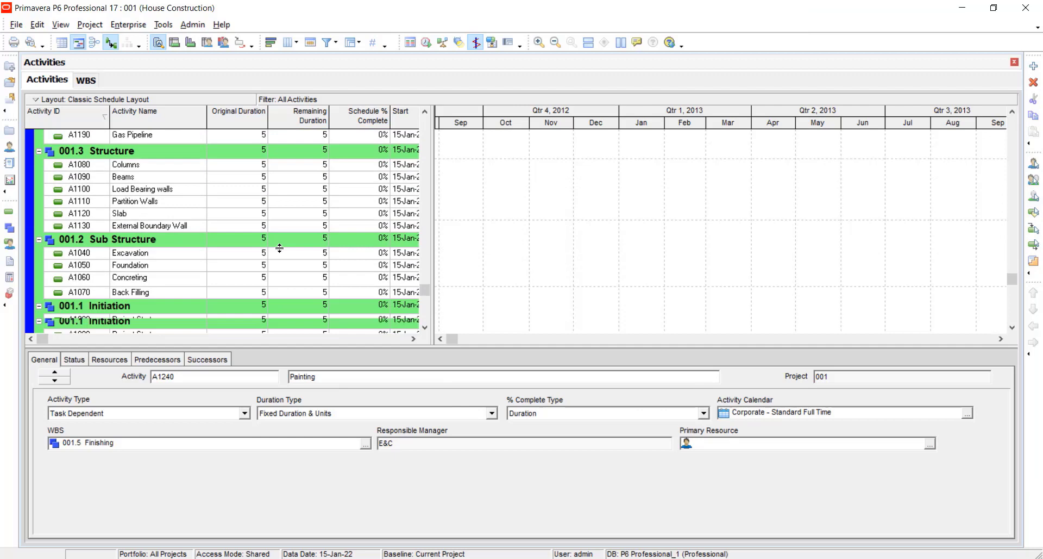
Step: Start a new activity under Finishing, bringing up the New Activity wizard with default ID A1250
{"action": "scroll", "scroll_direction": "down", "scroll_amount": 3}
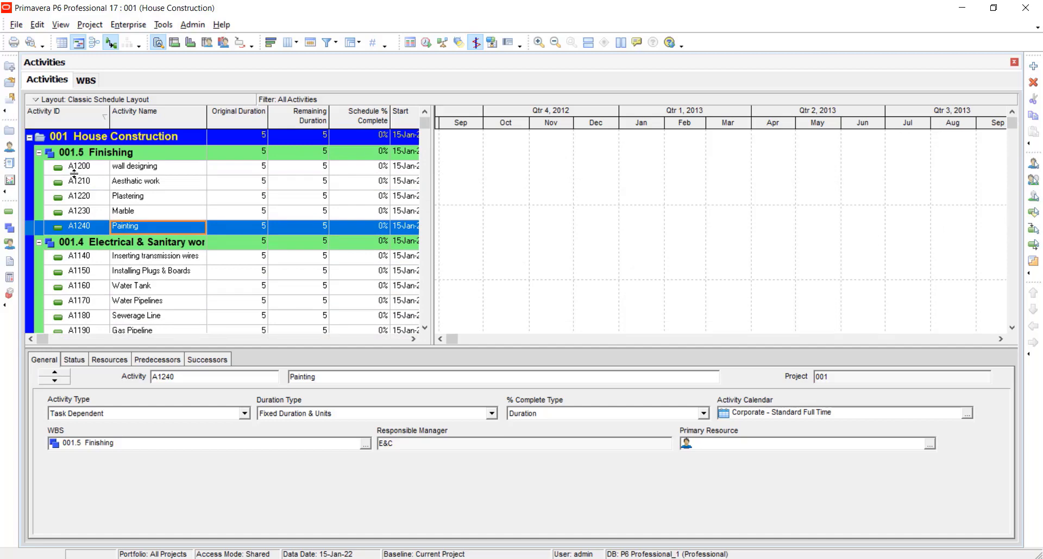
{"action": "mouse_move", "coordinate": [153, 213]}
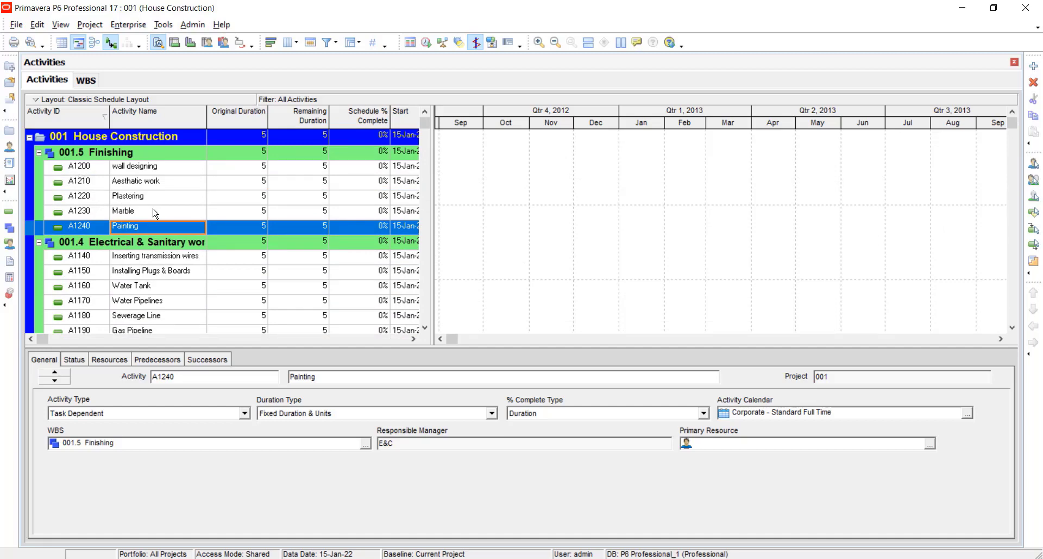
{"action": "mouse_move", "coordinate": [191, 201]}
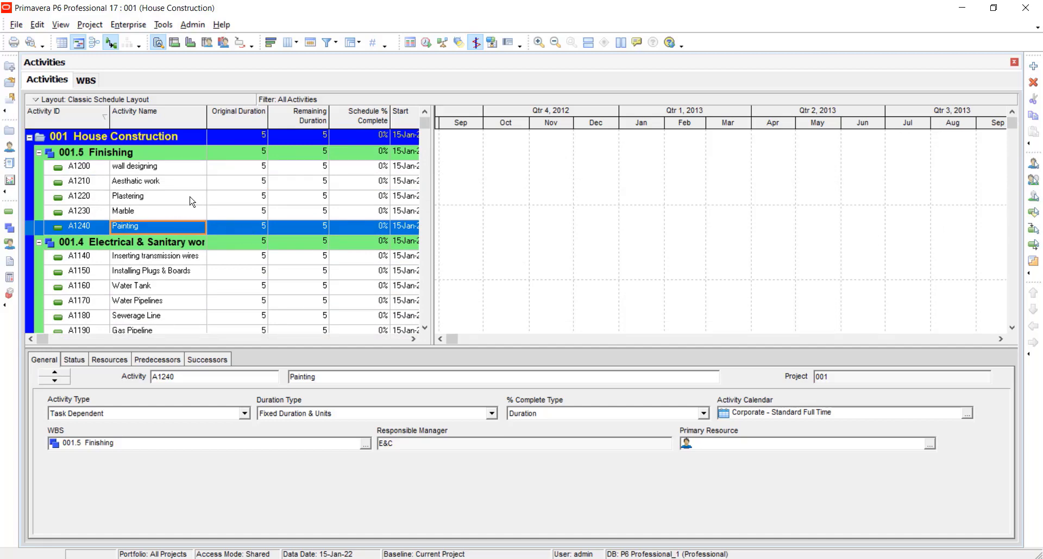
{"action": "left_click", "coordinate": [110, 152]}
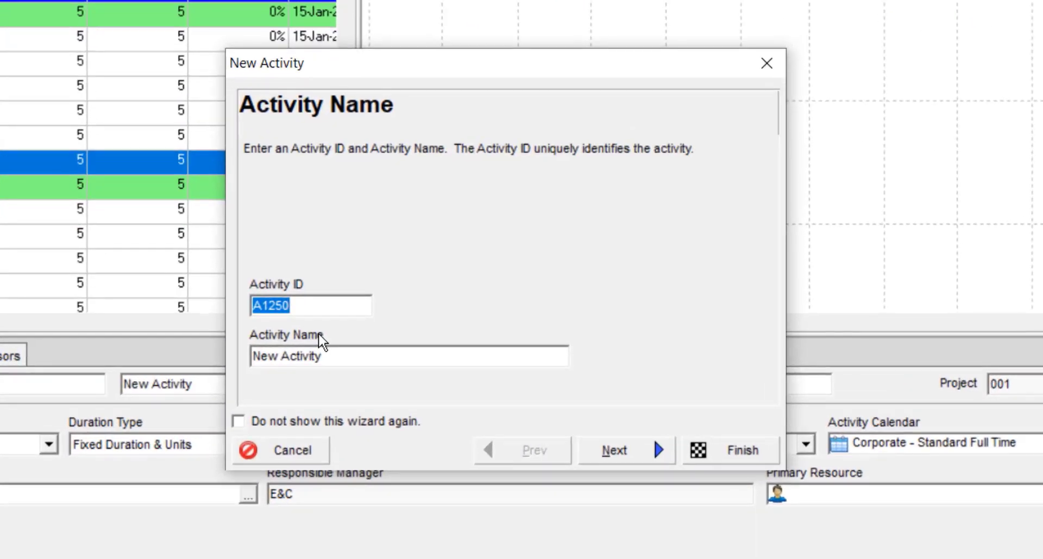
Step: Create a Finishing activity with ID 'incorrect' and the default name, and bring up its actions menu
{"action": "type", "text": "inco"}
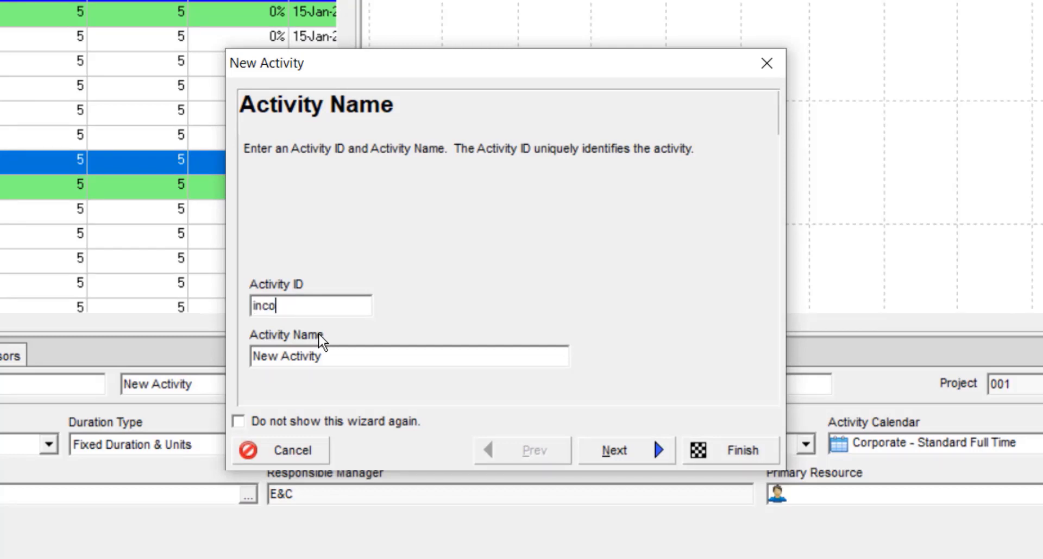
{"action": "type", "text": "rrect"}
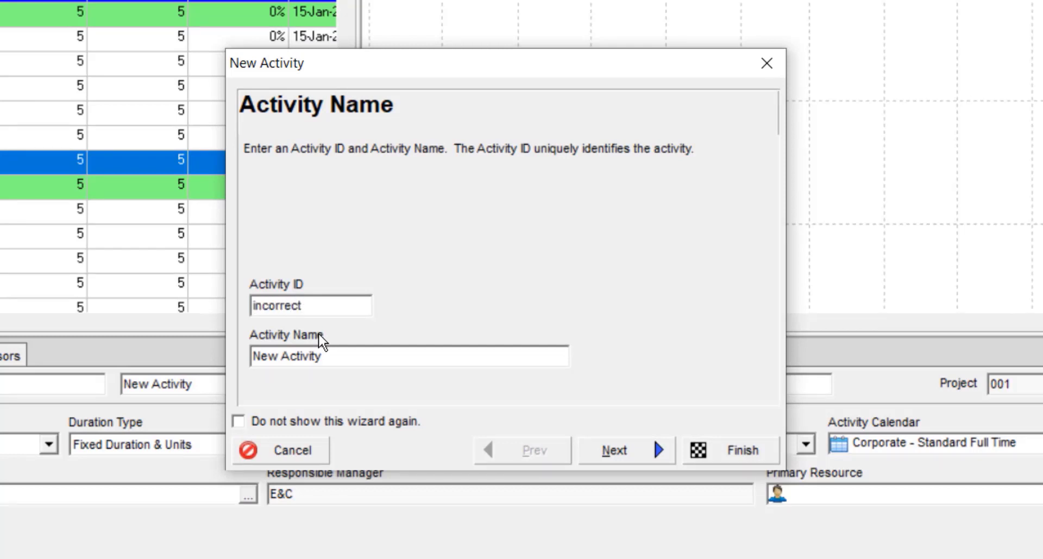
{"action": "left_click", "coordinate": [730, 448]}
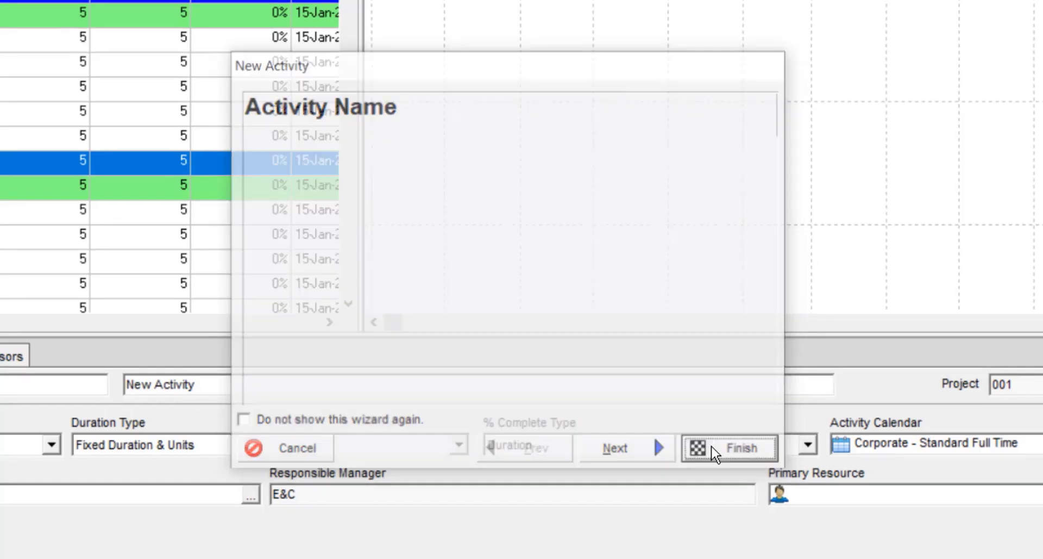
{"action": "left_click", "coordinate": [729, 447]}
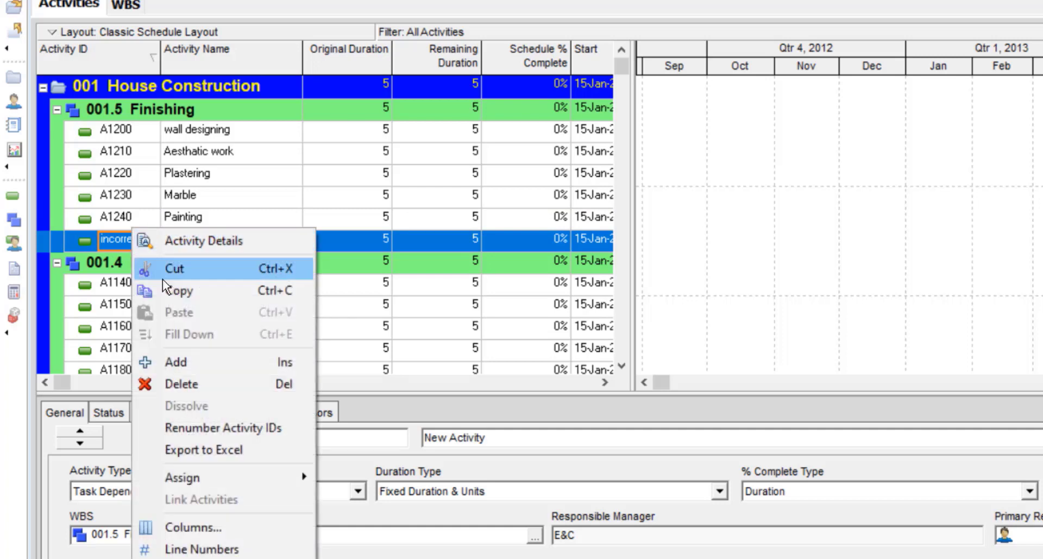
Step: Delete the 'incorrect' activity from Finishing and begin exiting P6 to show the exit confirmation
{"action": "left_click", "coordinate": [181, 384]}
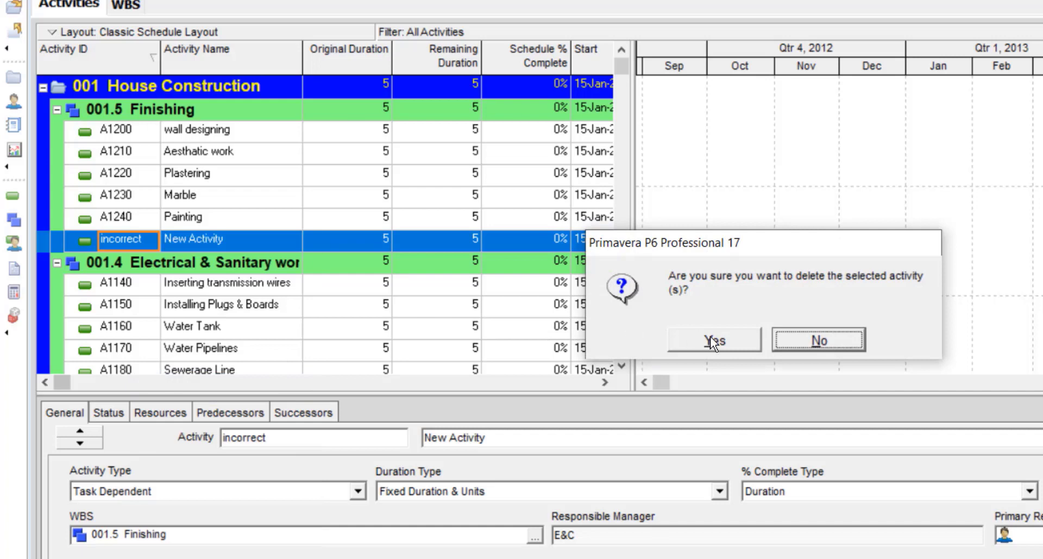
{"action": "left_click", "coordinate": [714, 340]}
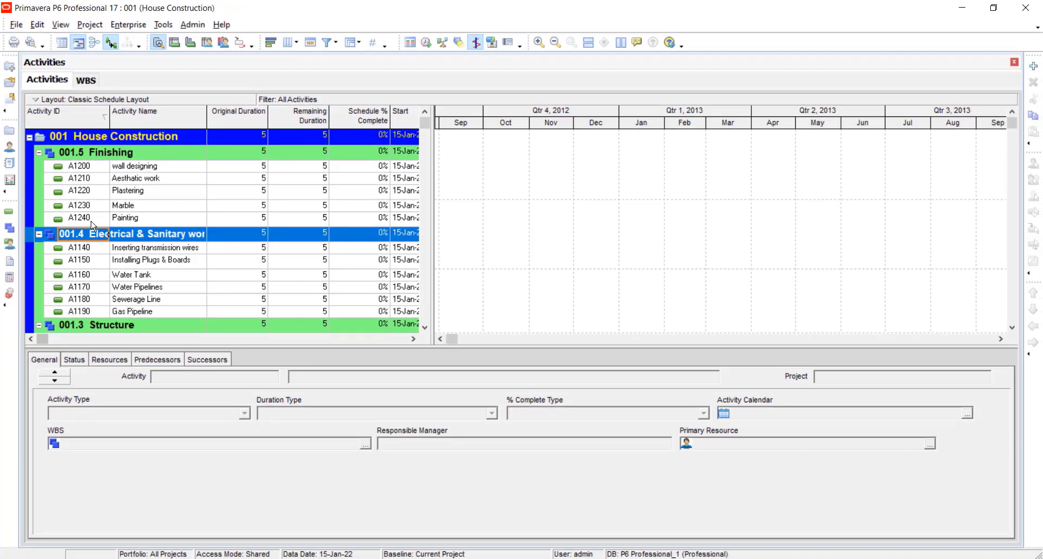
{"action": "mouse_move", "coordinate": [454, 253]}
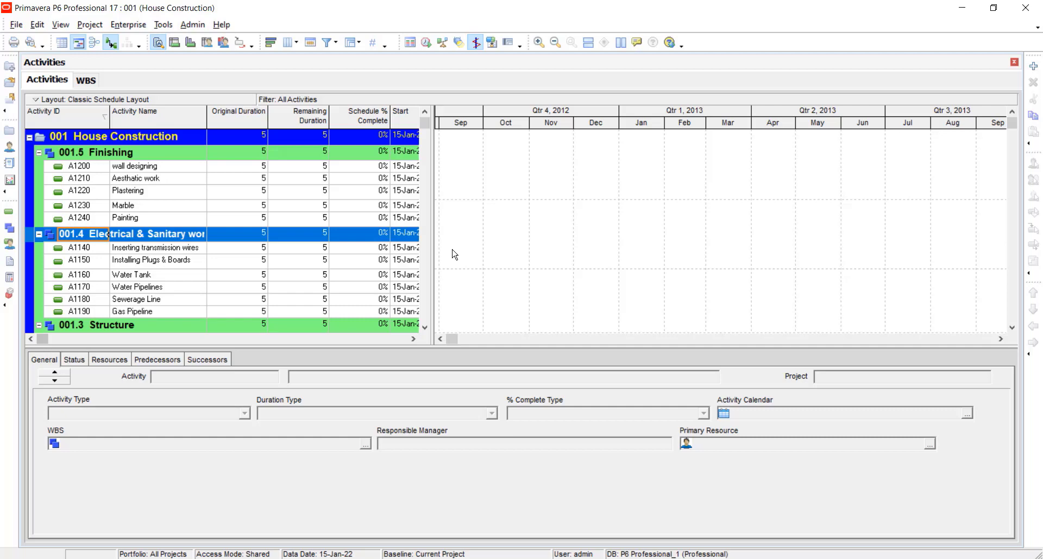
{"action": "left_click", "coordinate": [1023, 7]}
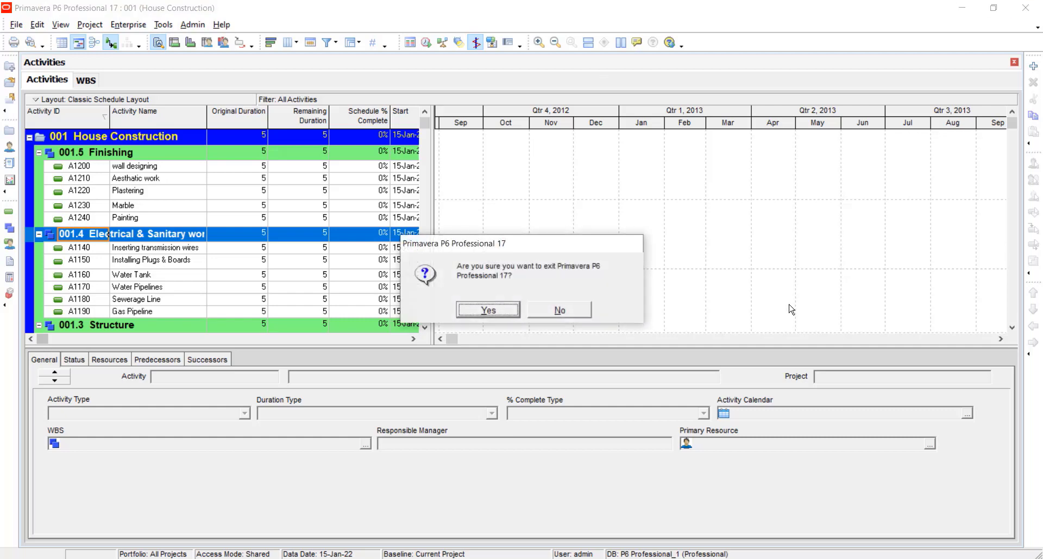
{"action": "mouse_move", "coordinate": [488, 310]}
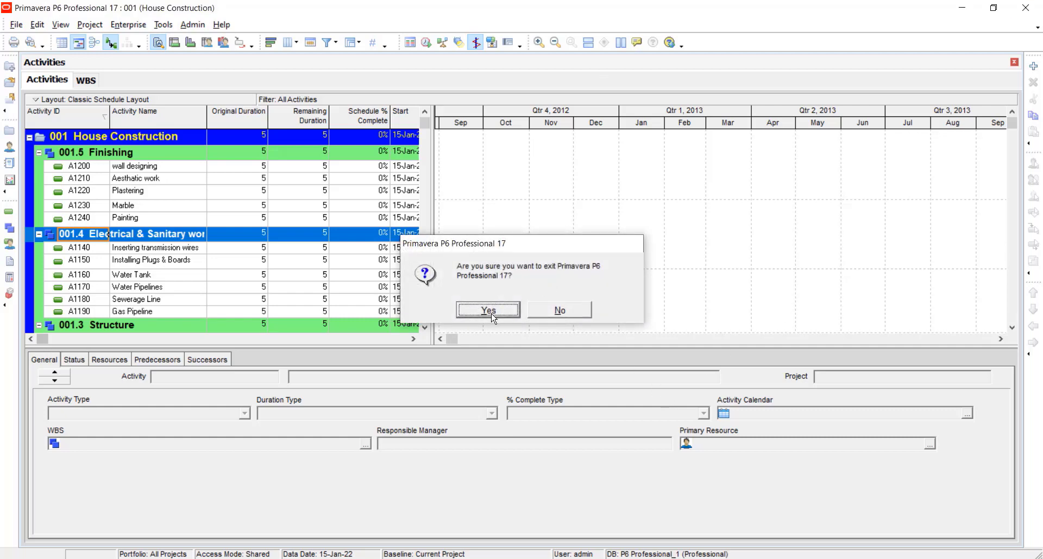